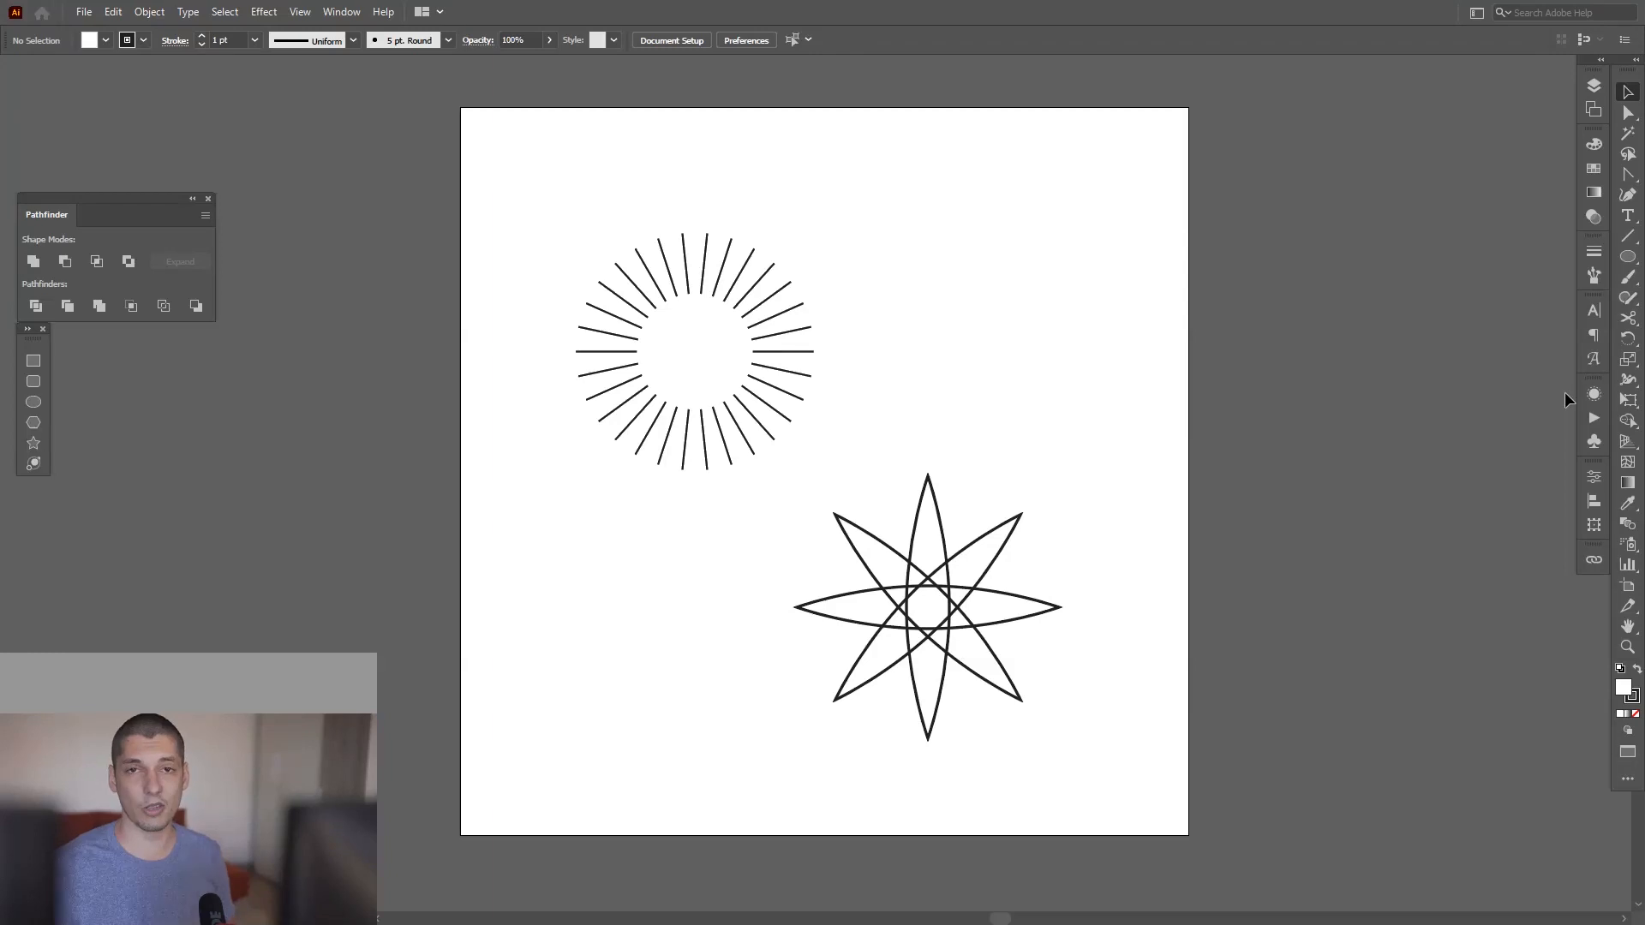
mouse_move(1571, 383)
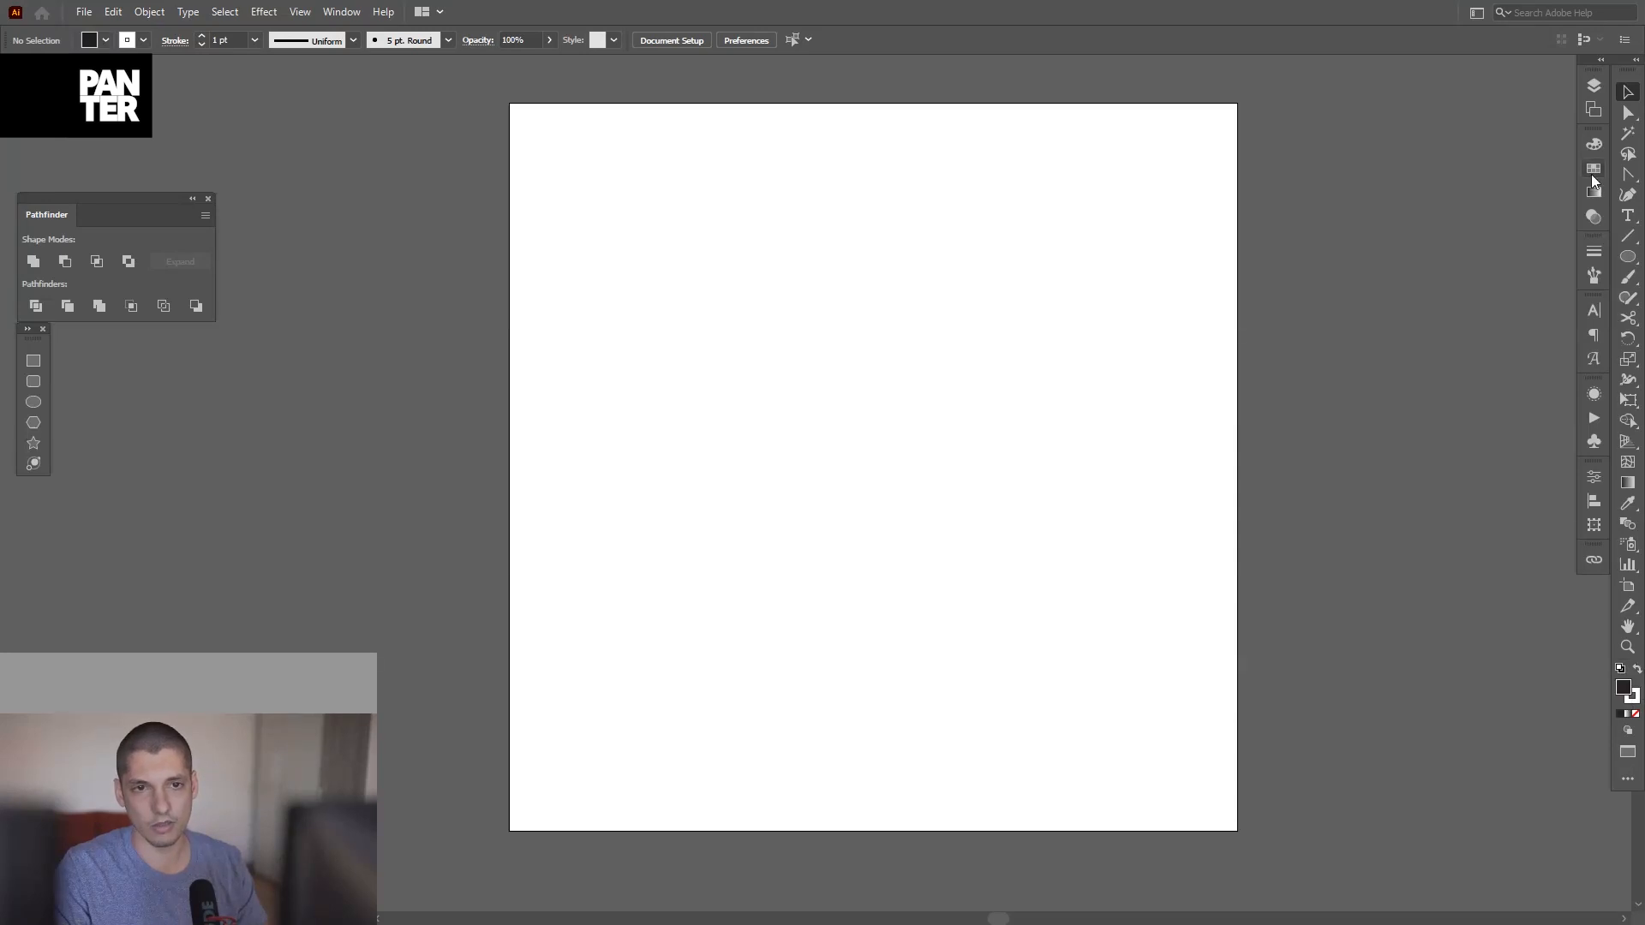
Set fill black with no stroke and draw two overlapping offset rectangles.
left_click(1591, 169)
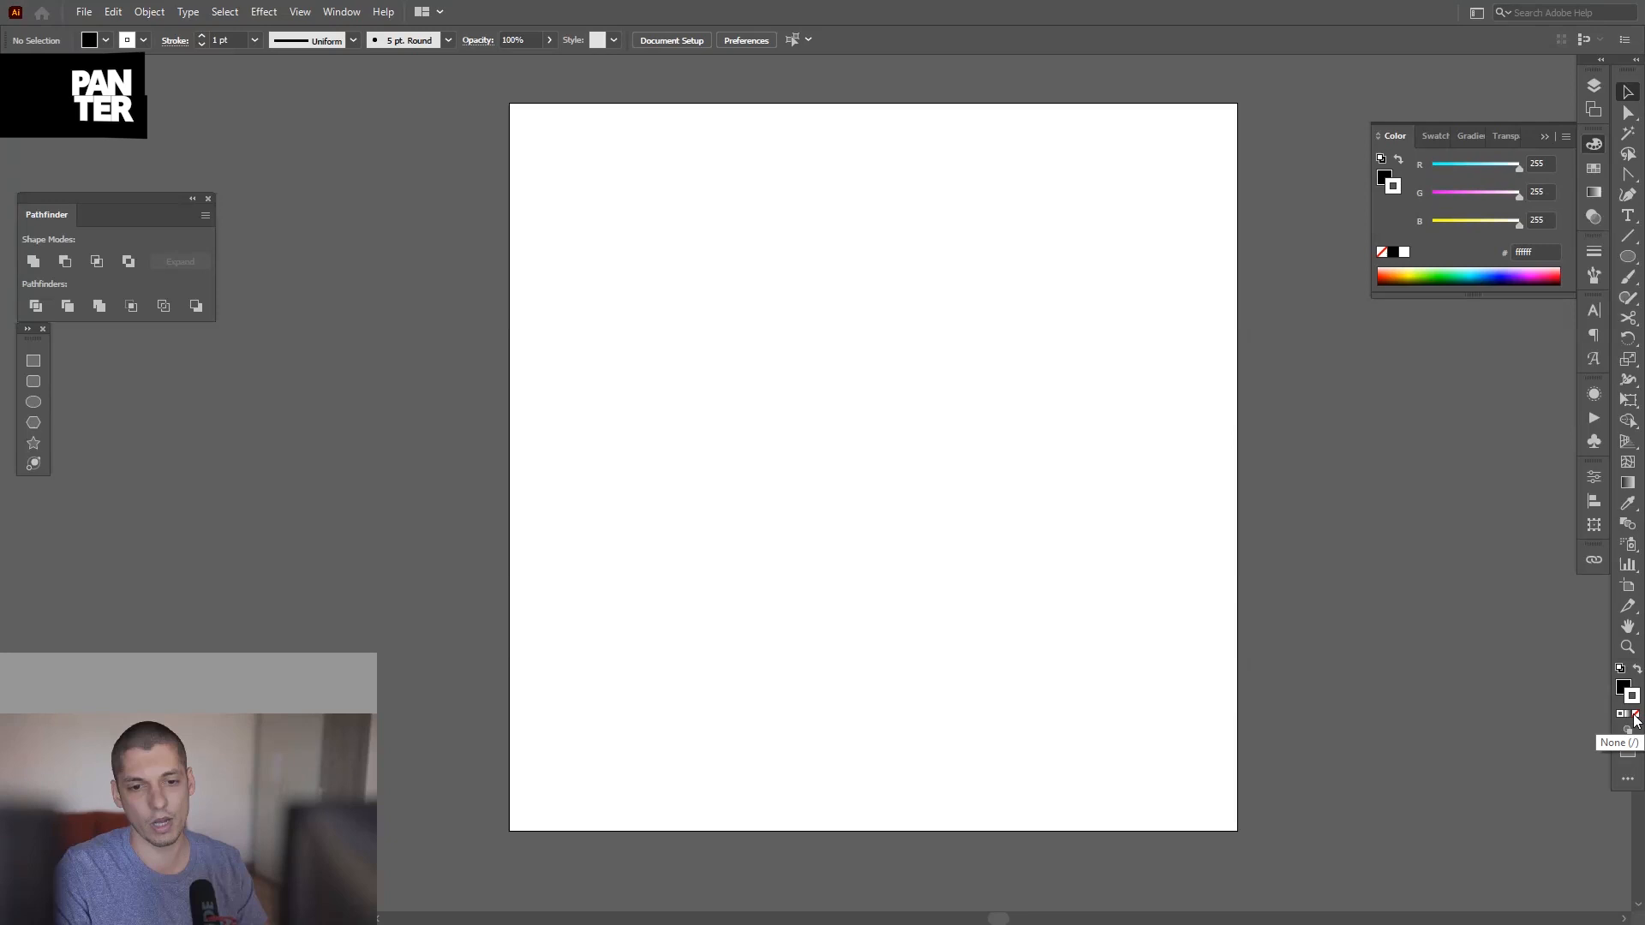
left_click(1629, 714)
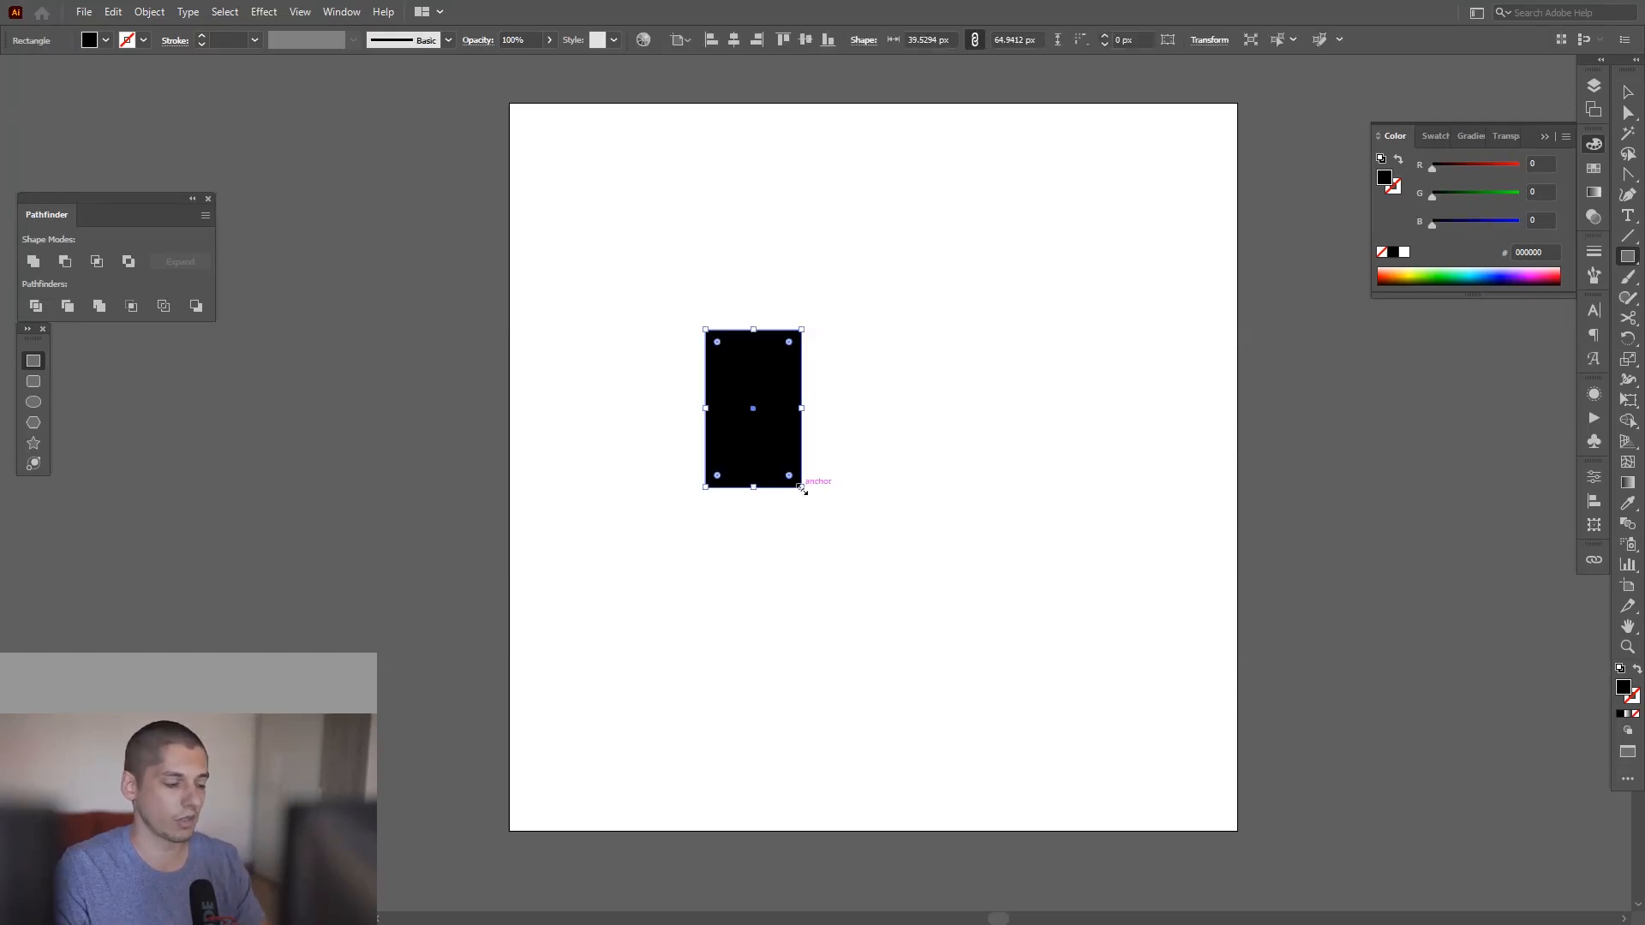
mouse_move(781, 425)
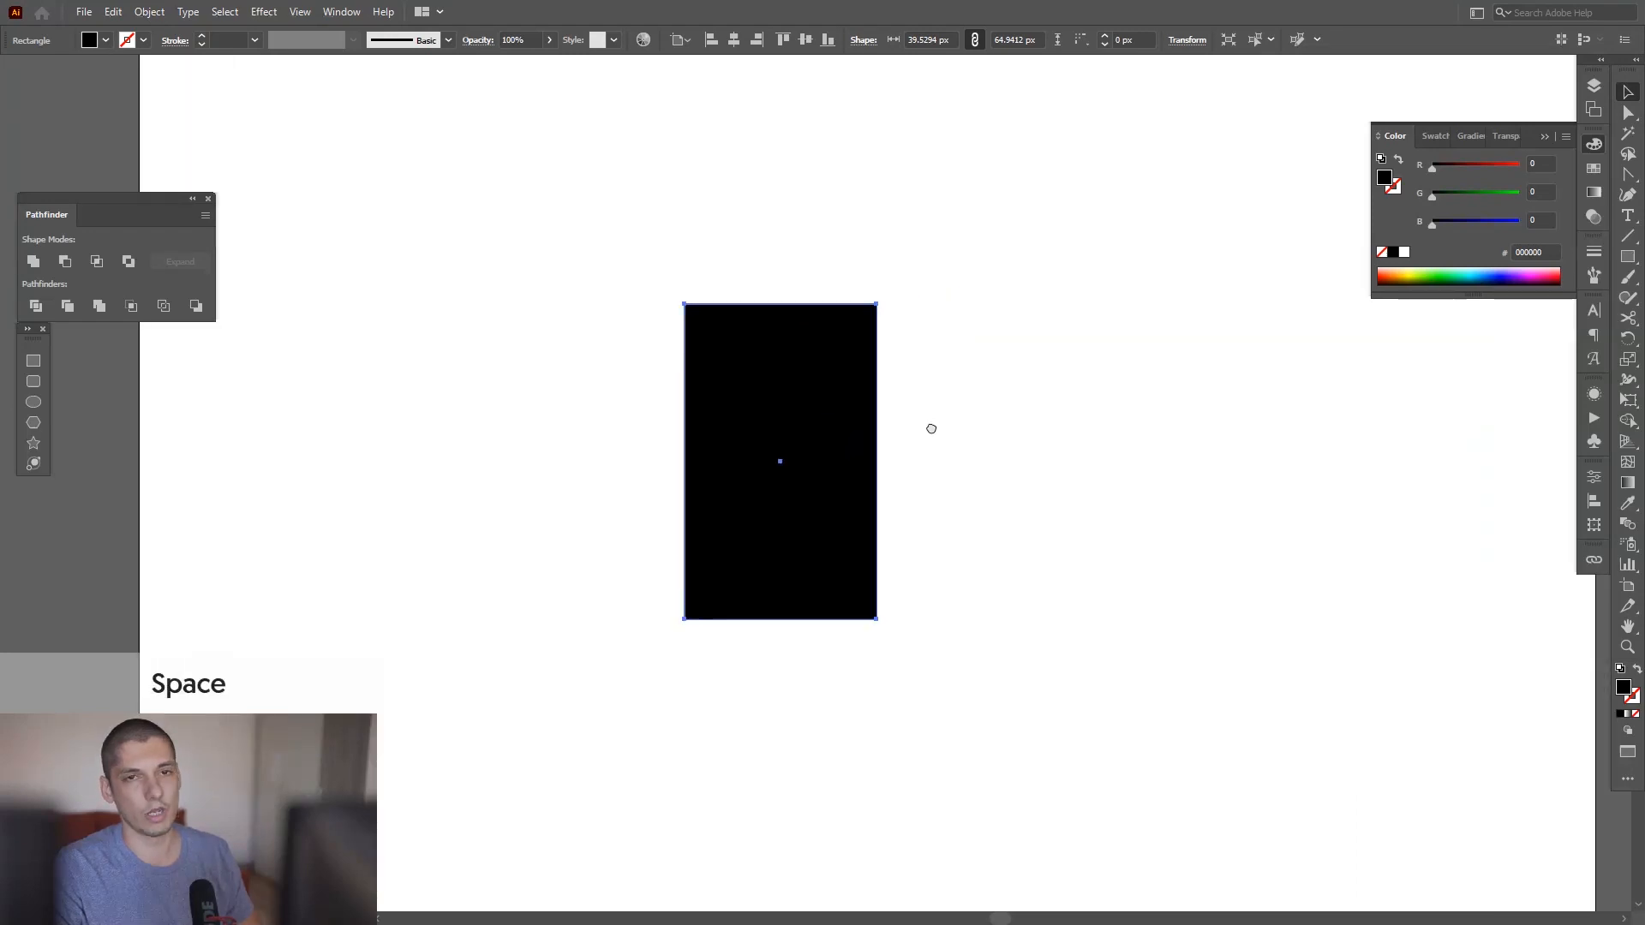
key("ctrl")
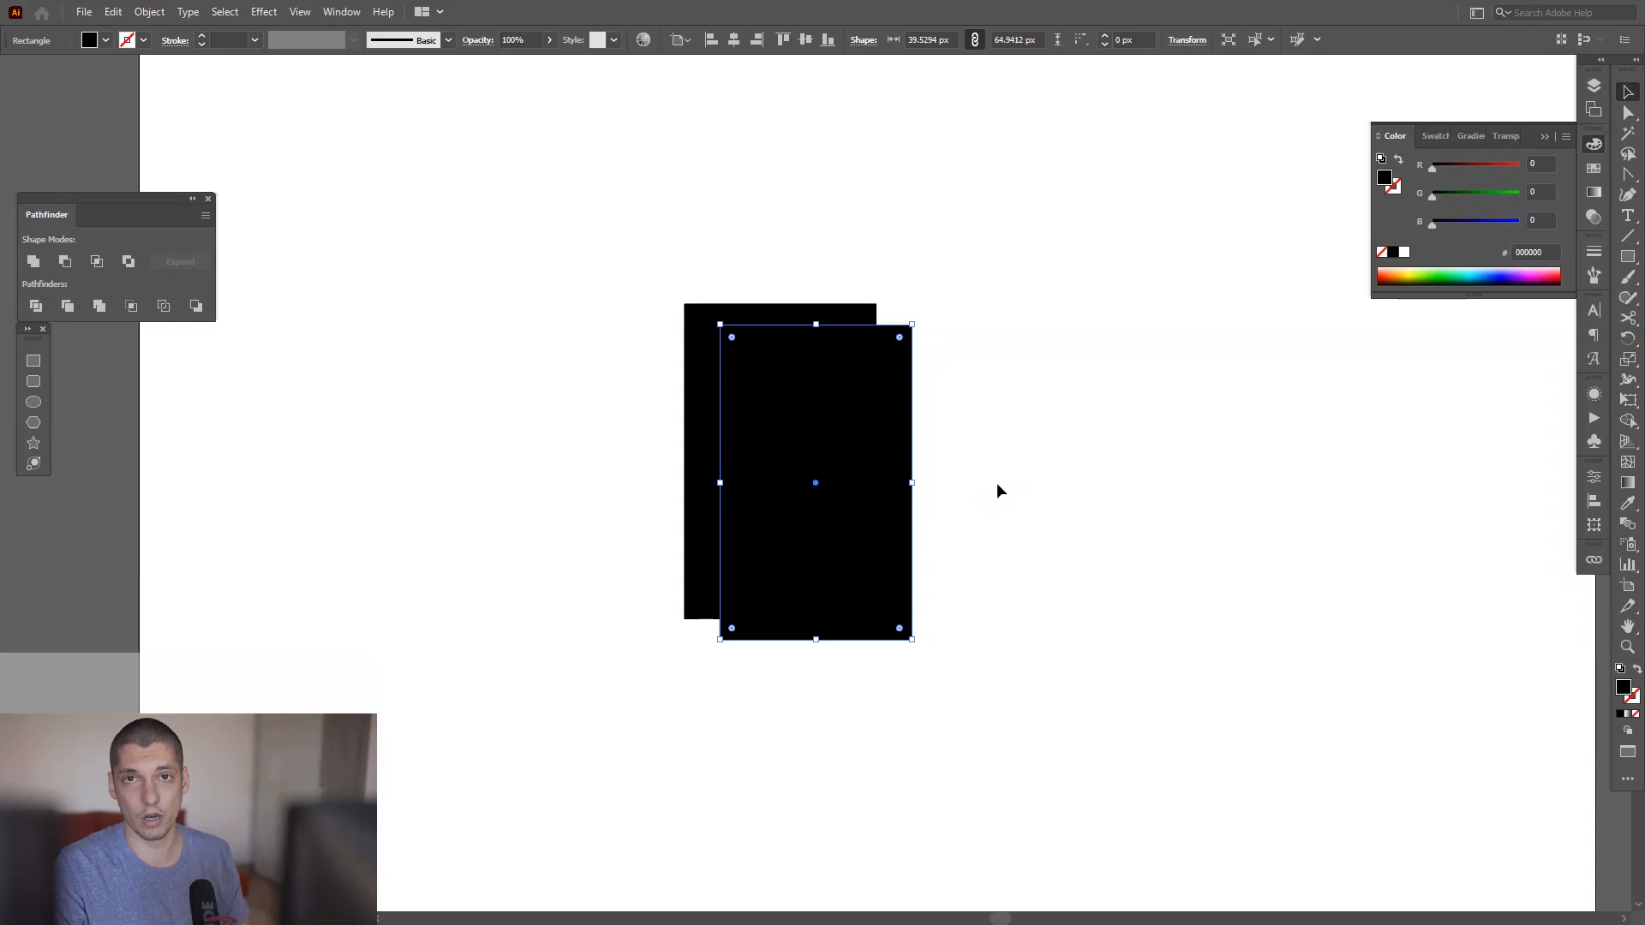
left_click(998, 490)
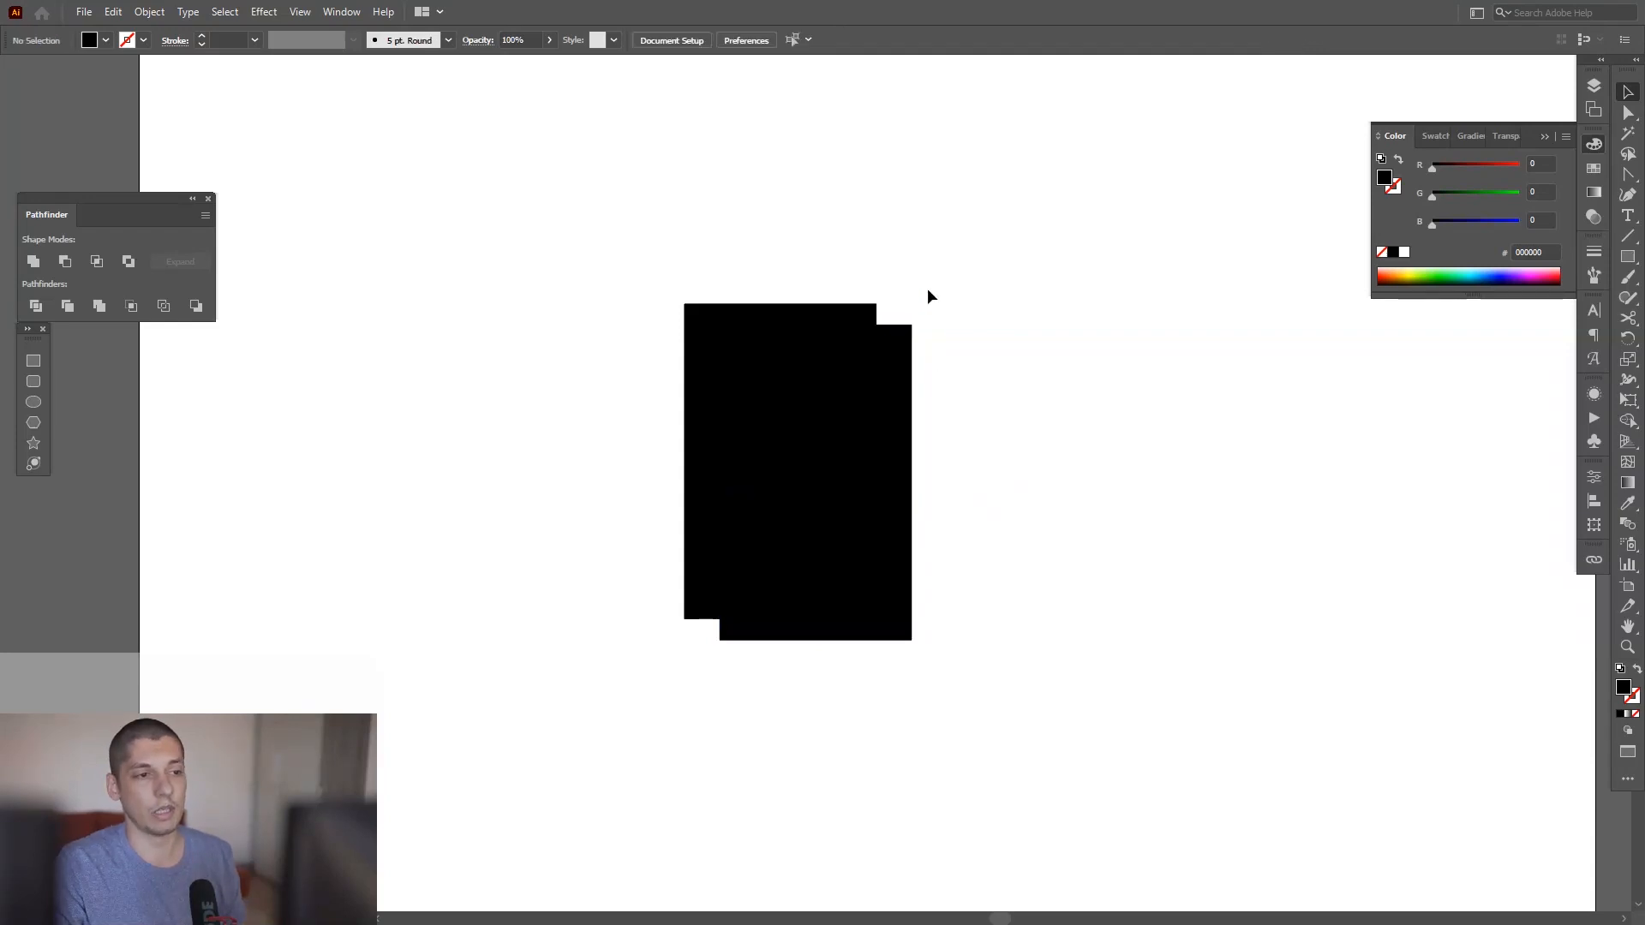
Swap fill and stroke so the rectangles become black outlines.
left_click(815, 484)
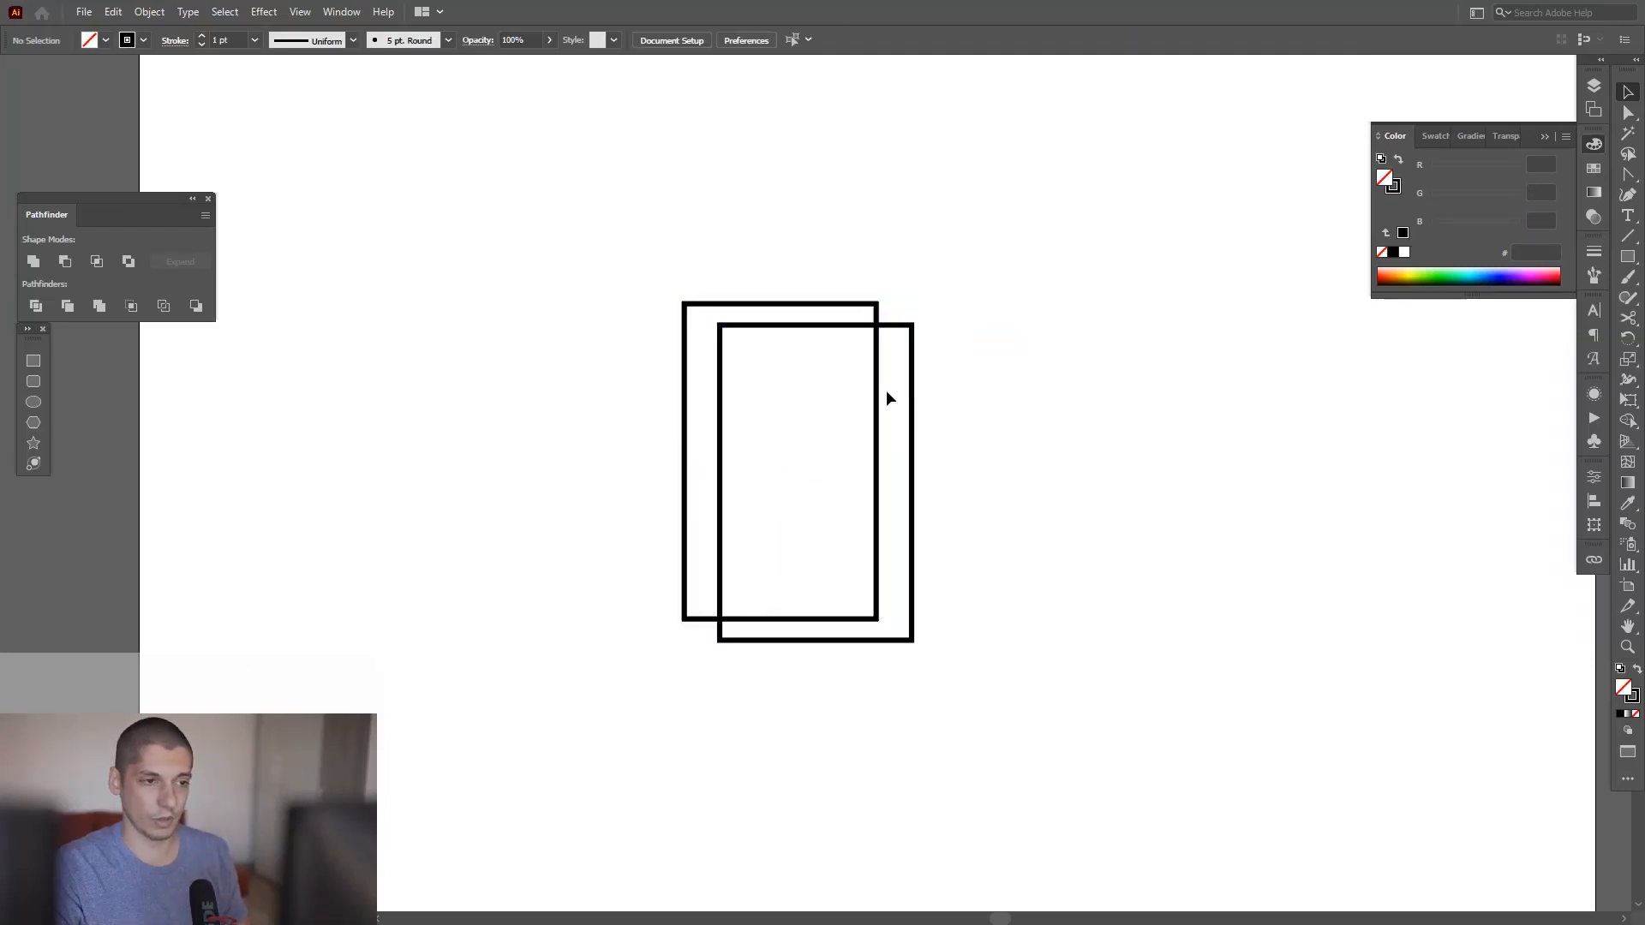
mouse_move(973, 269)
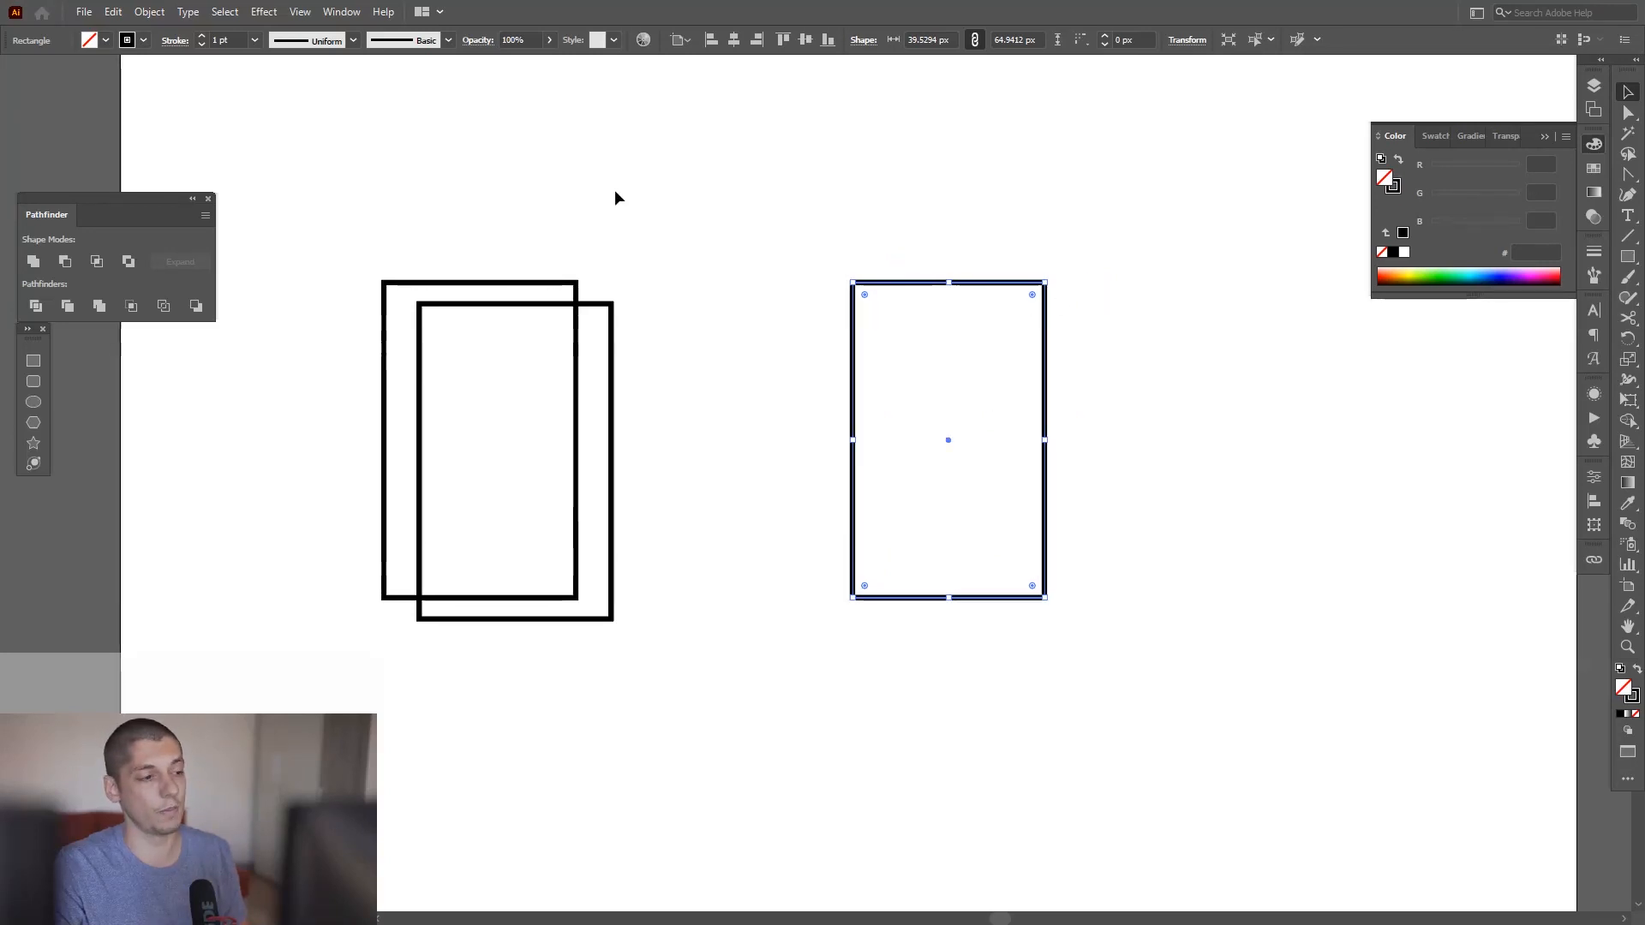
left_click(113, 12)
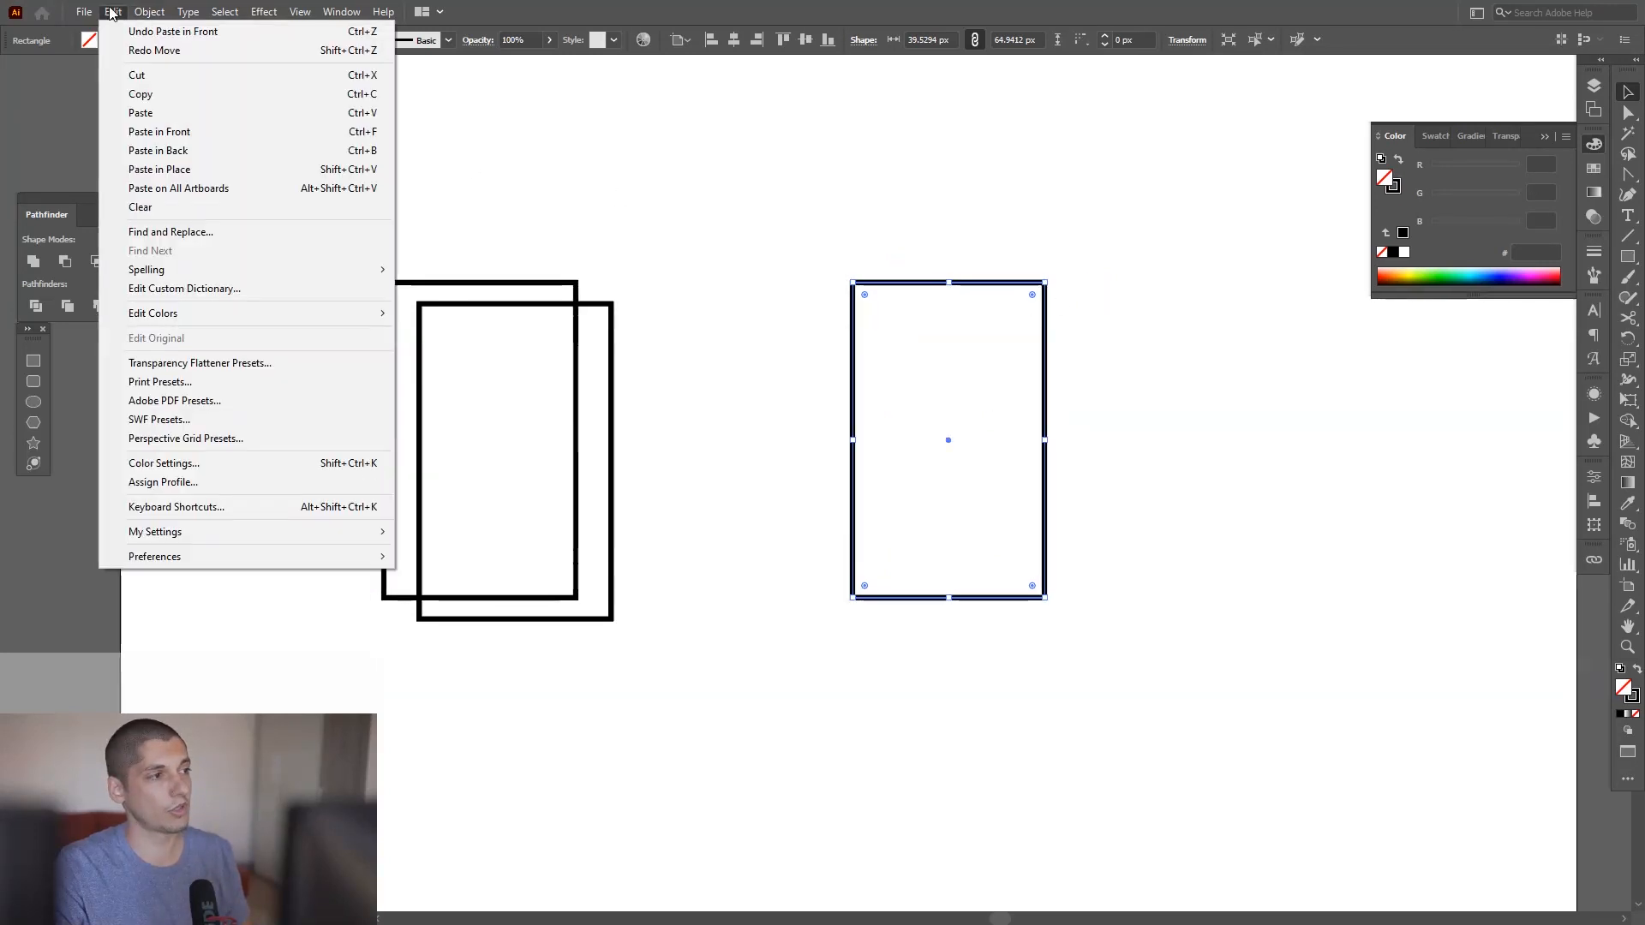
mouse_move(139, 113)
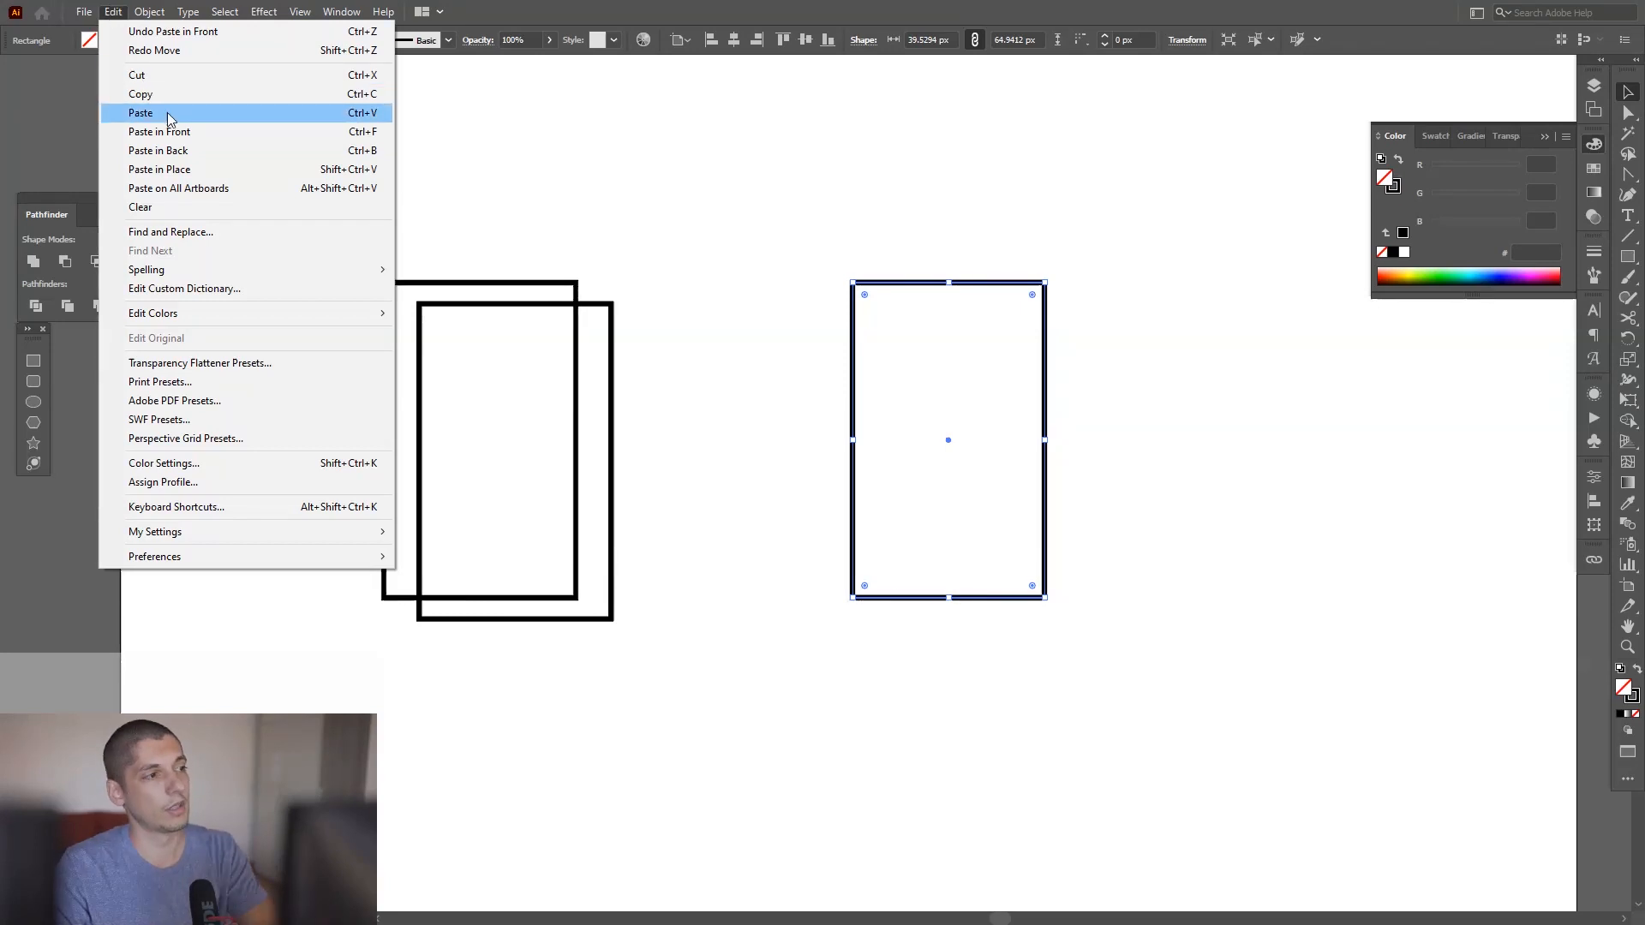
mouse_move(158, 132)
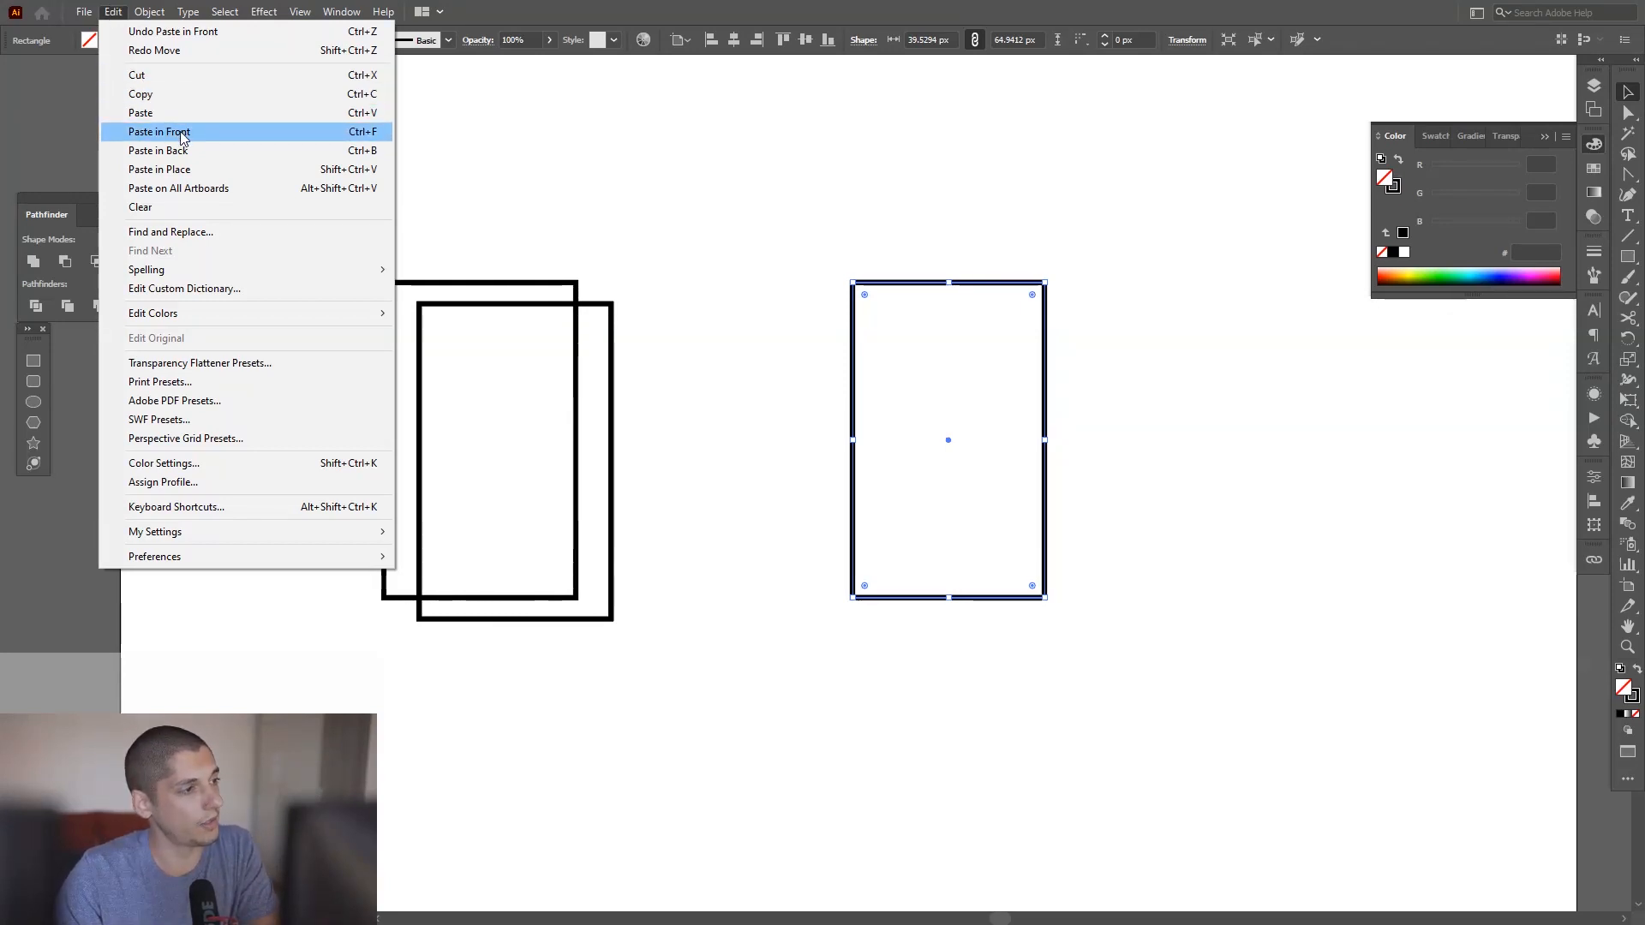
mouse_move(194, 170)
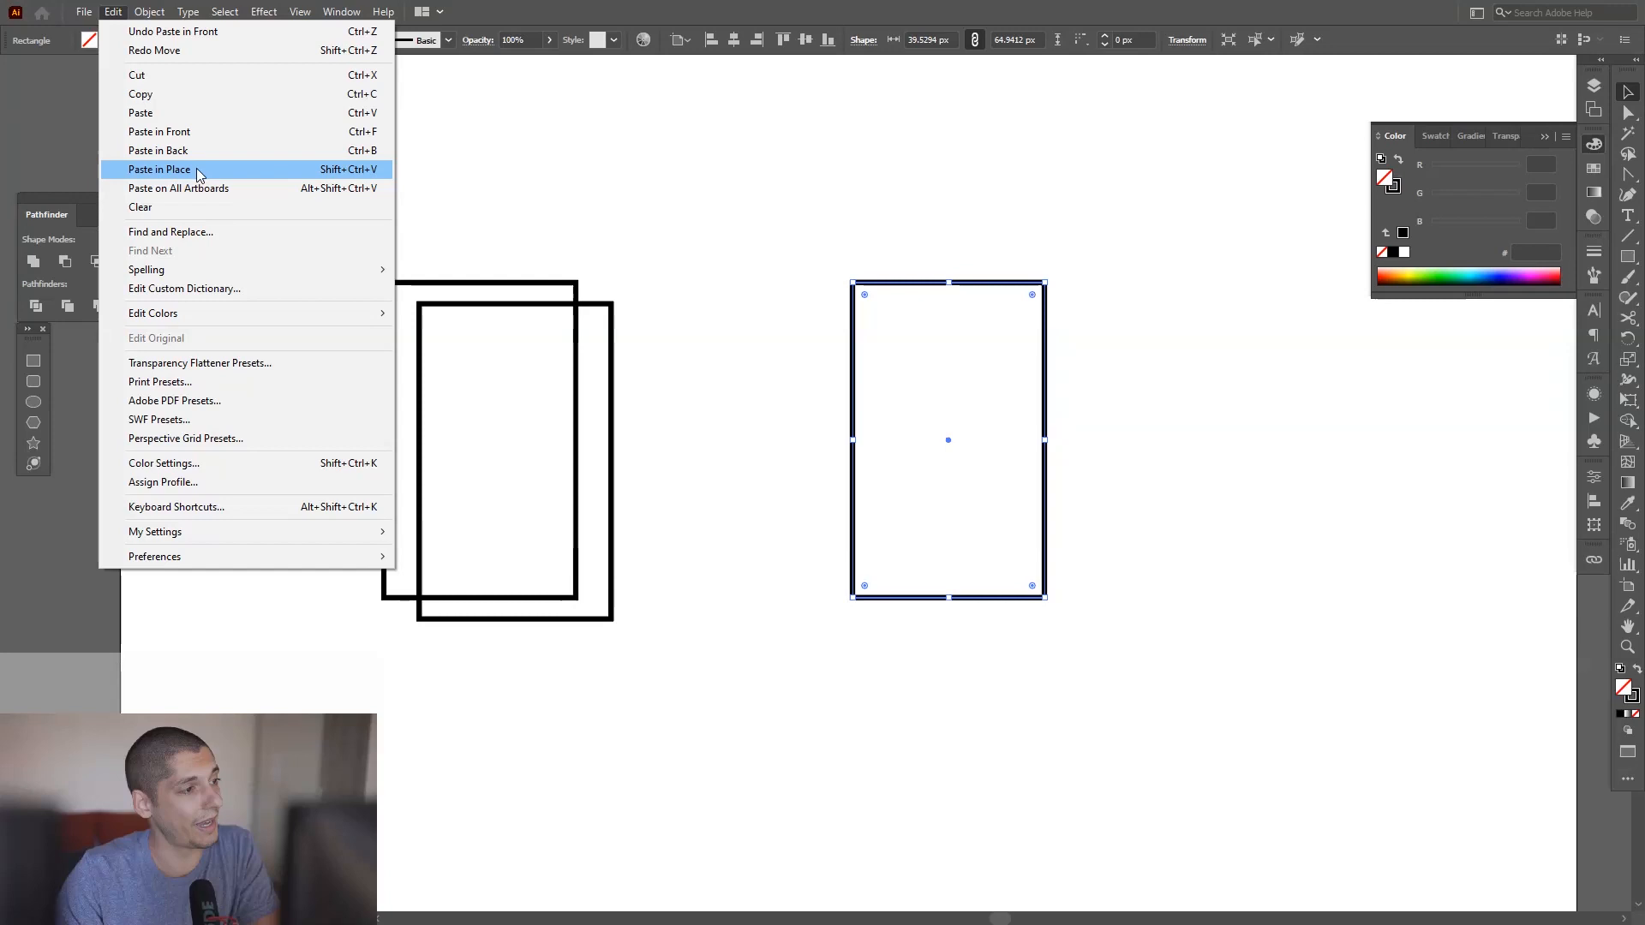
mouse_move(176, 189)
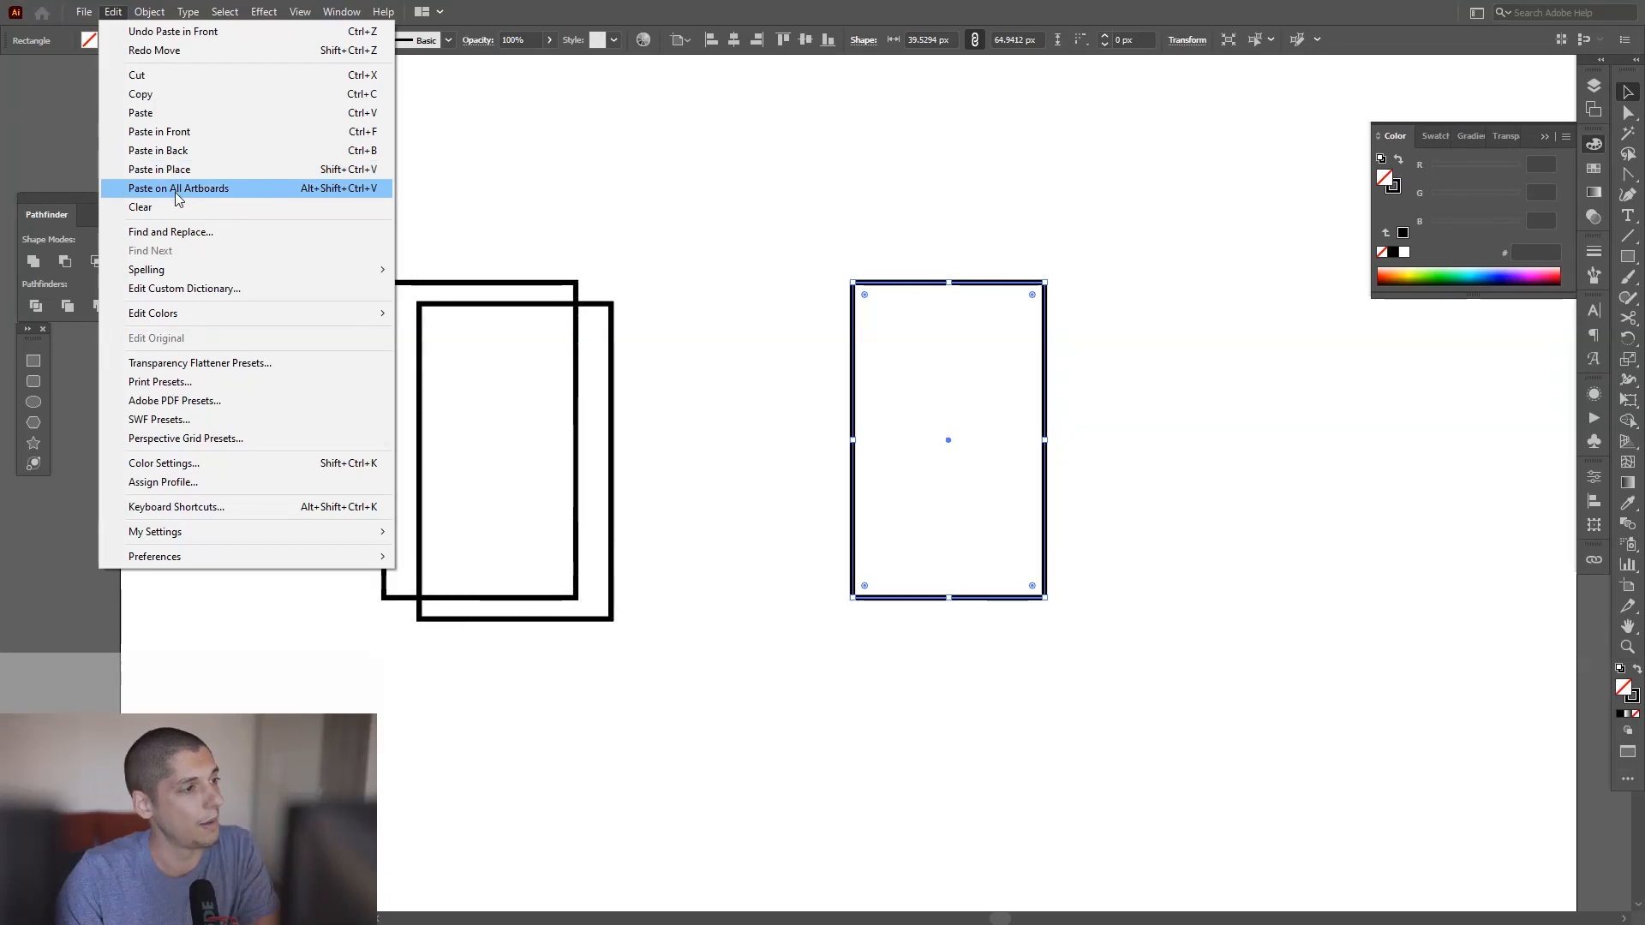
mouse_move(178, 150)
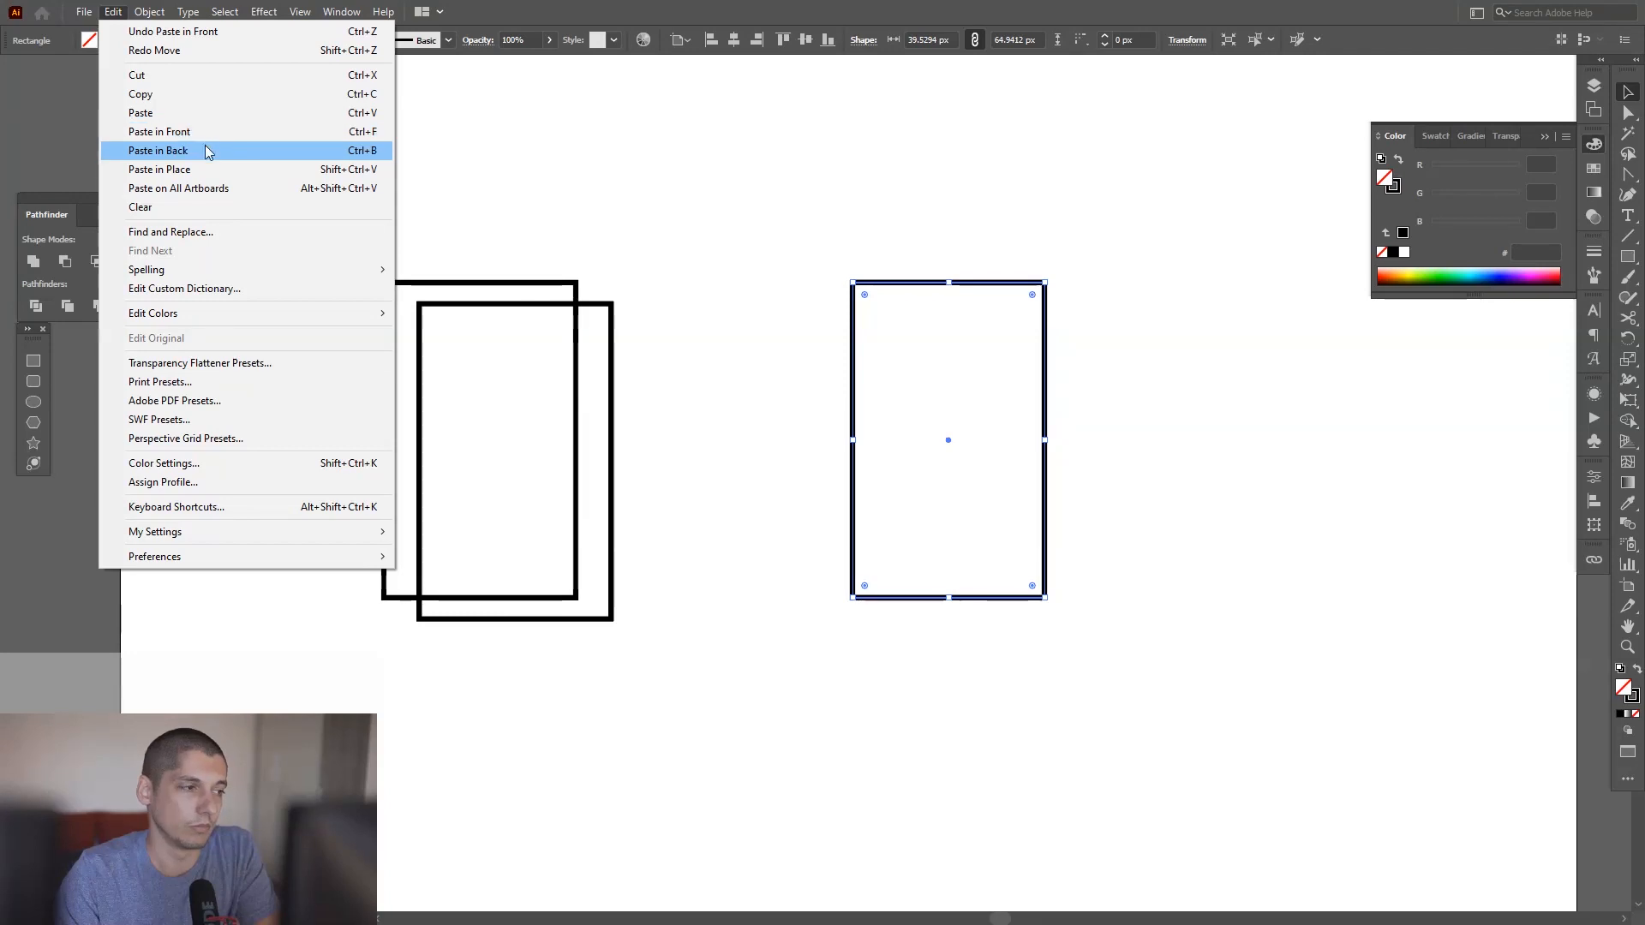
mouse_move(1221, 318)
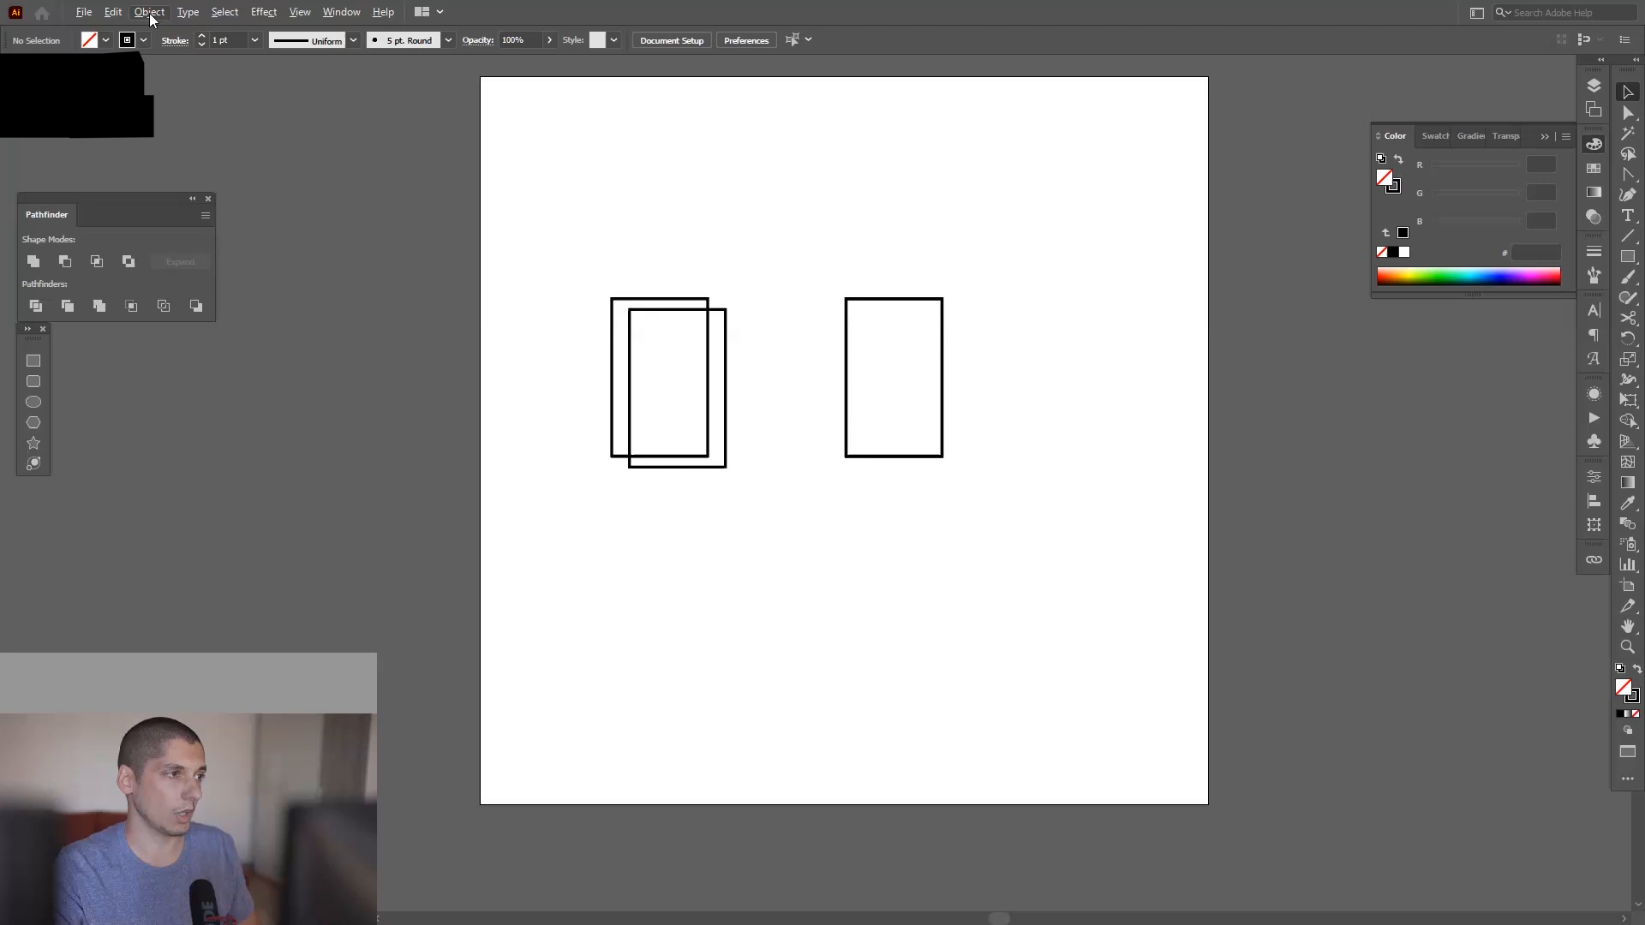
Add artboards from the Artboards panel so the document has four side by side.
left_click(111, 12)
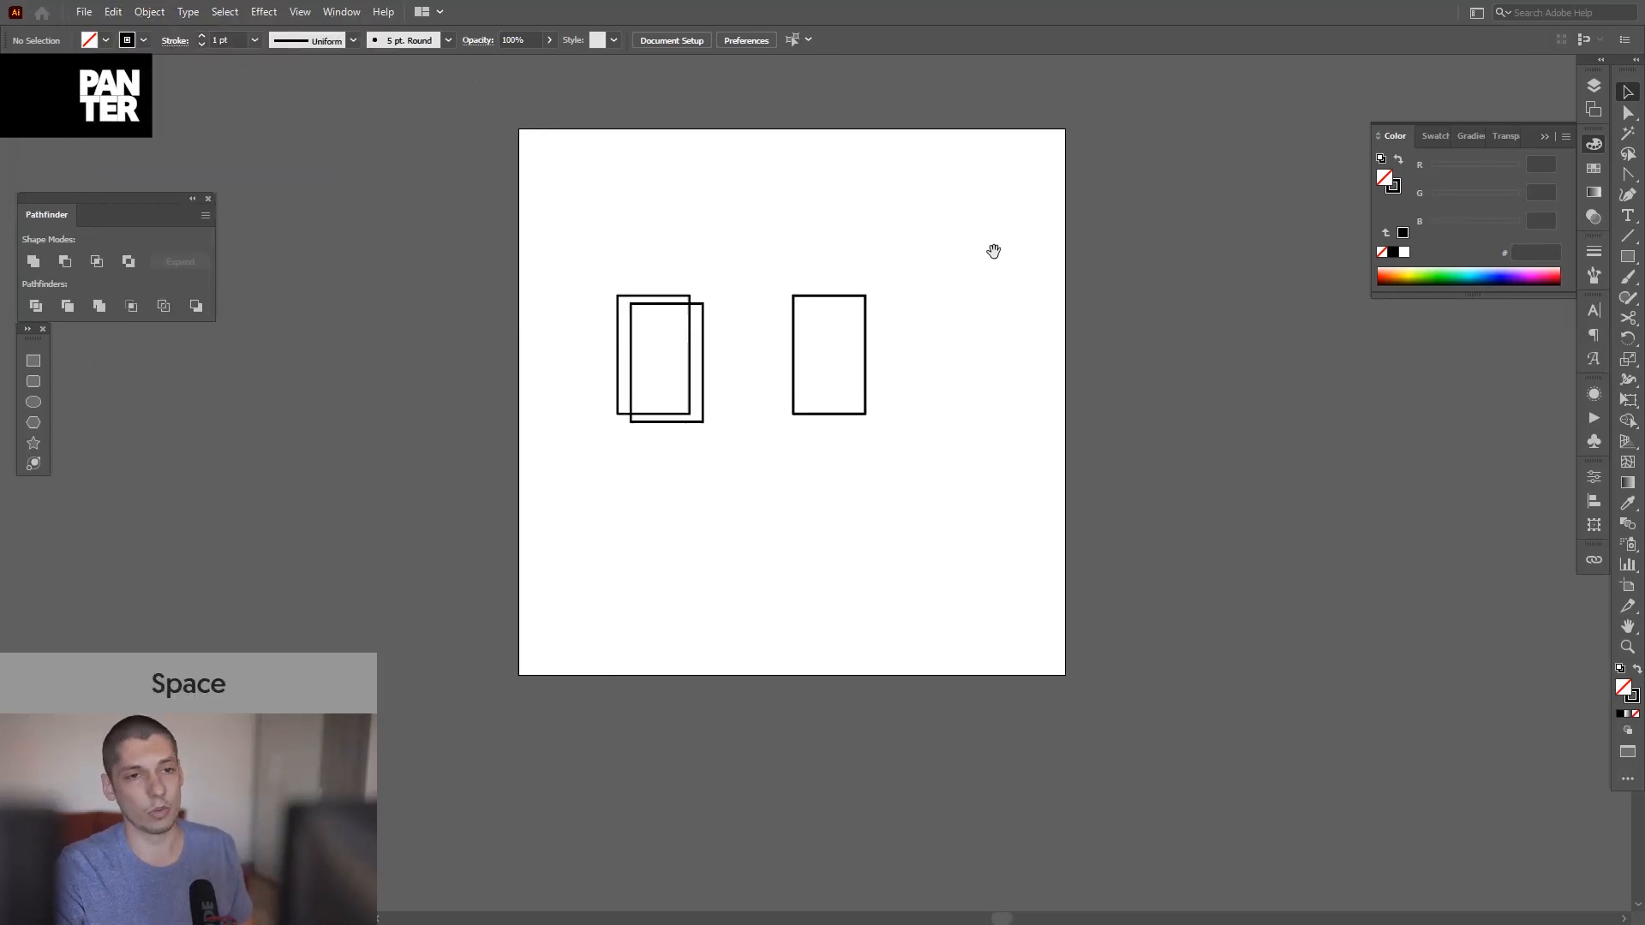
left_click(1426, 77)
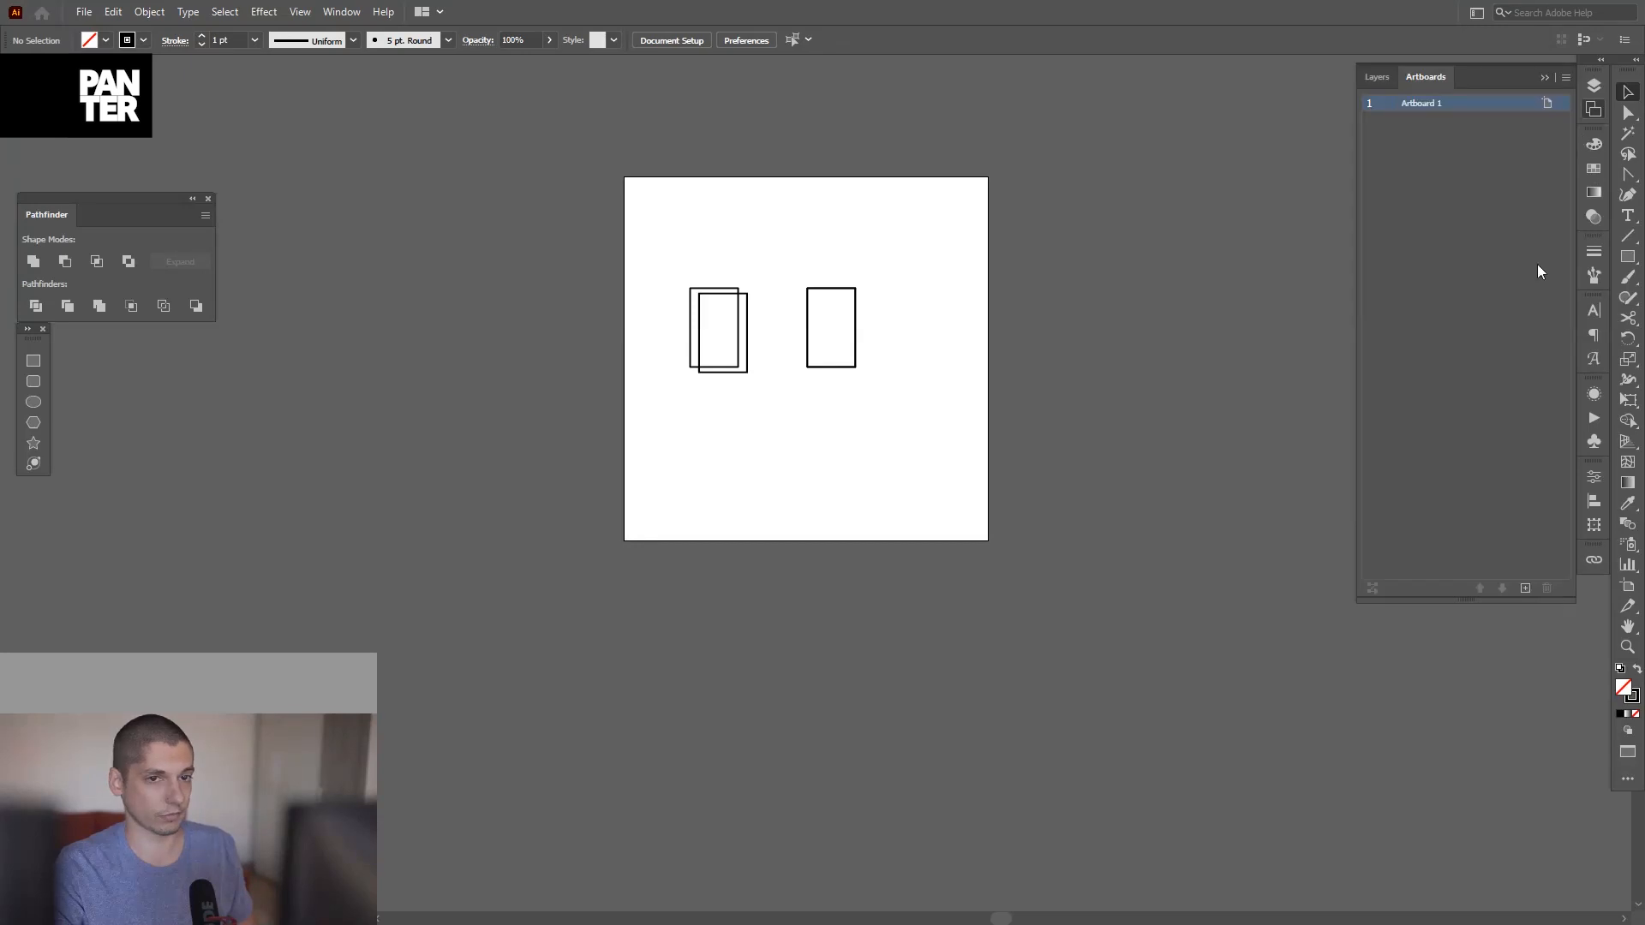
left_click(1525, 588)
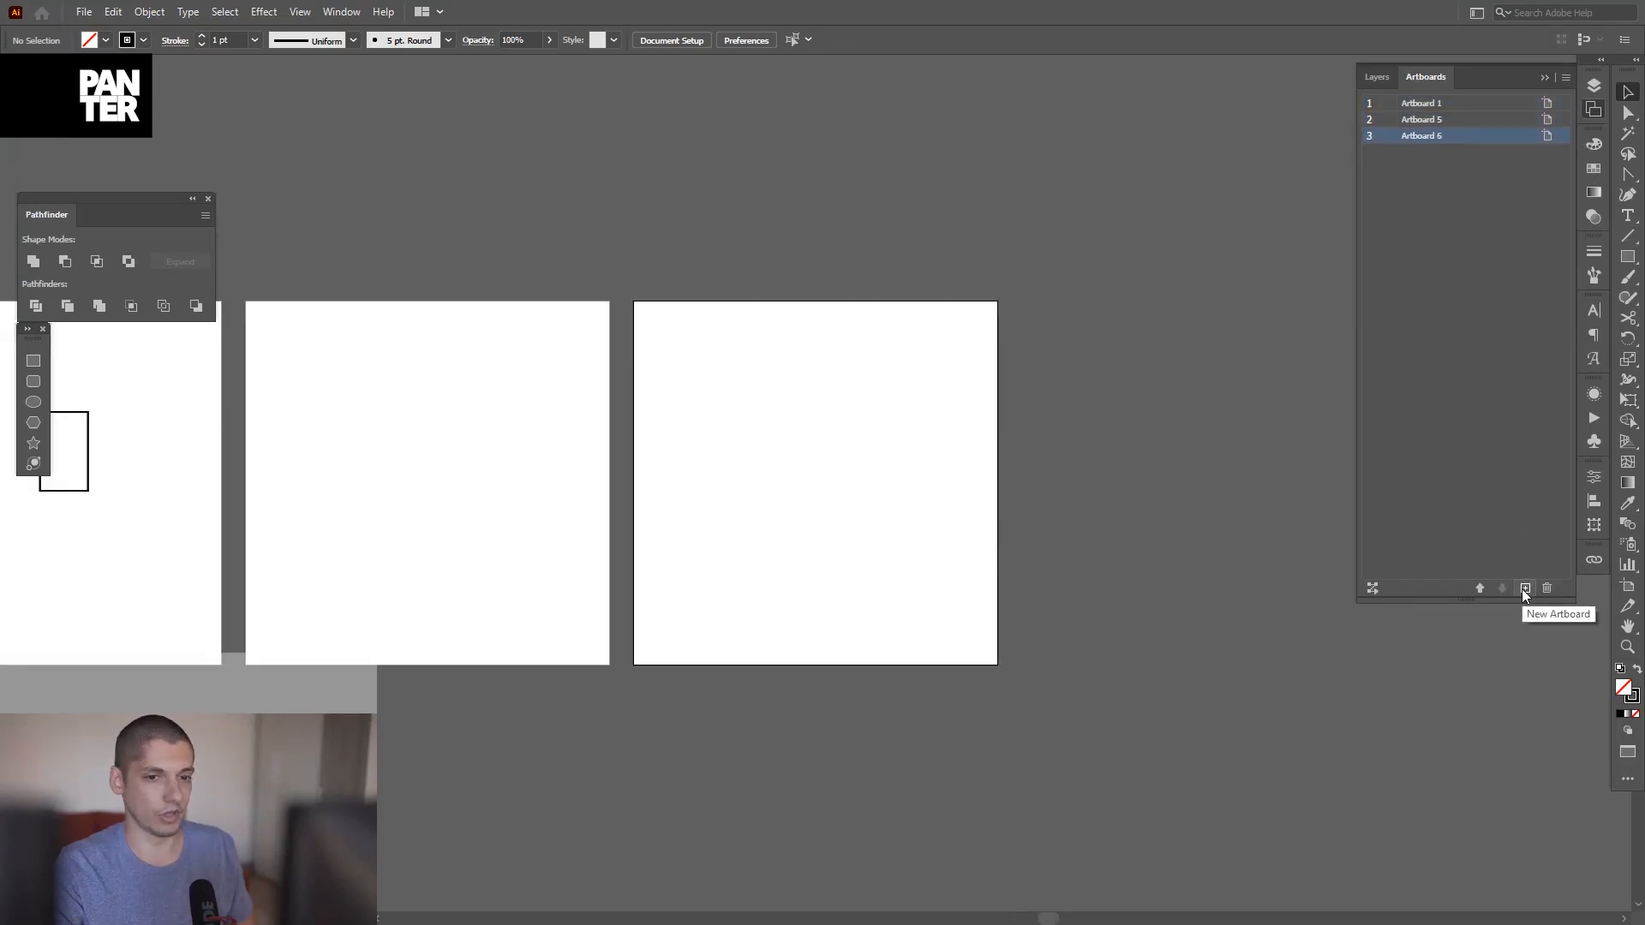
mouse_move(1417, 96)
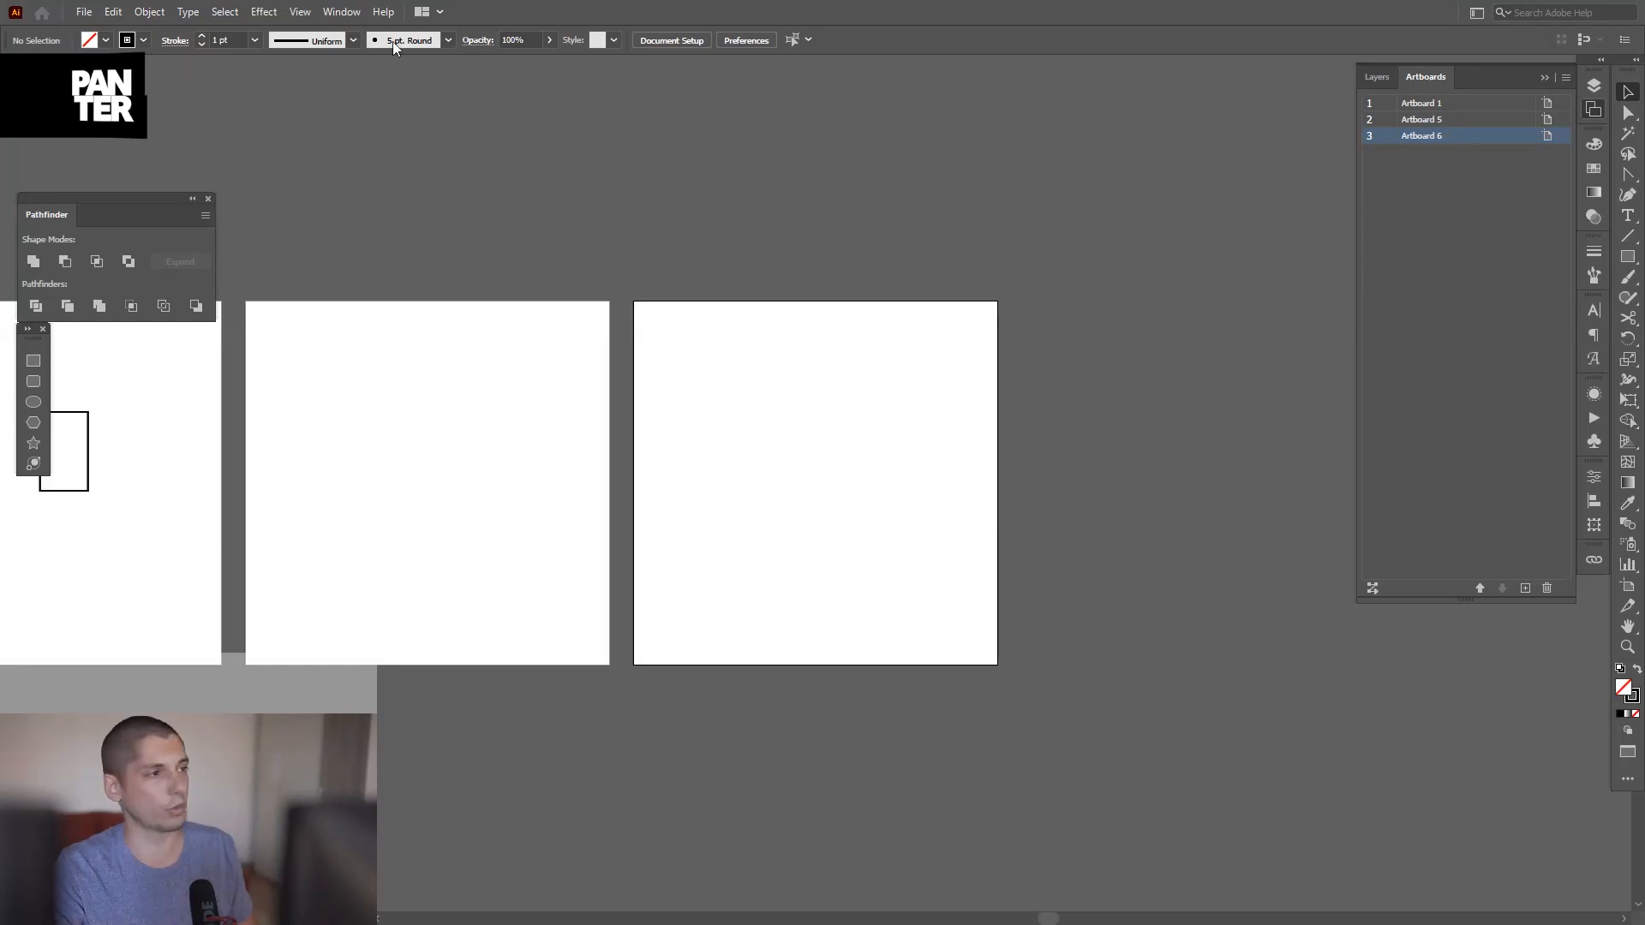
left_click(341, 12)
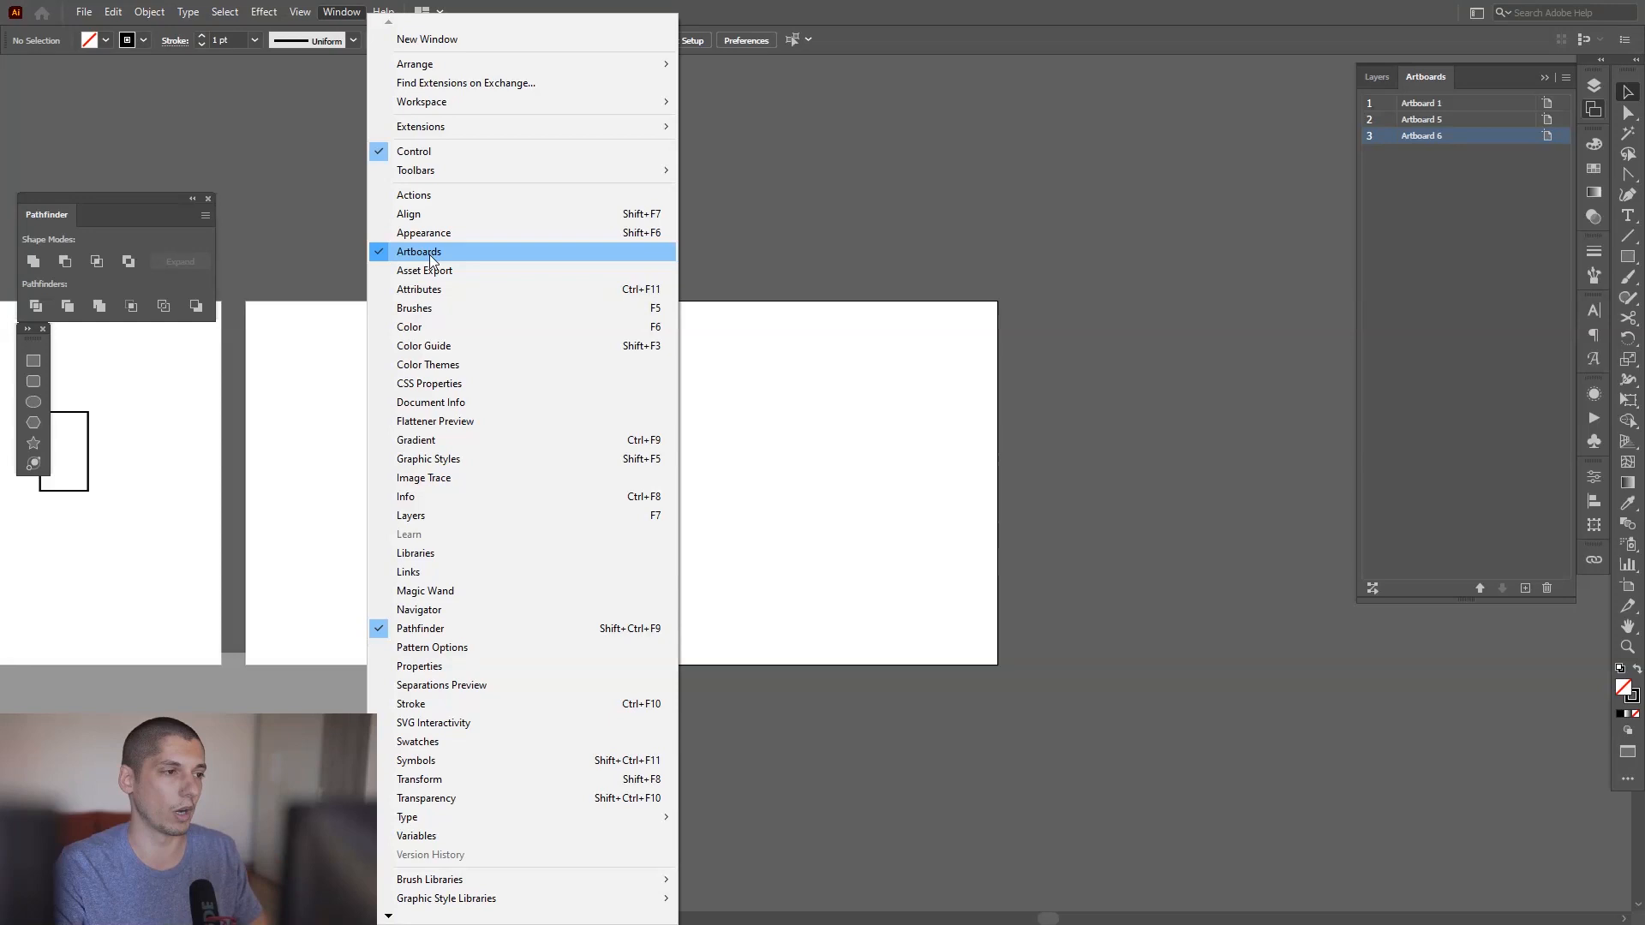
left_click(419, 252)
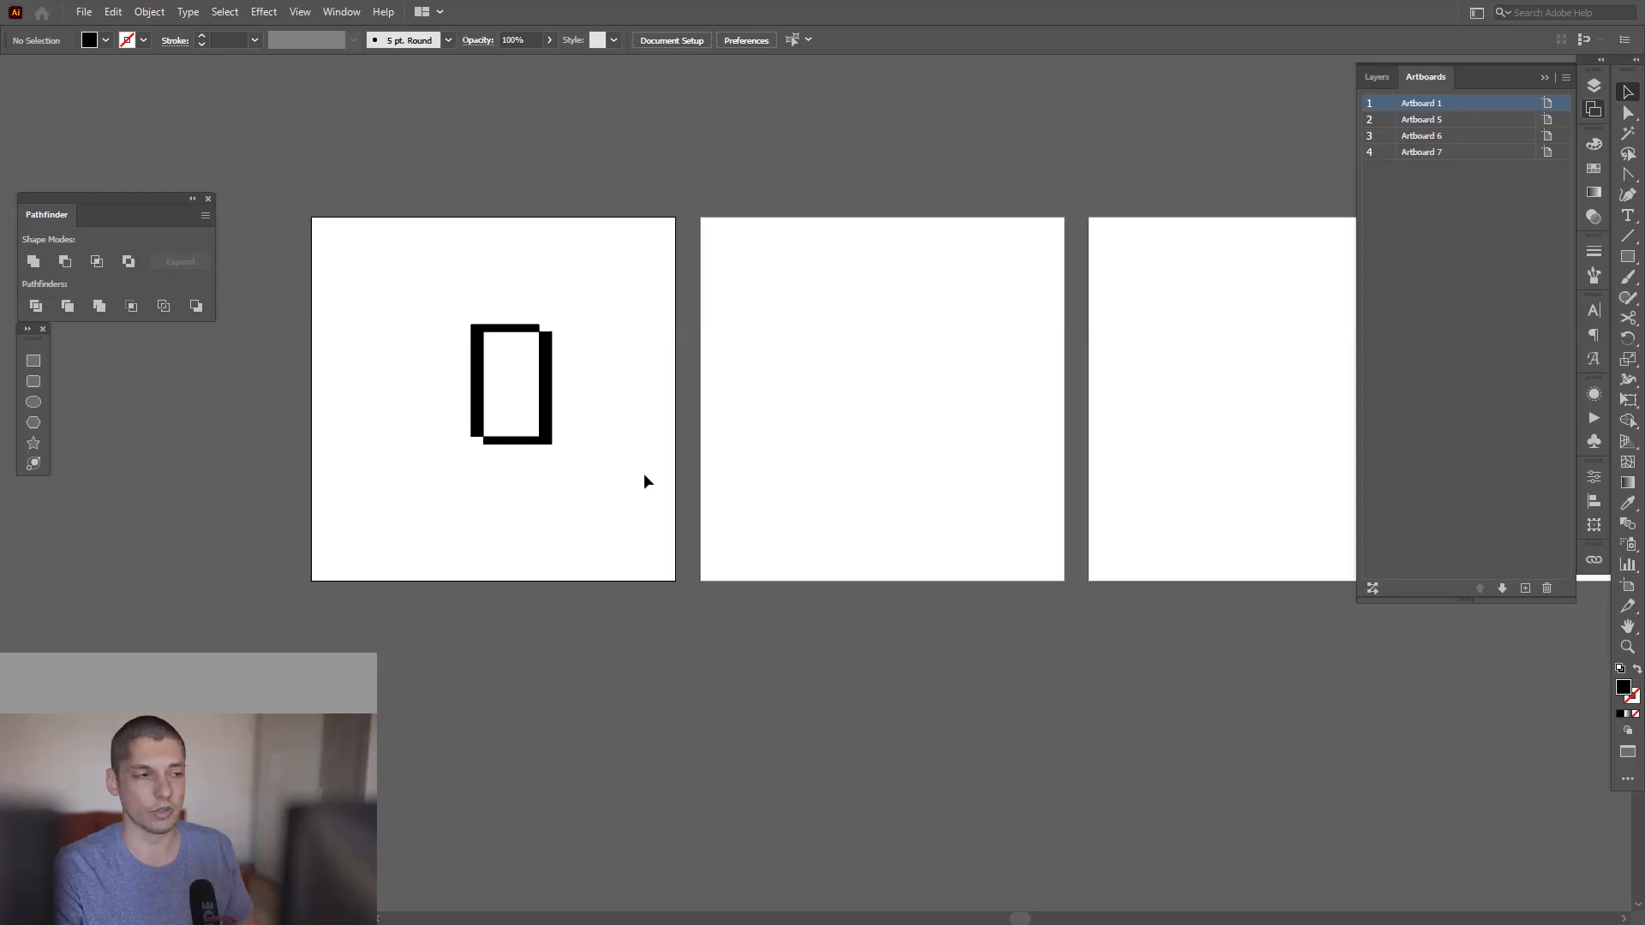
Copy the rectangle frame and paste it on all artboards, then Paste in Front.
left_click(513, 382)
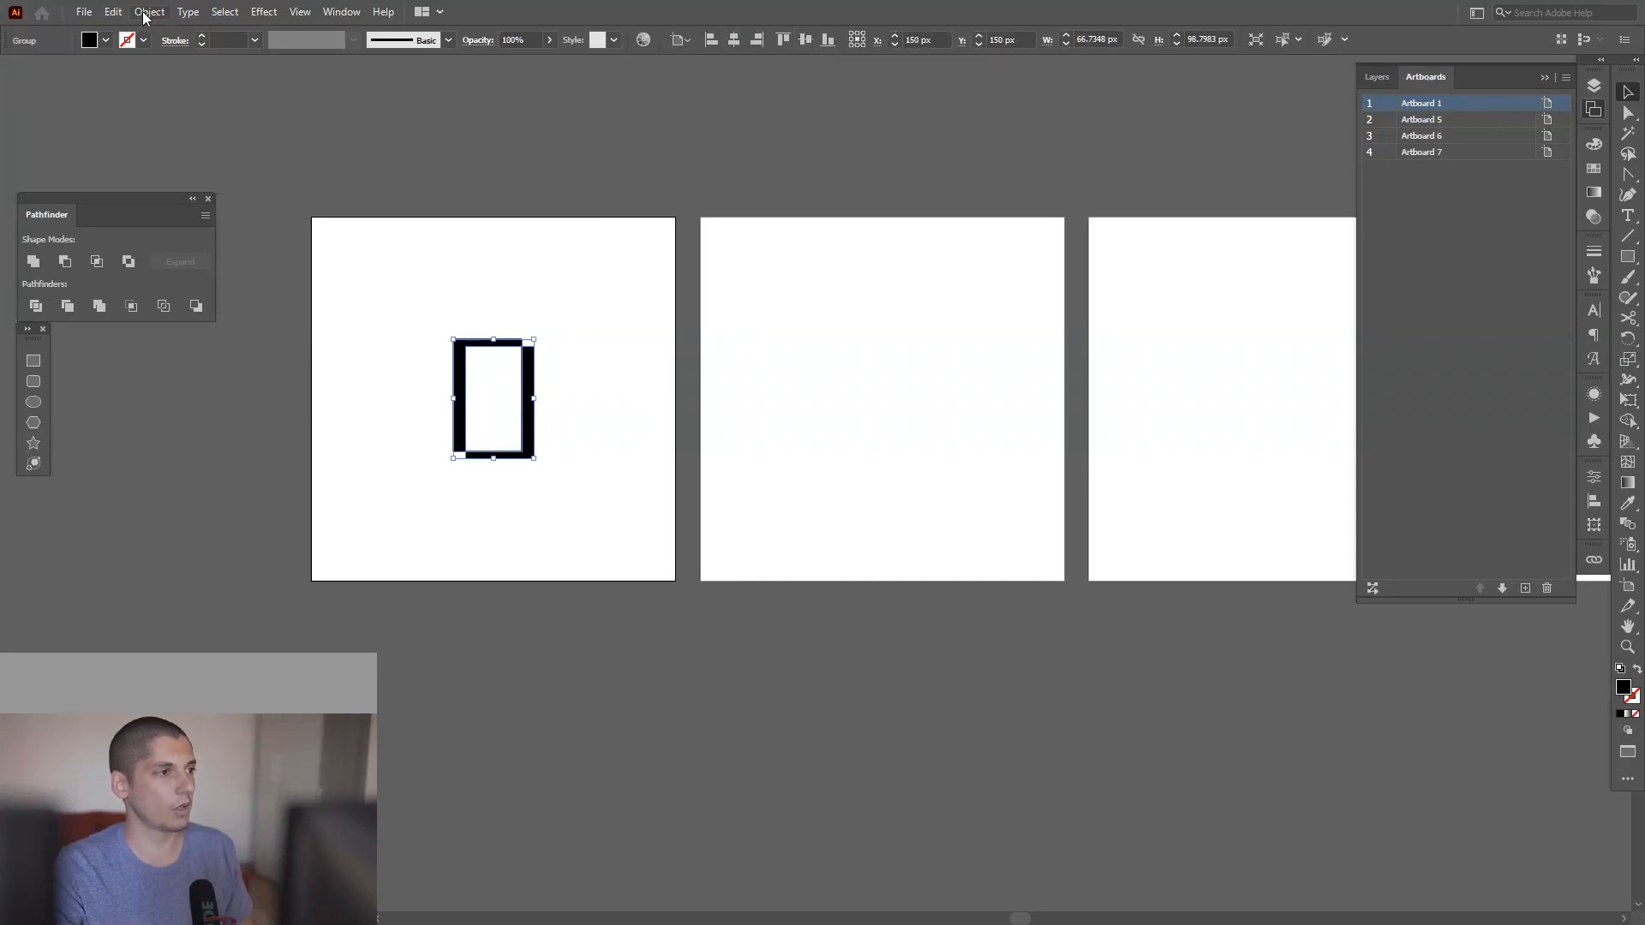
left_click(113, 12)
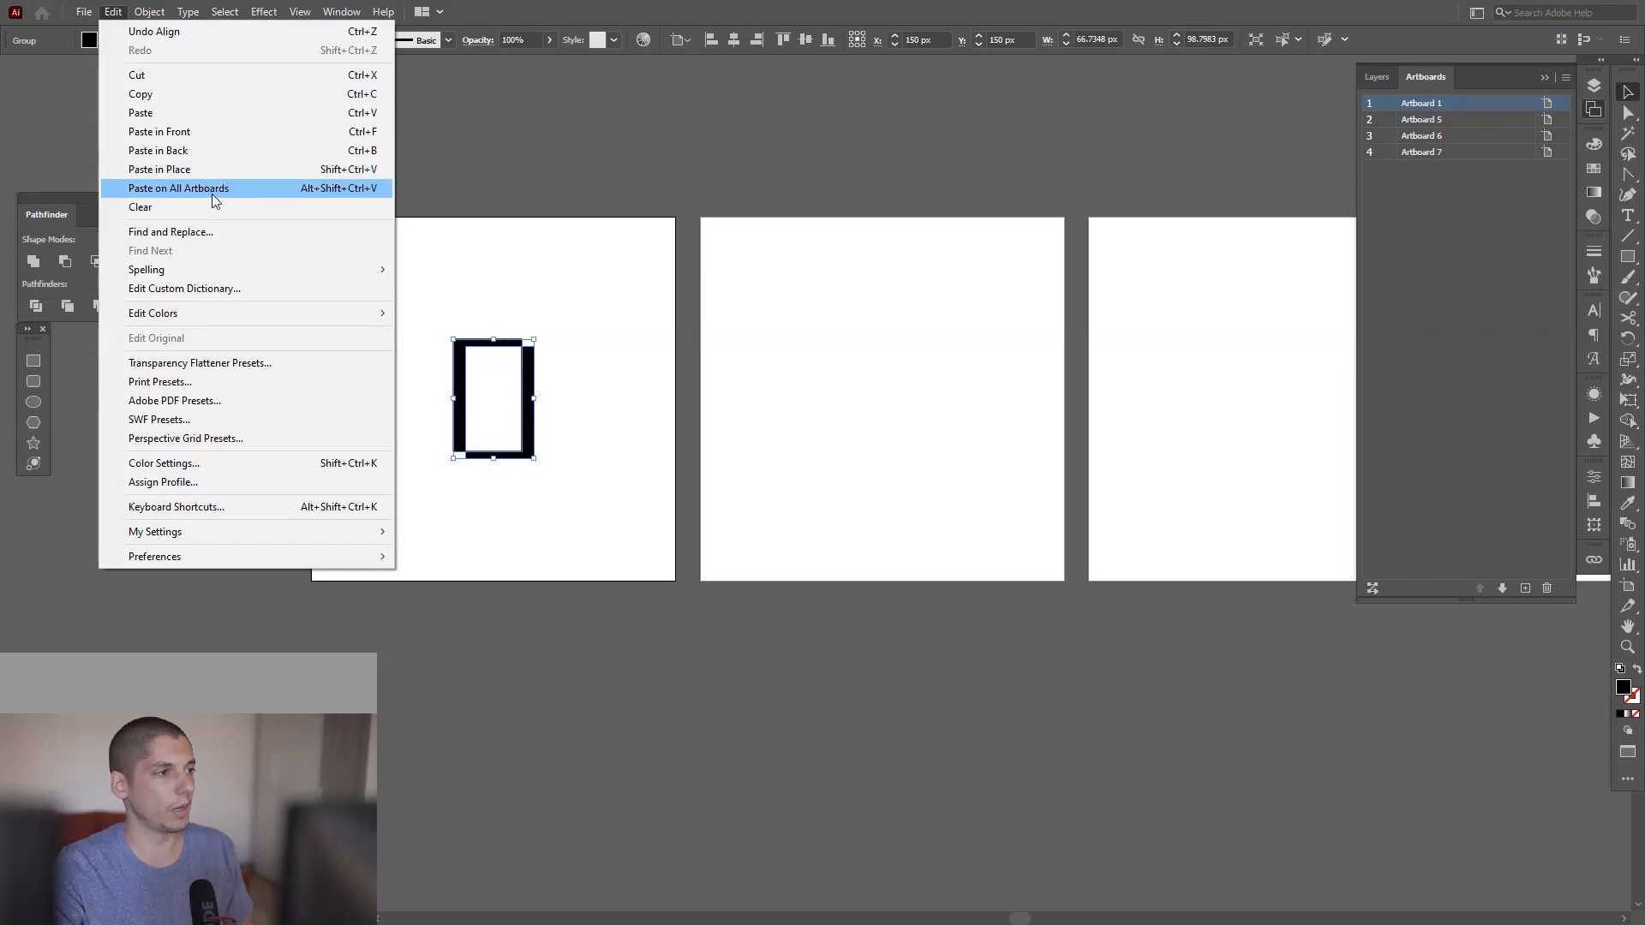
left_click(176, 189)
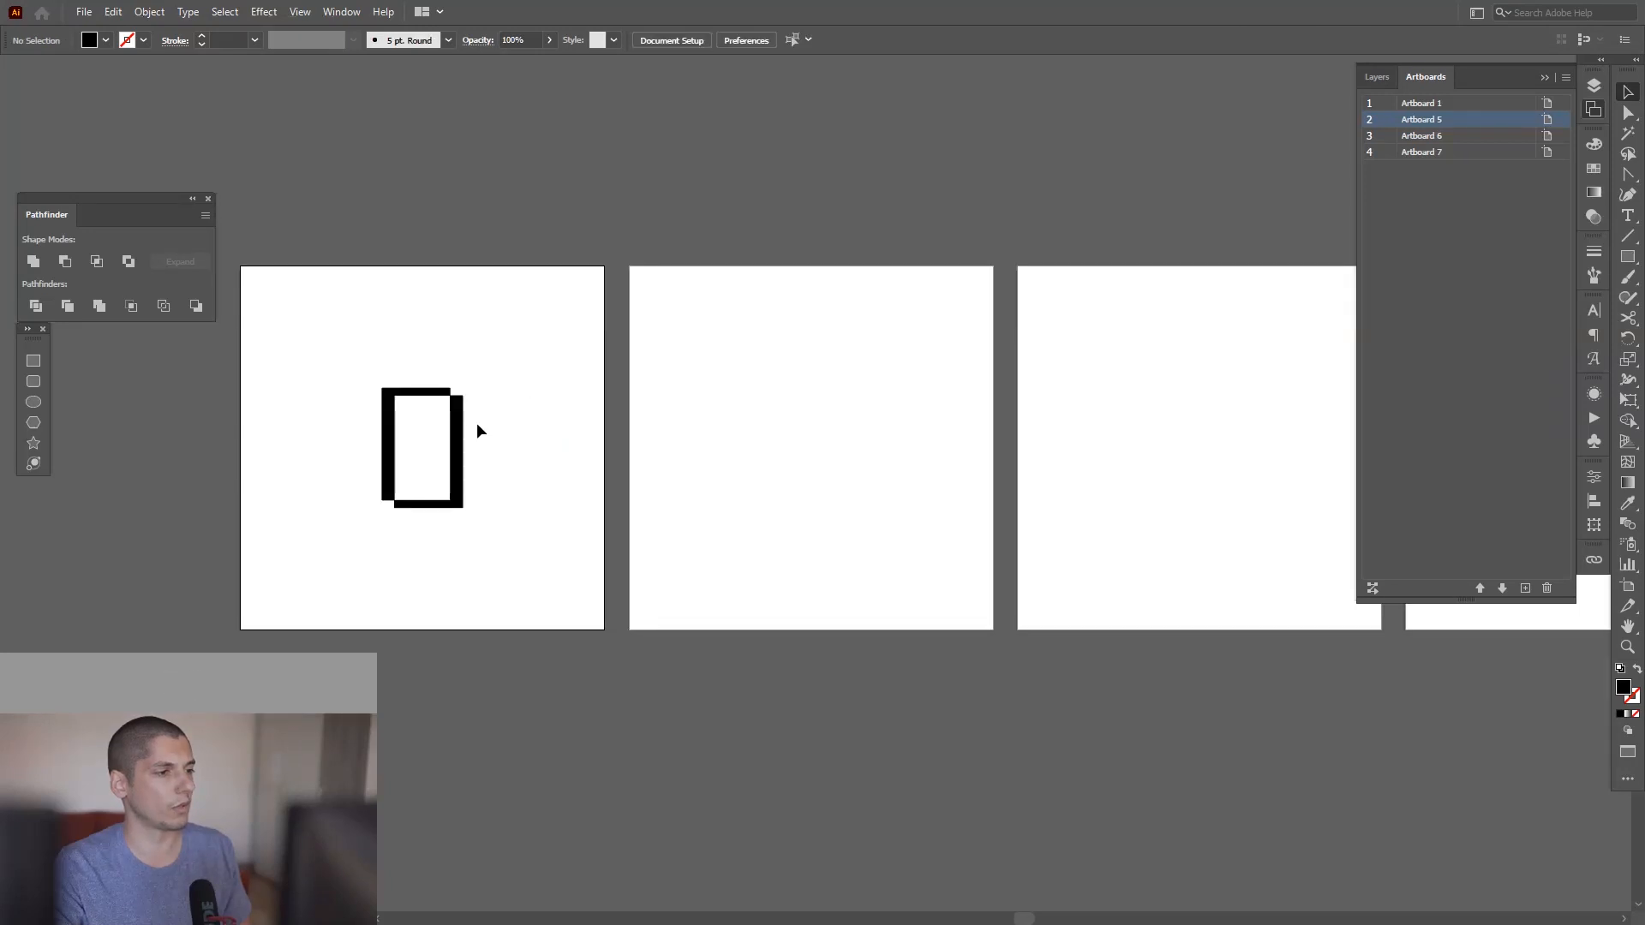
left_click(111, 12)
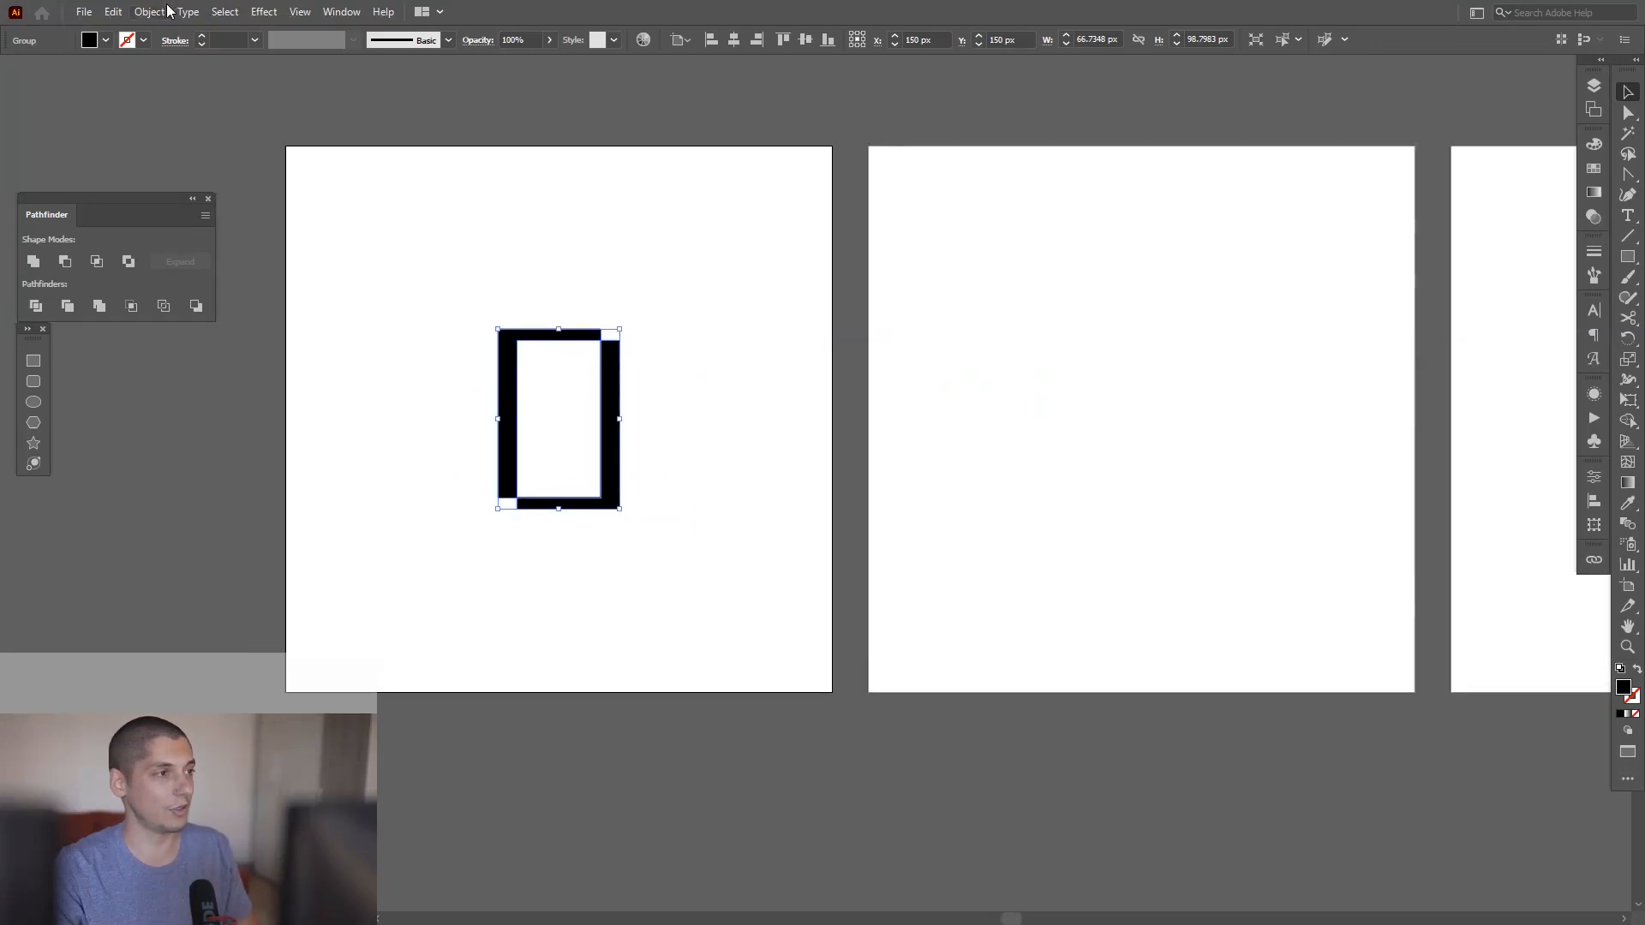
left_click(113, 12)
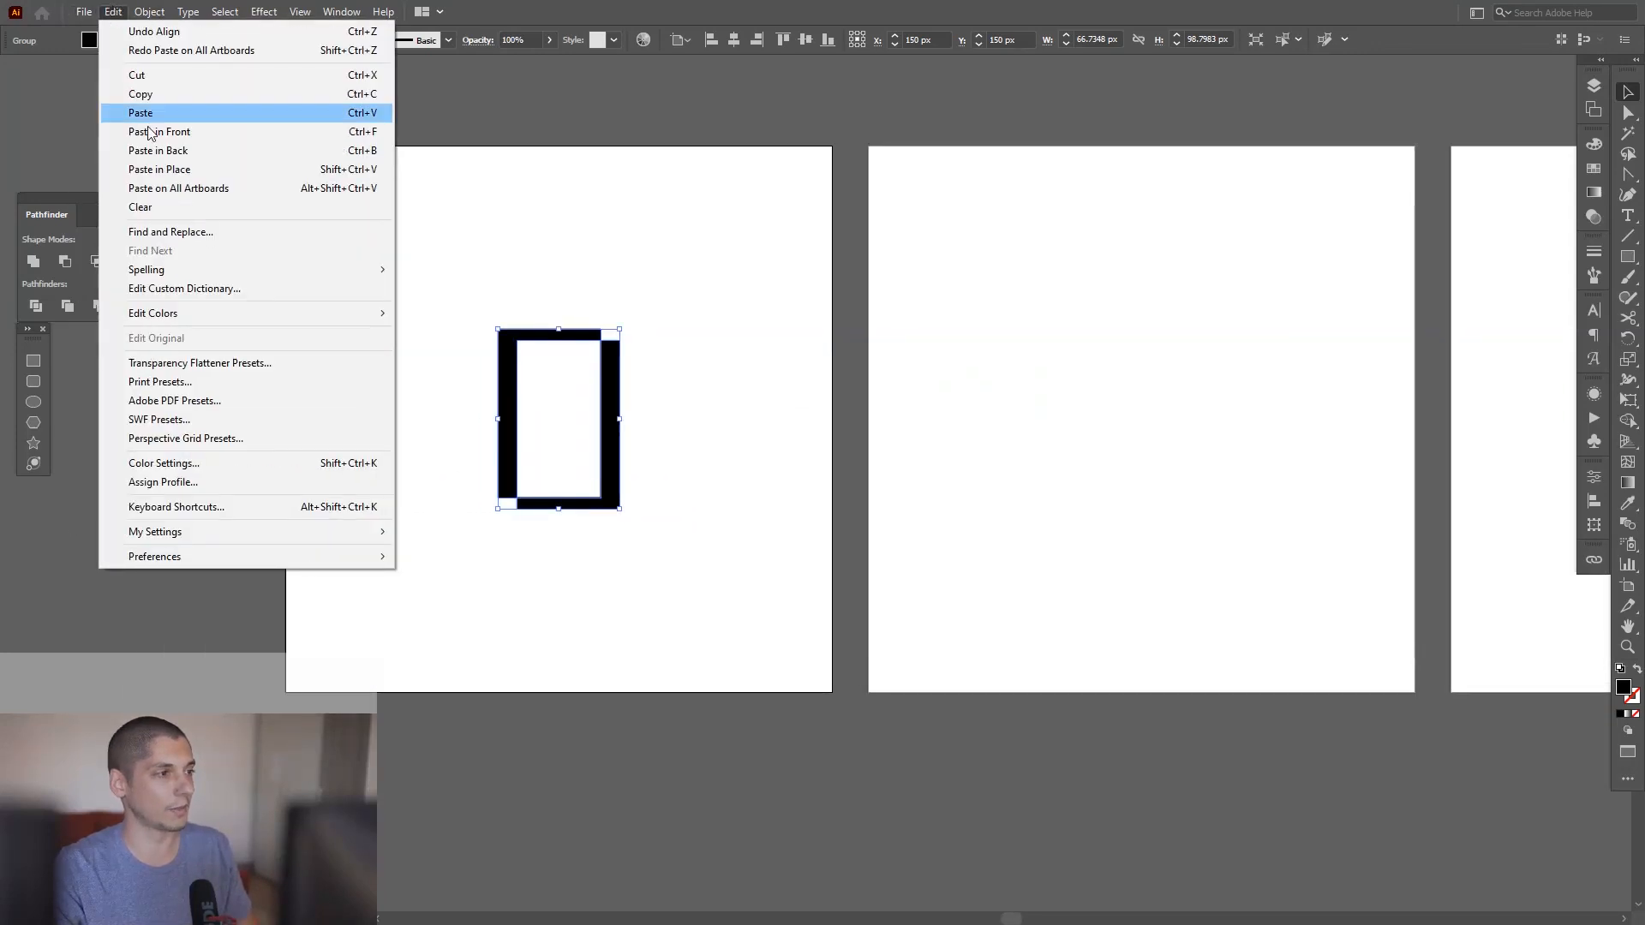
left_click(176, 188)
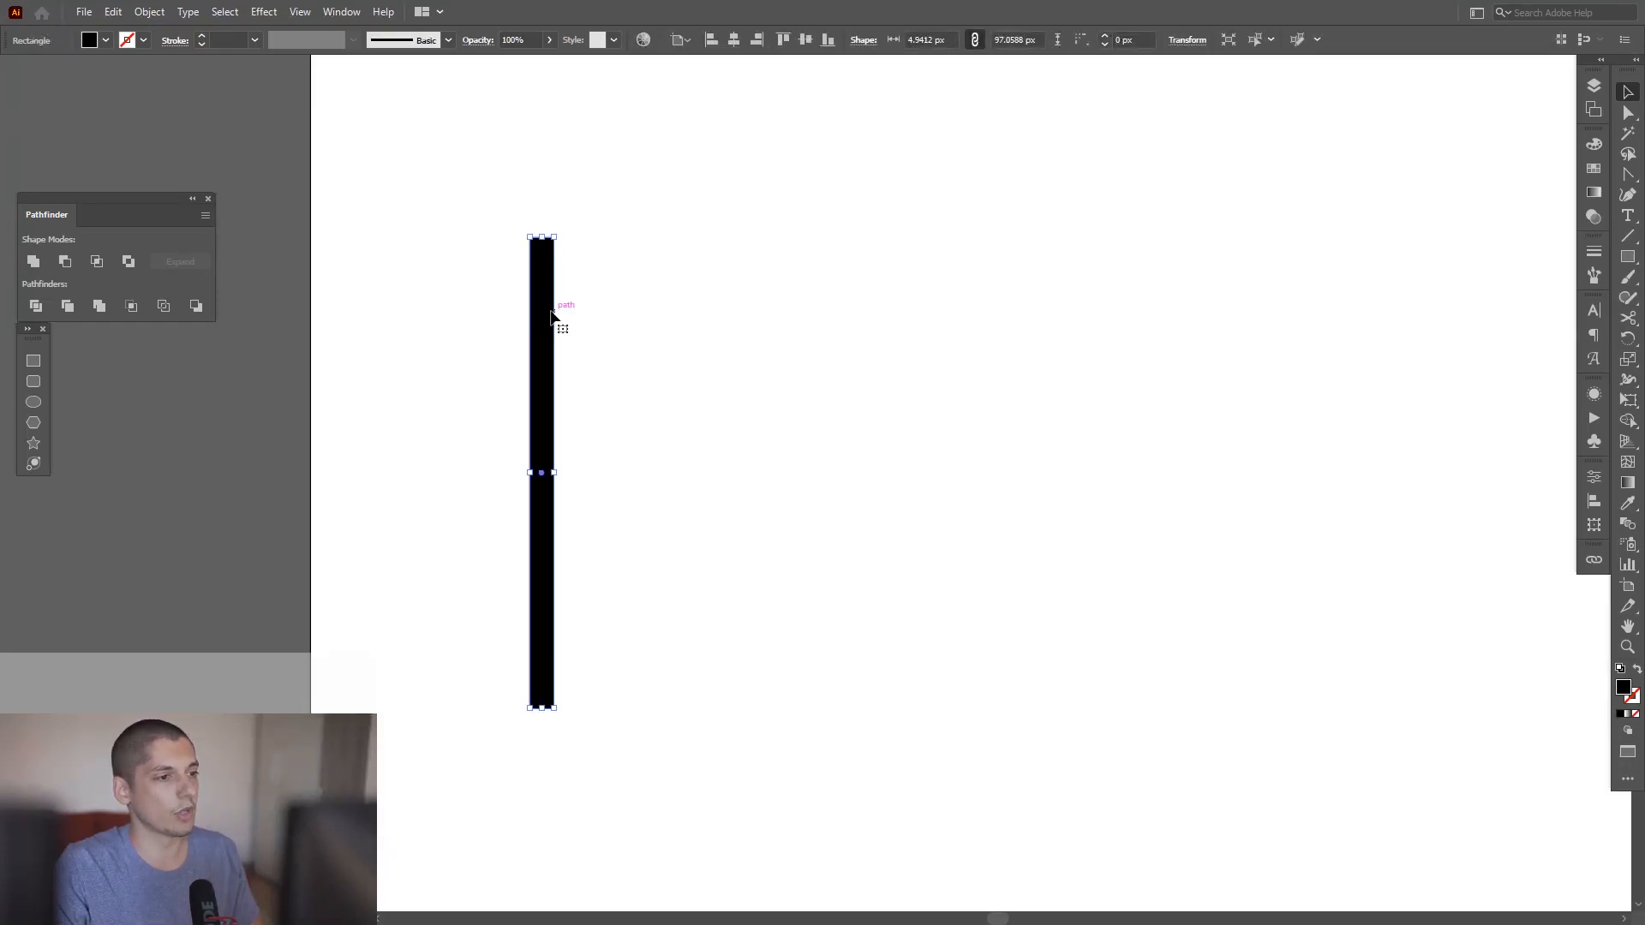
Alt-duplicate the bar, repeat with Ctrl+D into a row, and move it top-left.
key("alt")
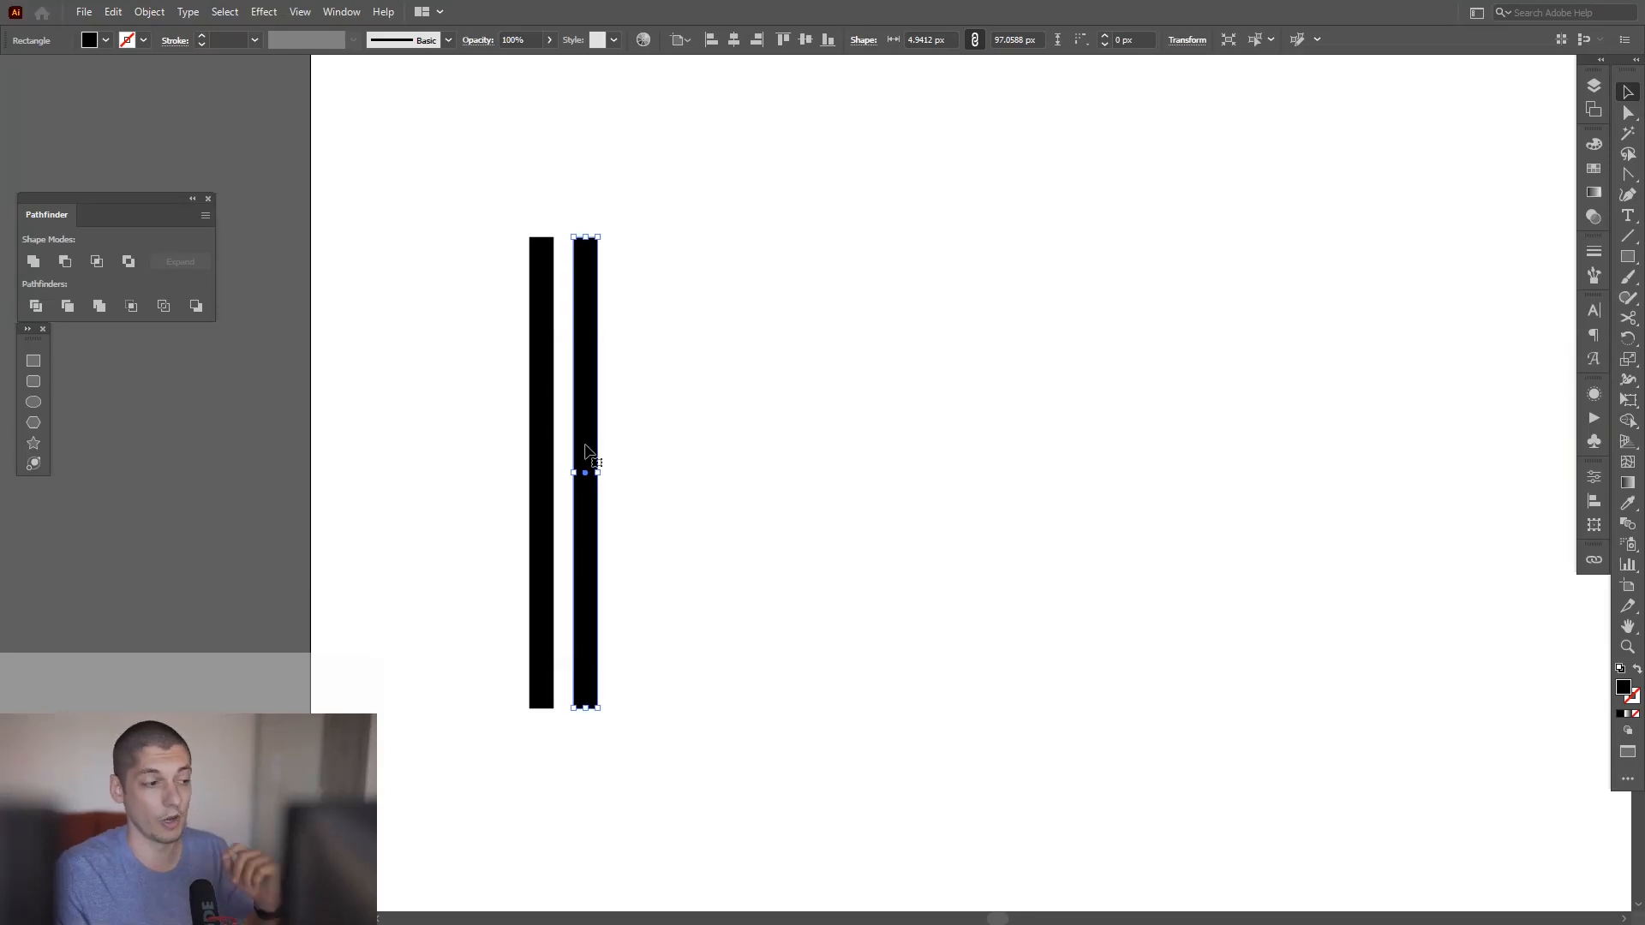
mouse_move(1005, 412)
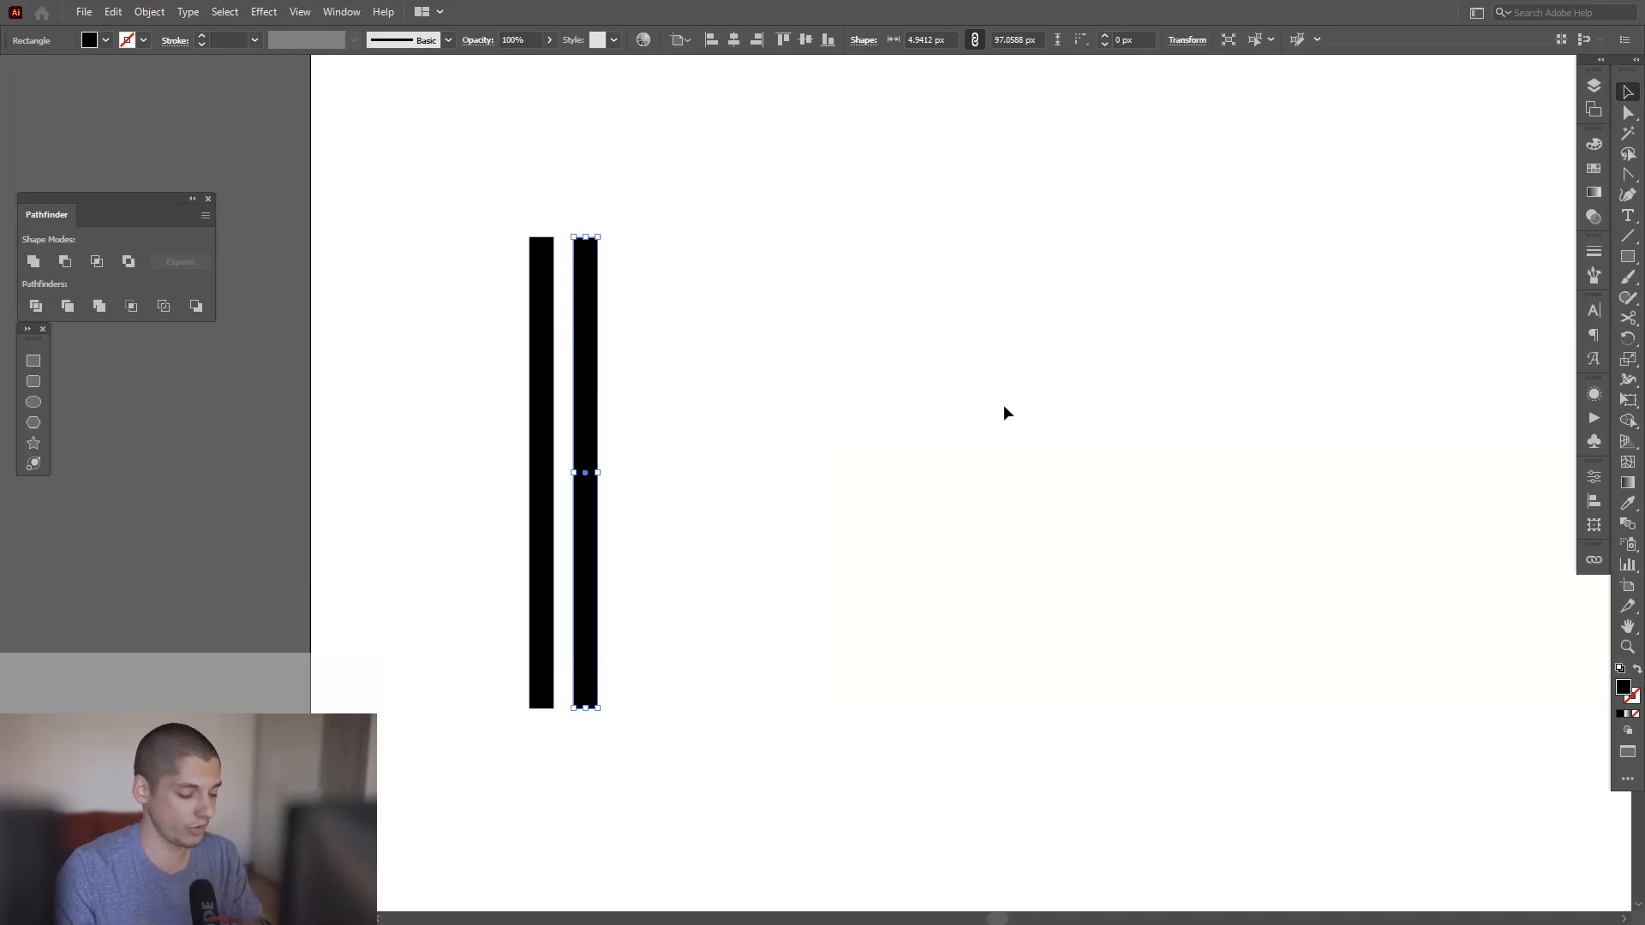
key("ctrl+d")
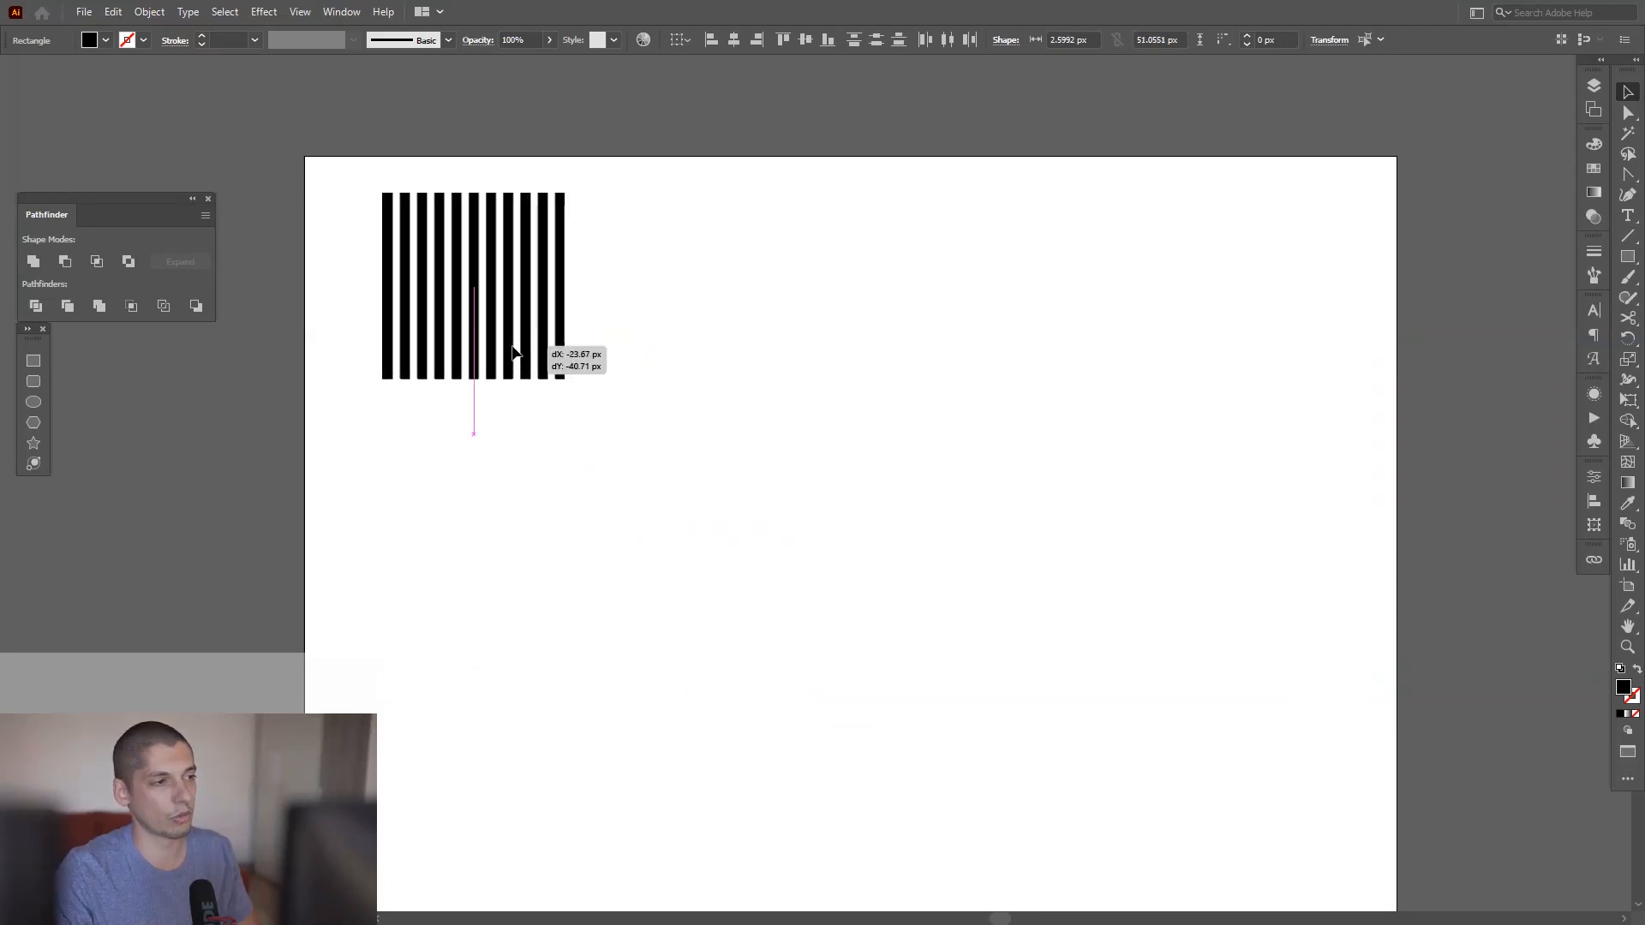
left_click_drag(514, 351, 488, 347)
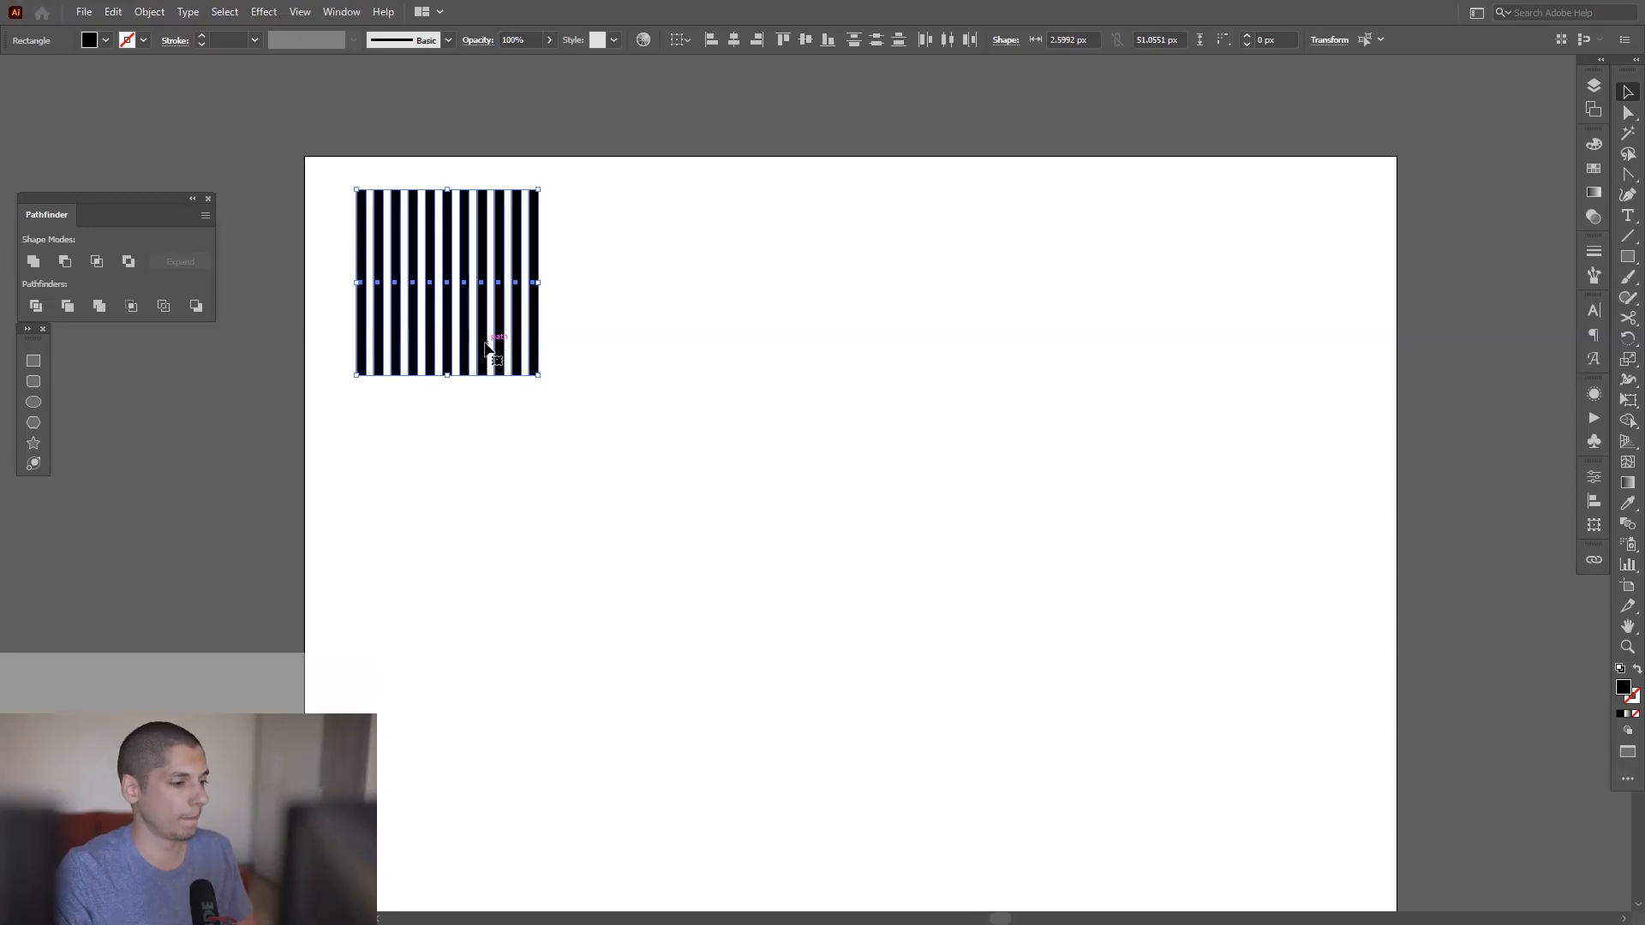
mouse_move(623, 559)
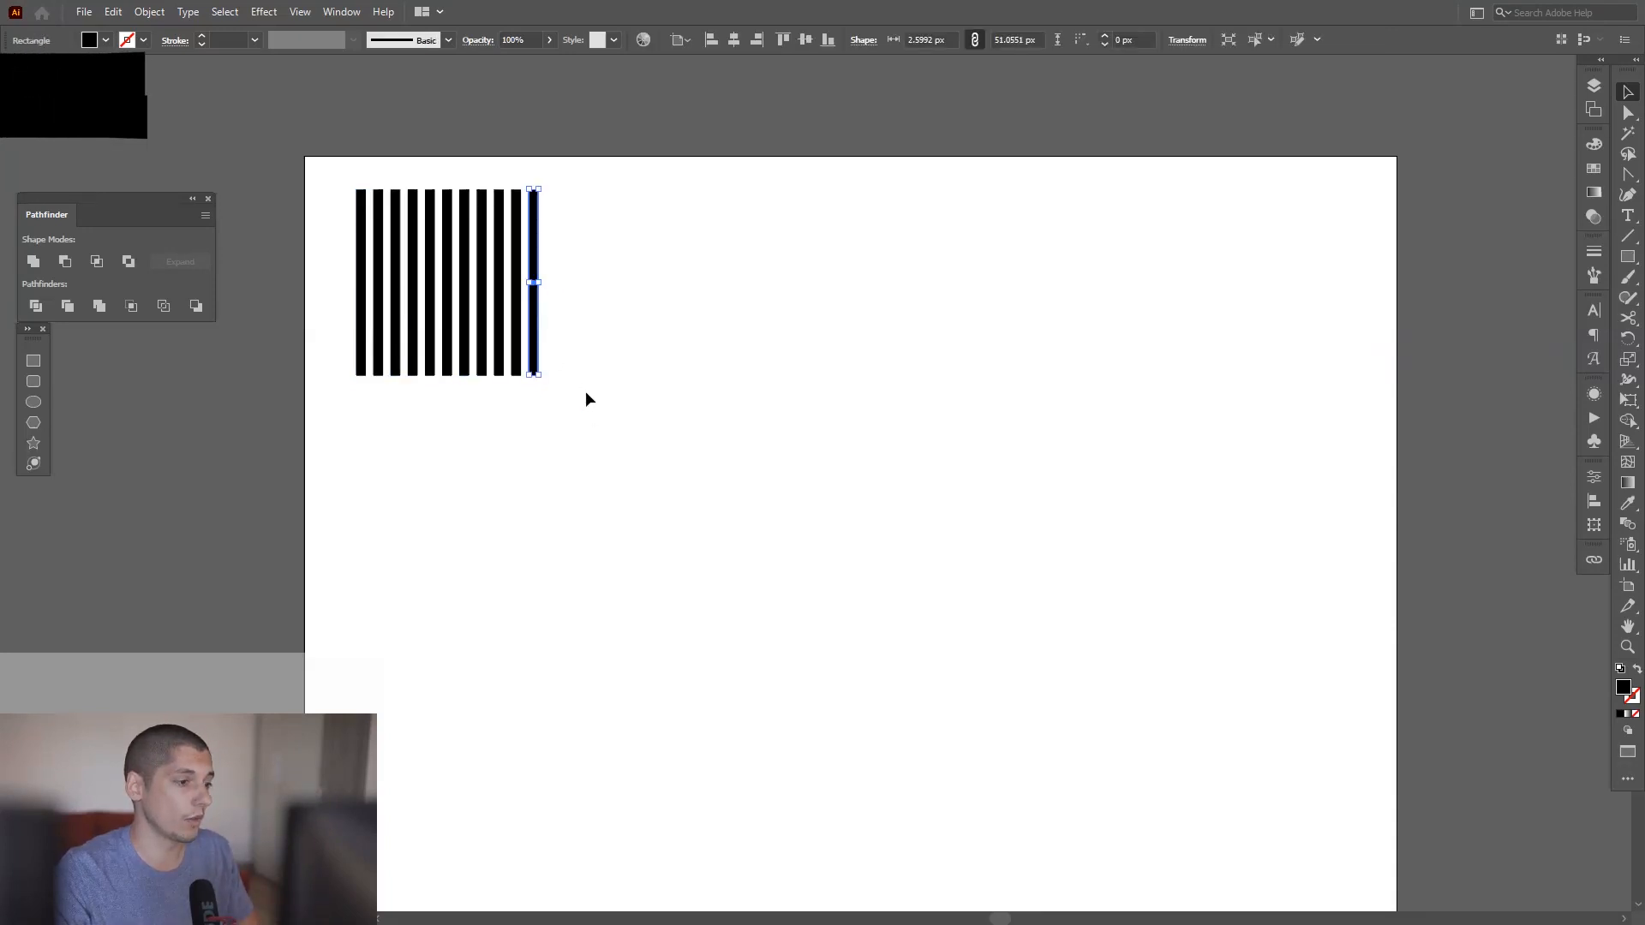
Draw an ellipse and convert its top and bottom anchors into a pointed leaf.
left_click(617, 413)
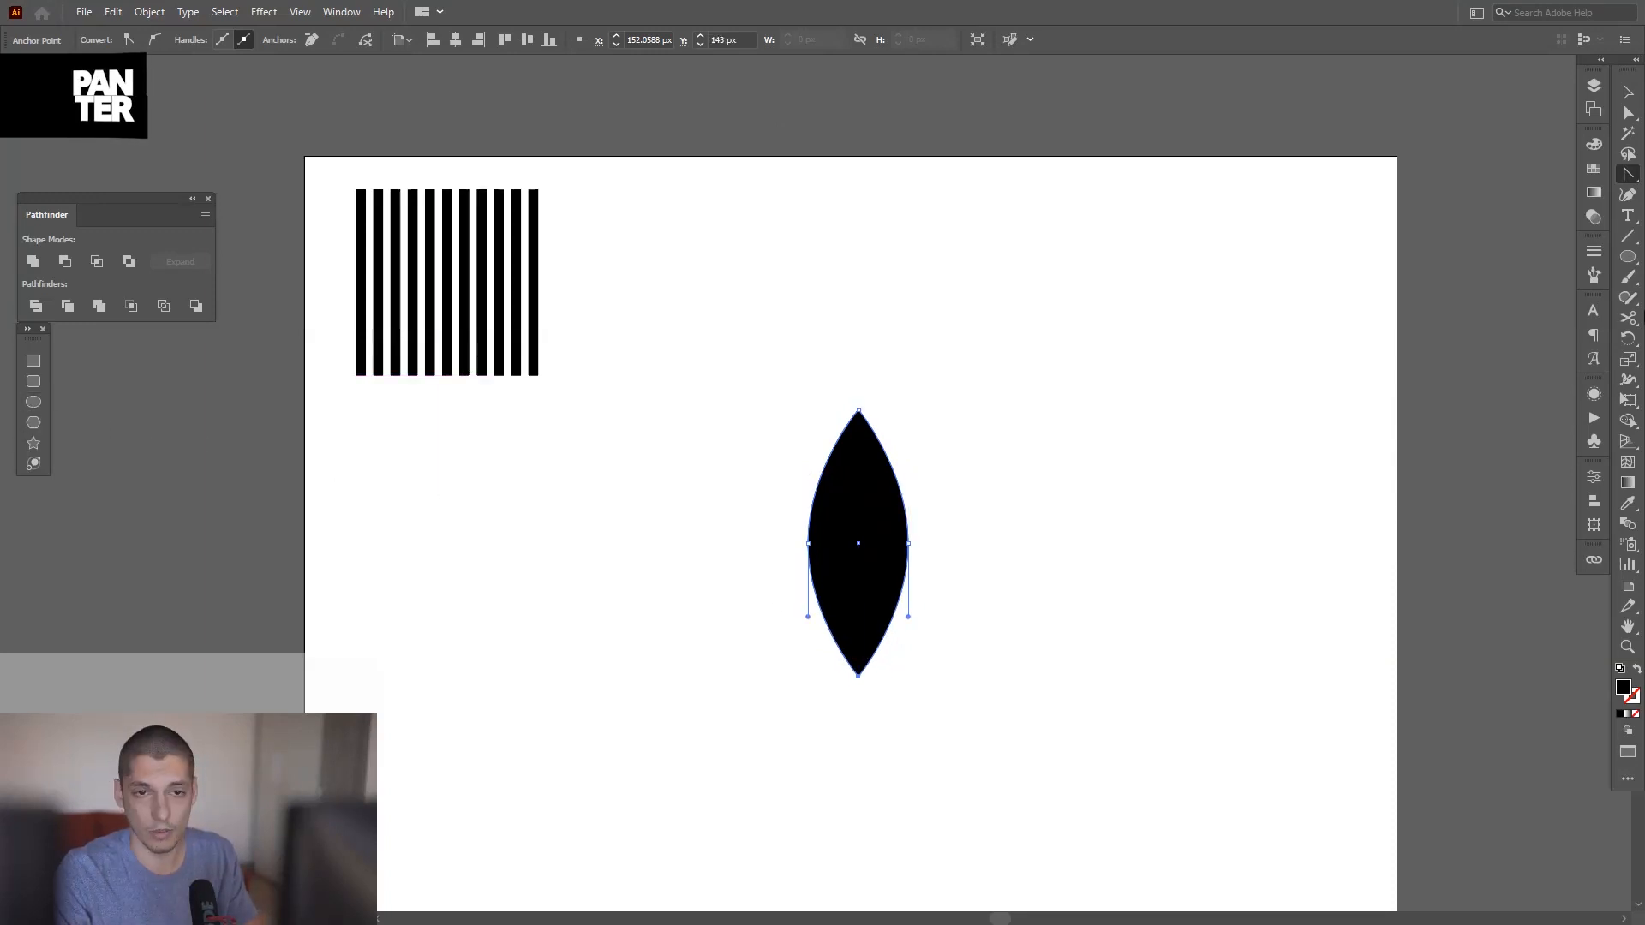
left_click(1593, 255)
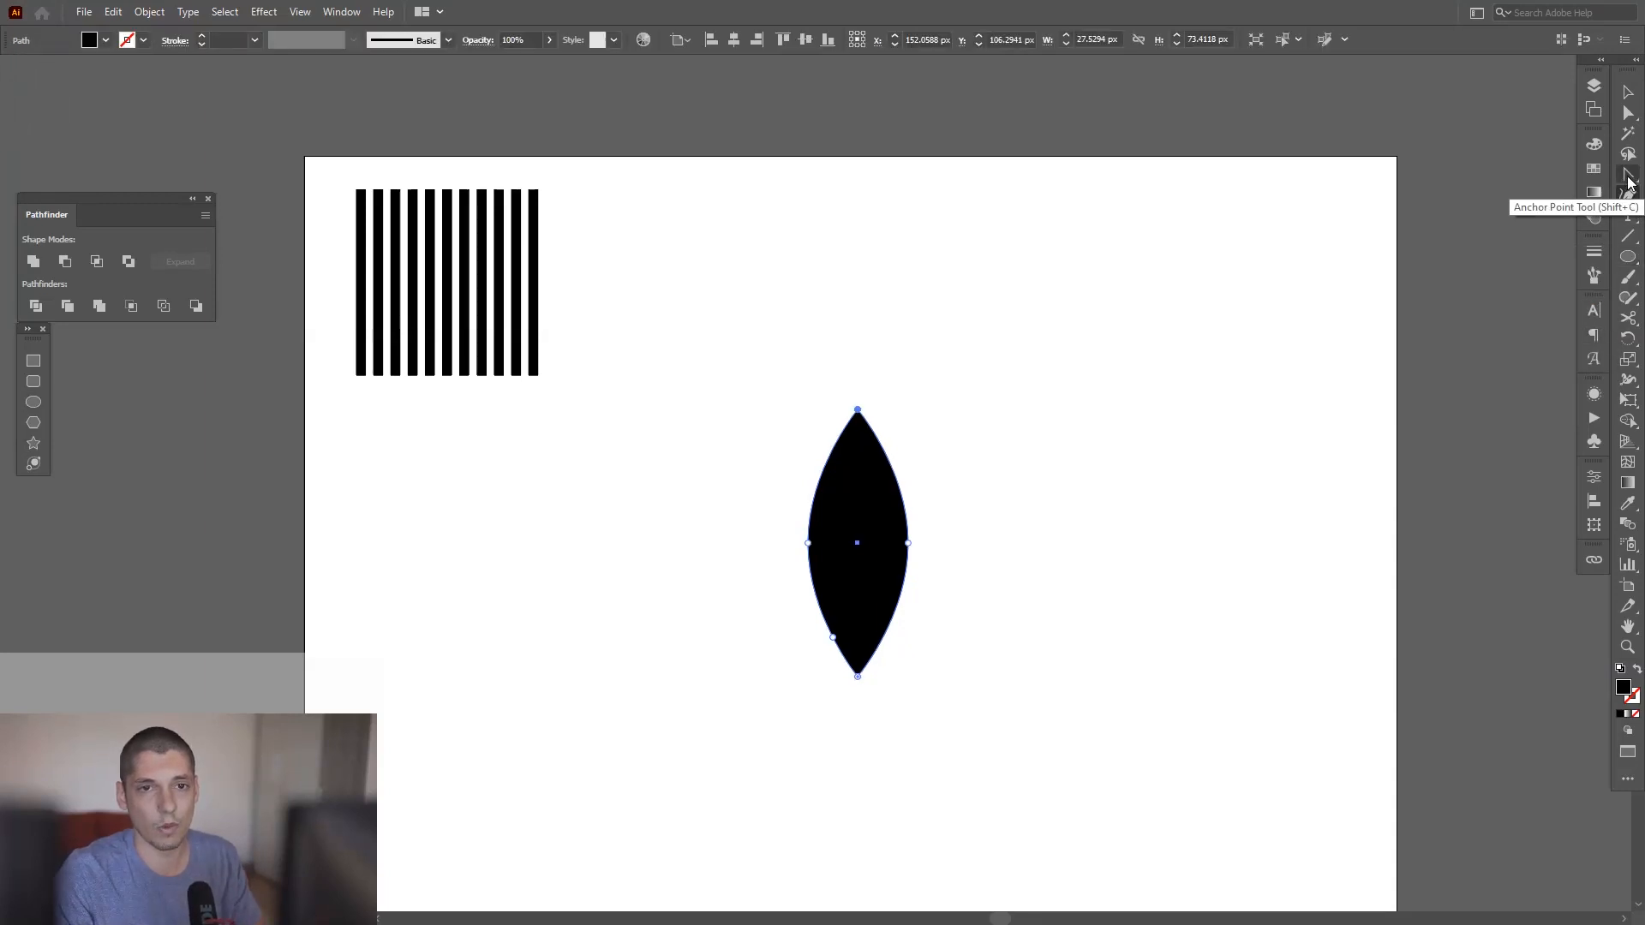
left_click(1629, 174)
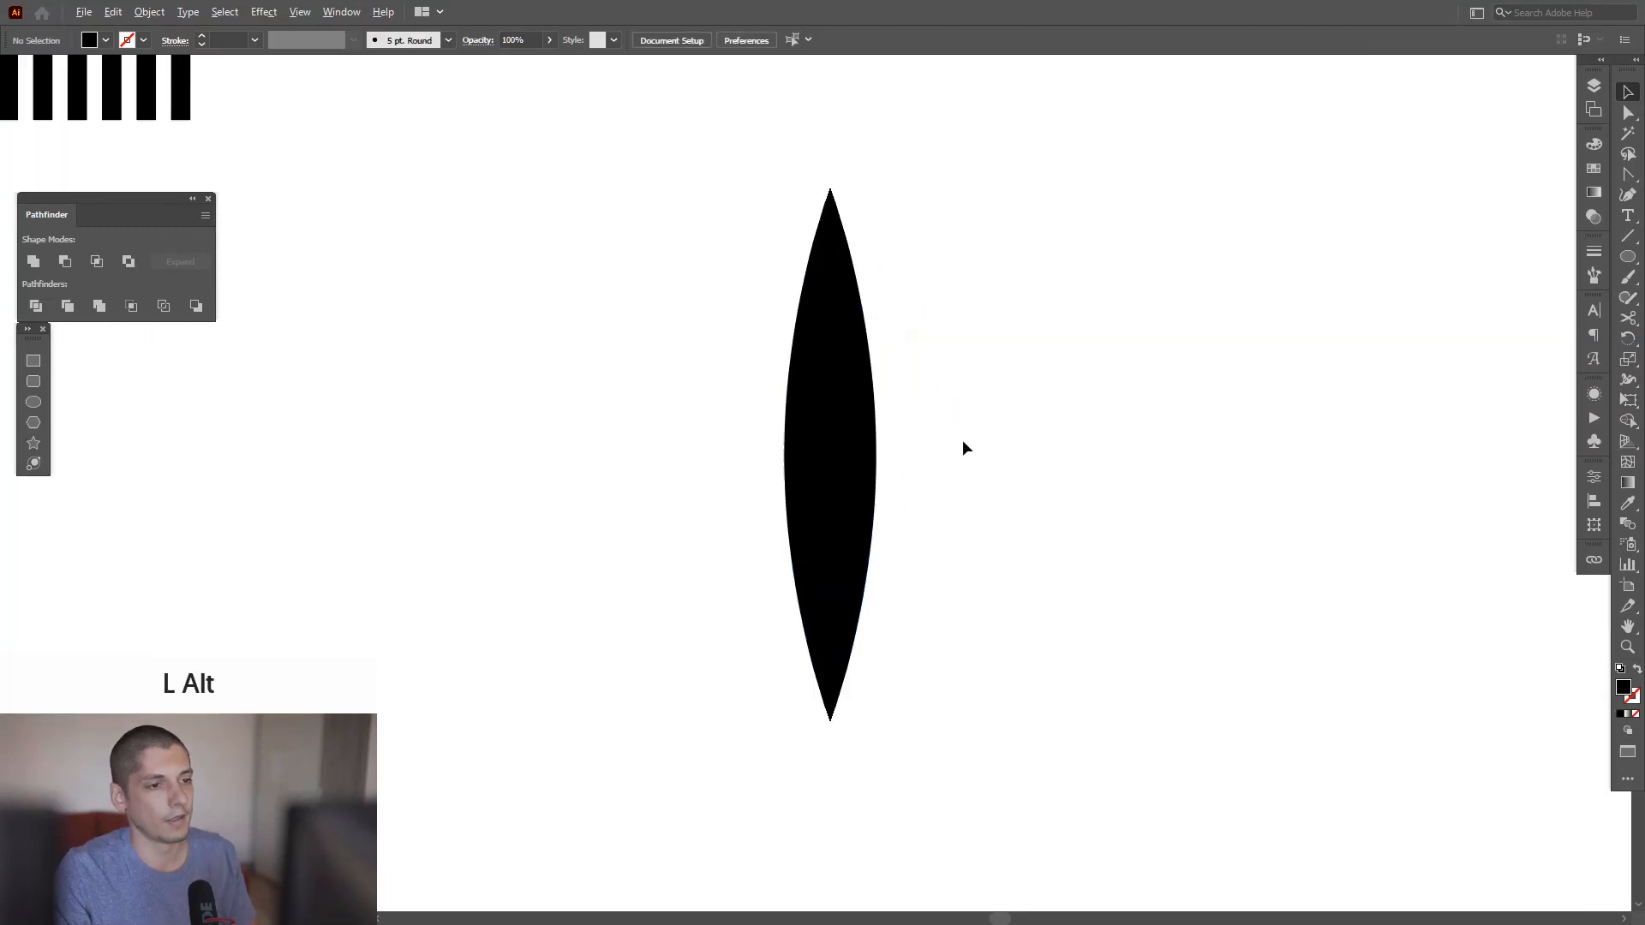
Paste rotated leaf copies in front to build filled and outlined eight-point stars.
left_click(829, 451)
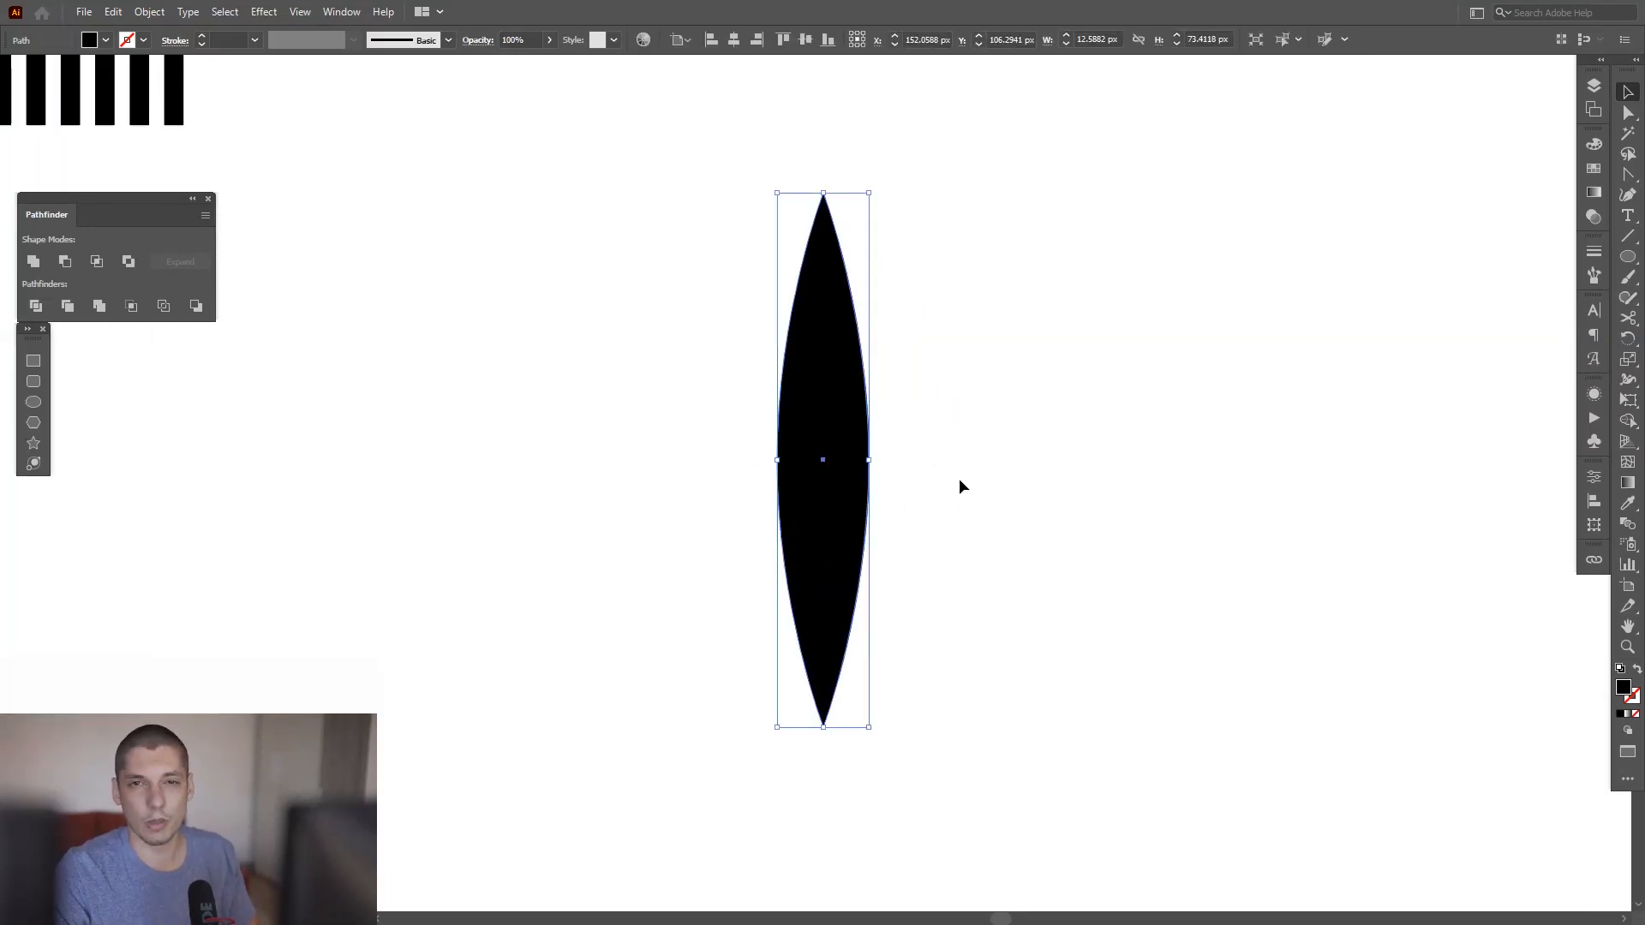
key("ctrl")
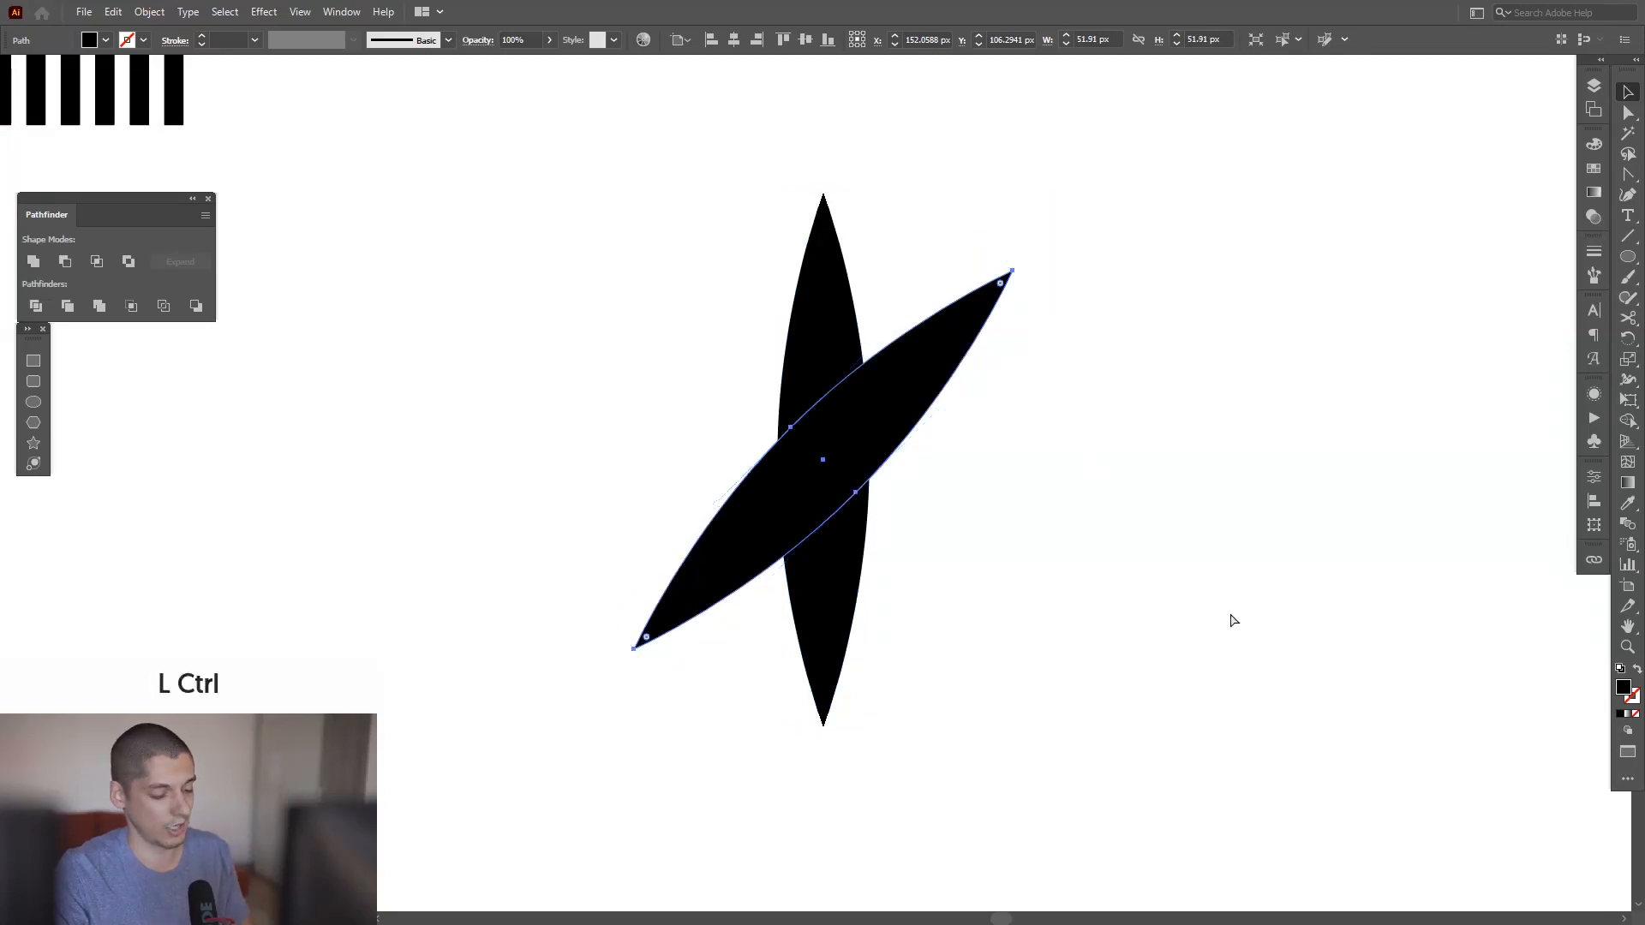
key("ctrl+f")
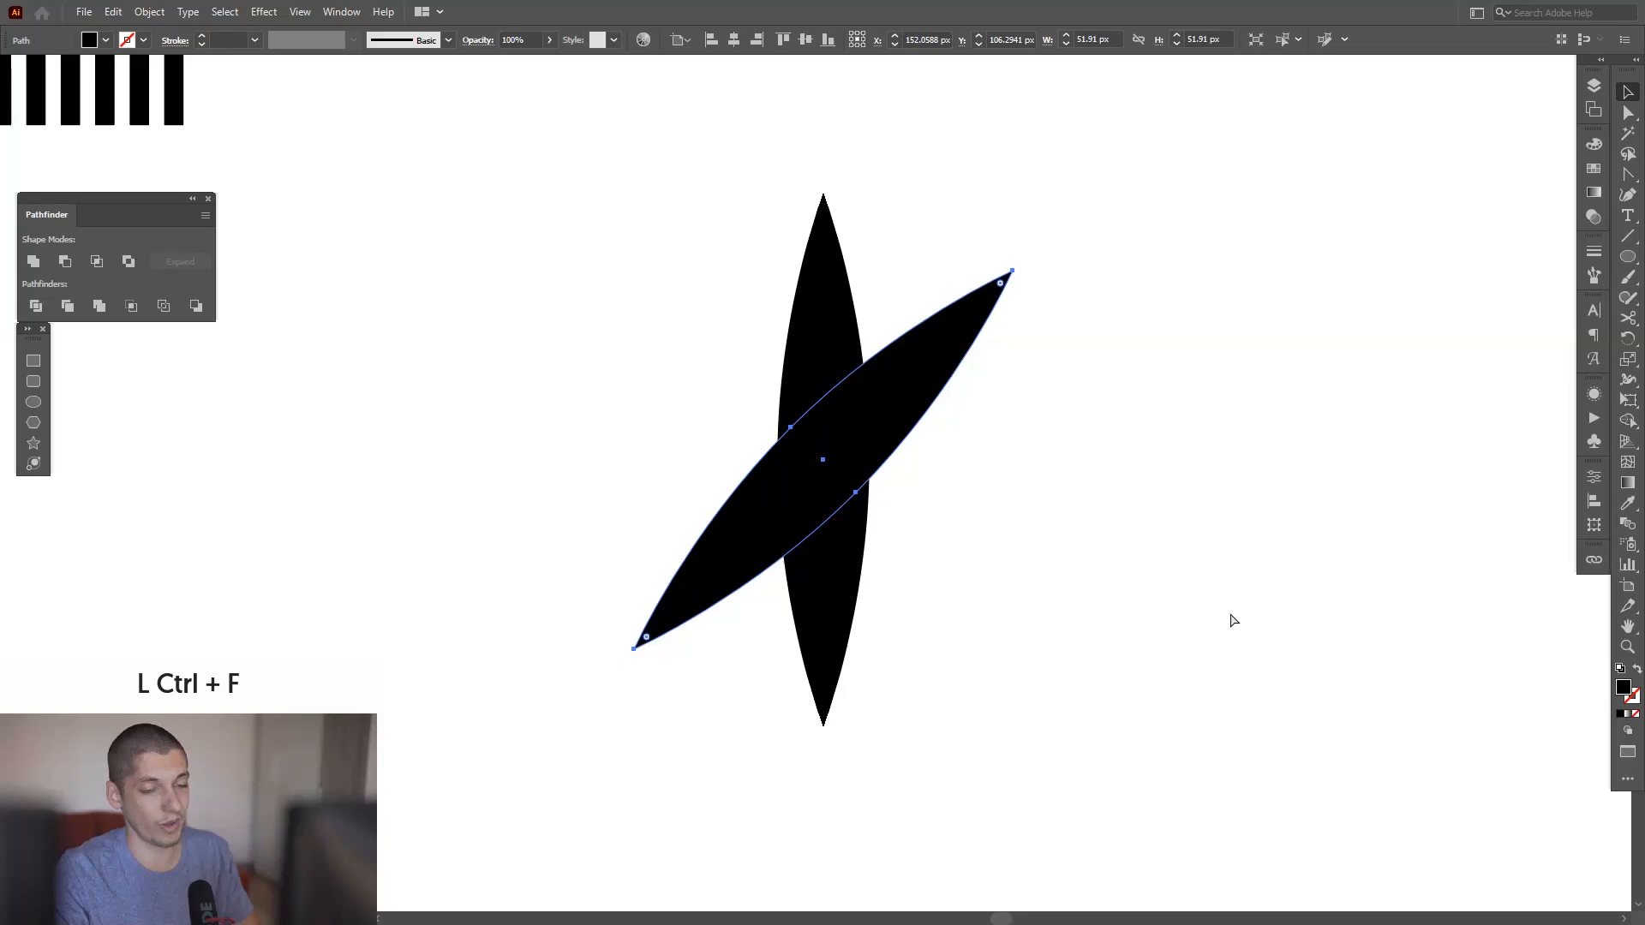
key("ctrl+f")
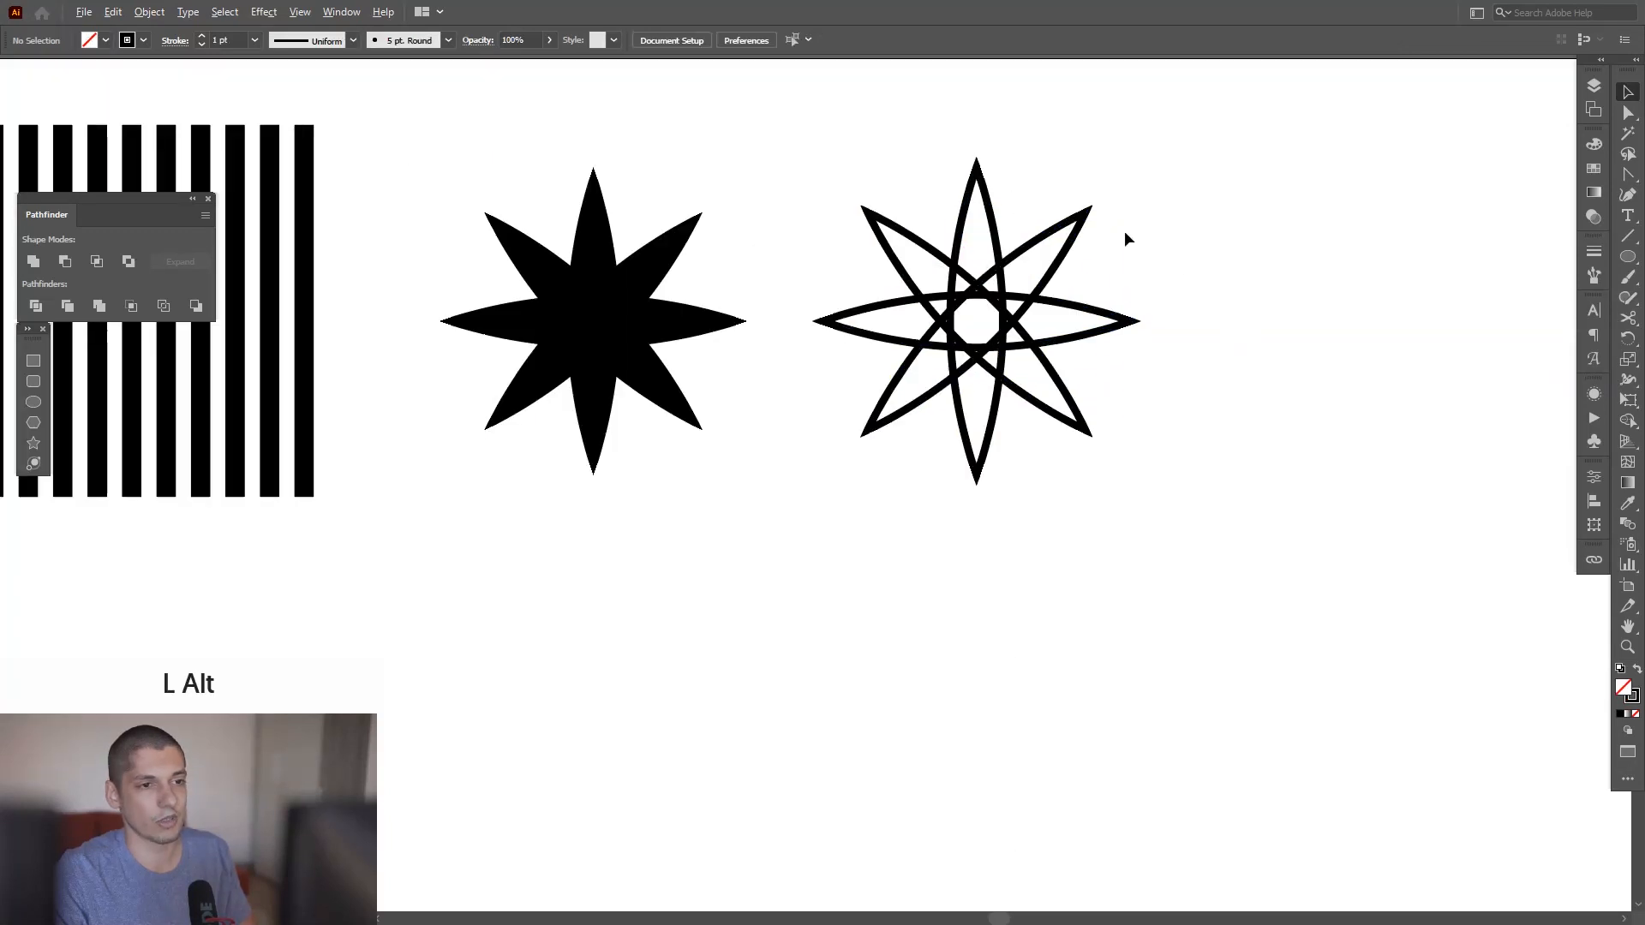
left_click(975, 320)
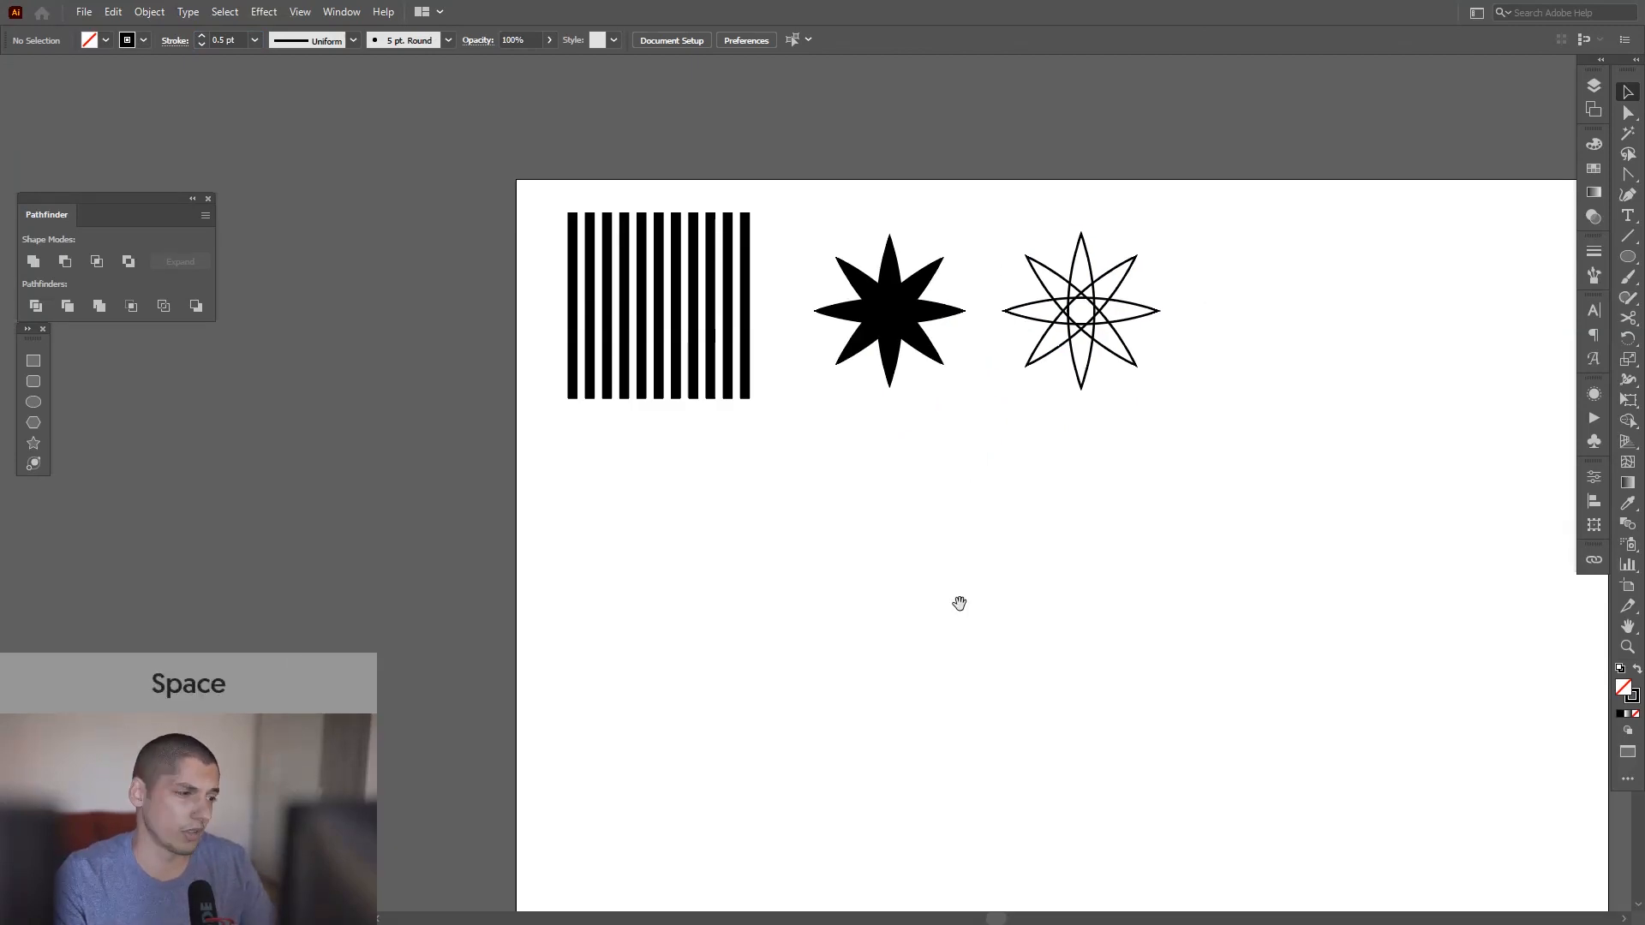
Undo the rotated bar copies and ungroup the two horizontal bars with spacer.
scroll("up", 3)
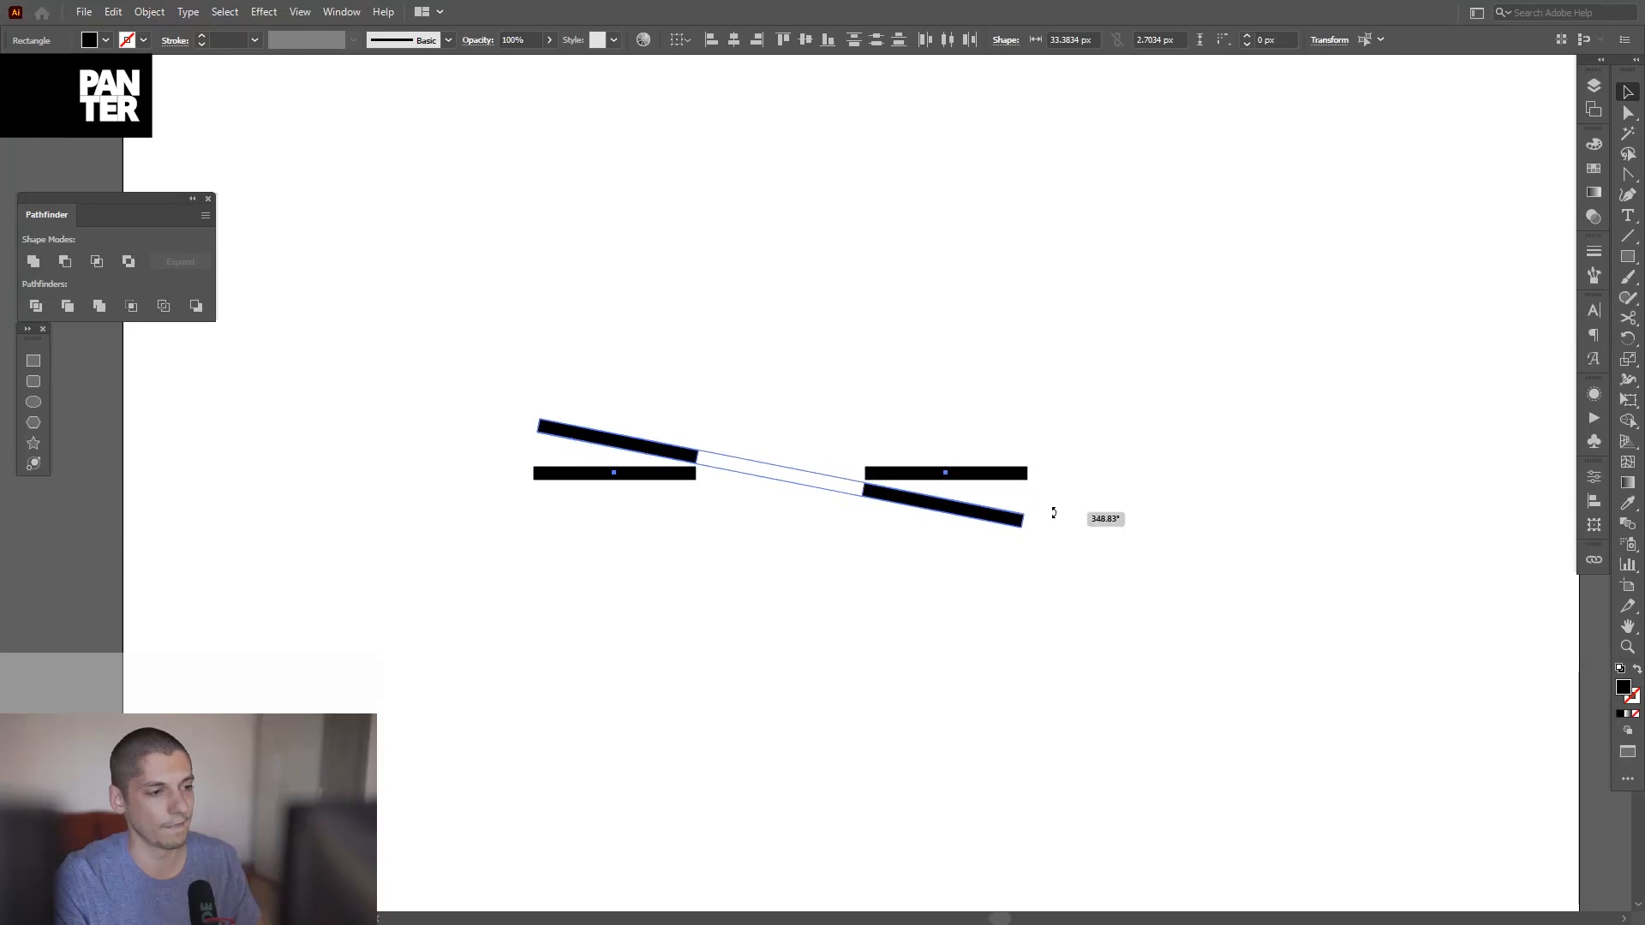
key("ctrl")
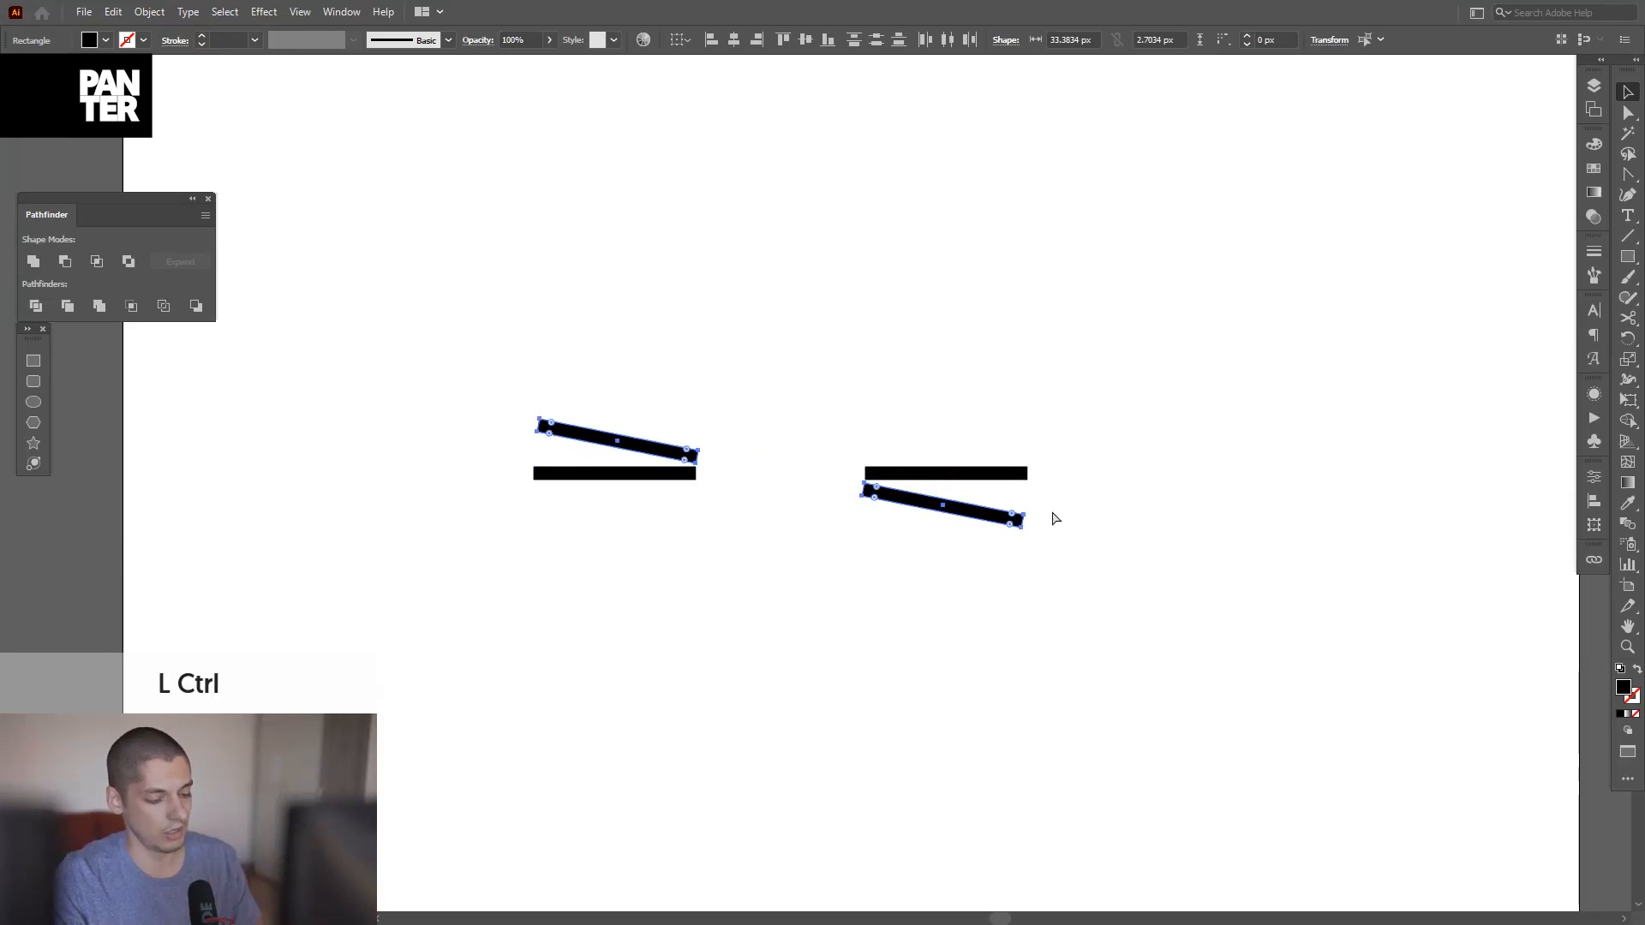
key("ctrl+c")
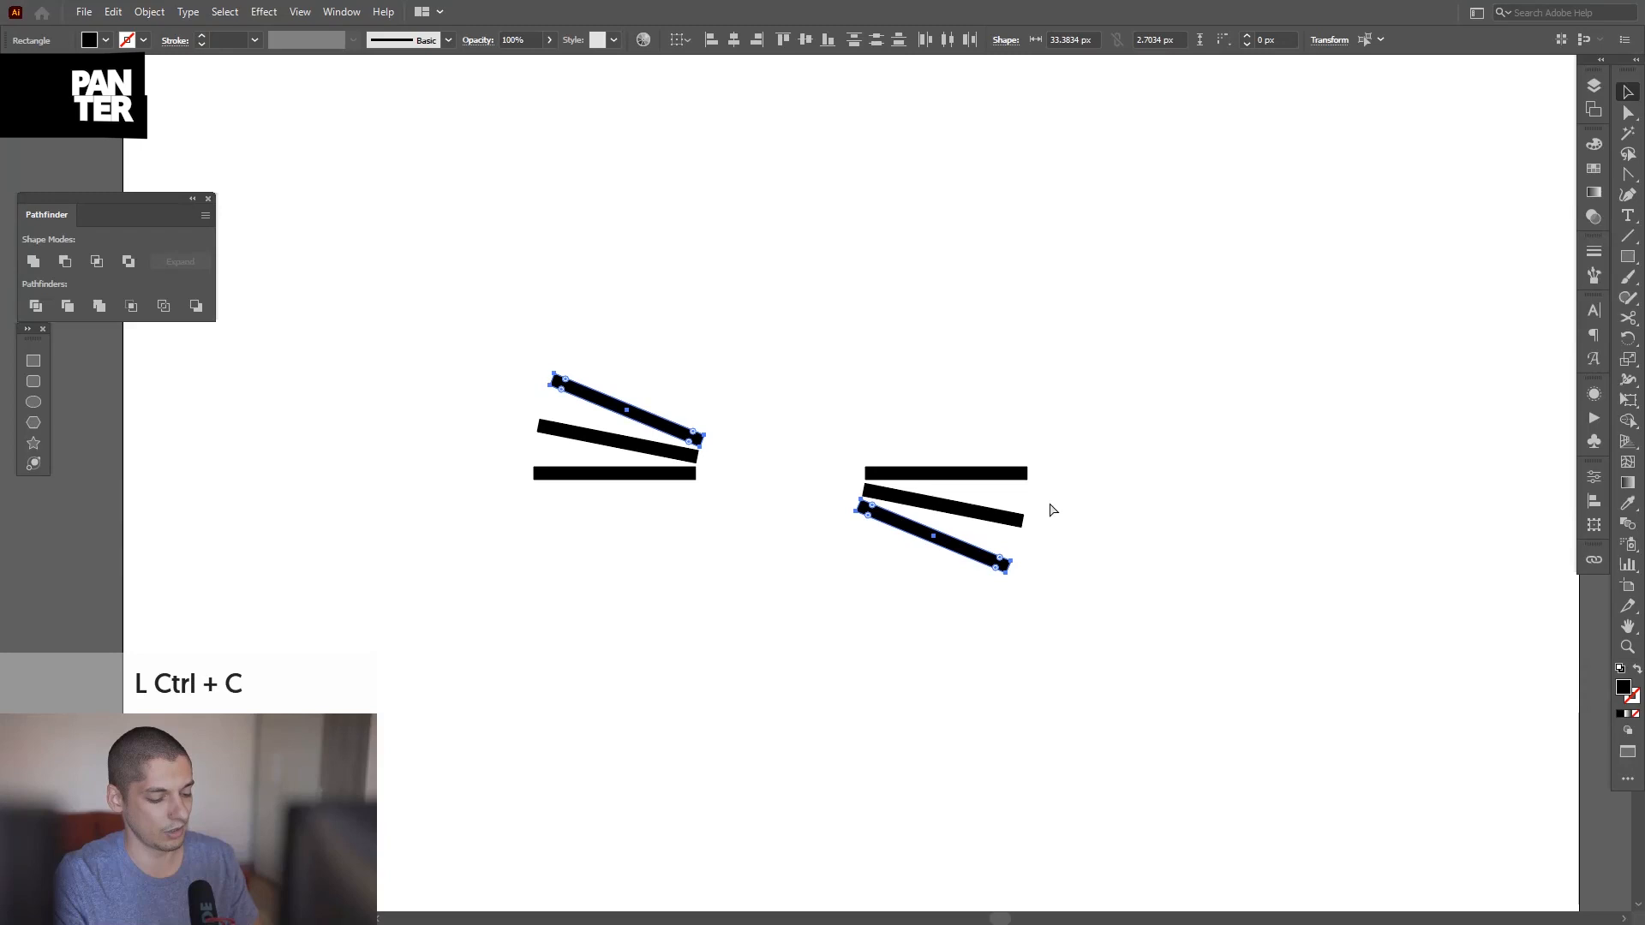
key("ctrl+d")
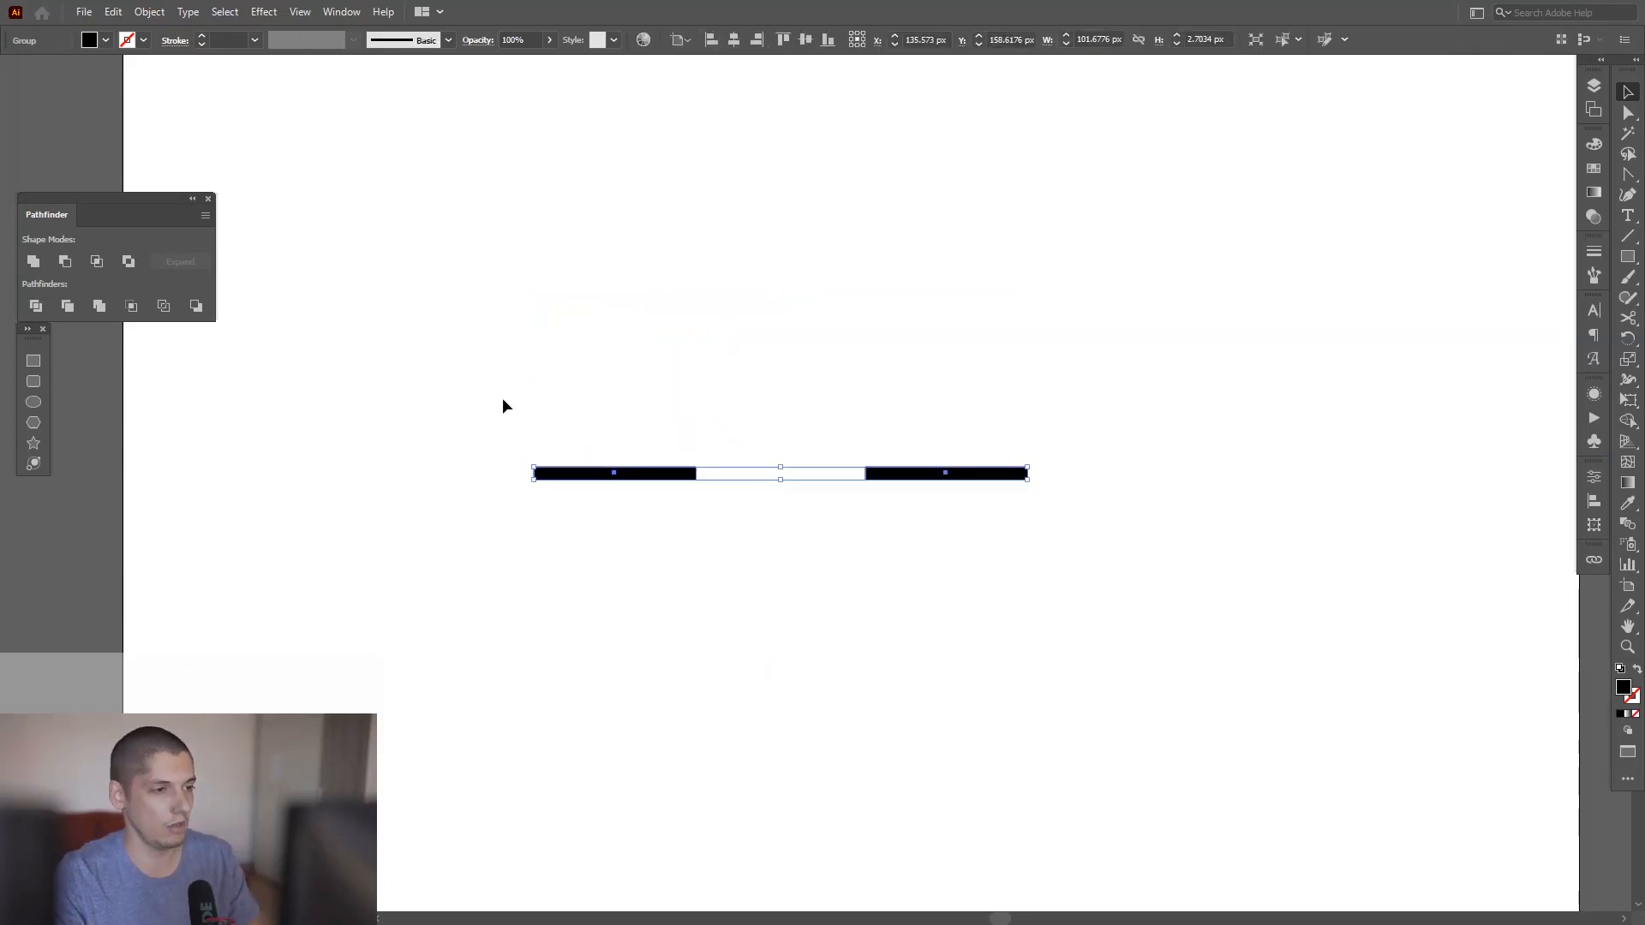
left_click(1010, 603)
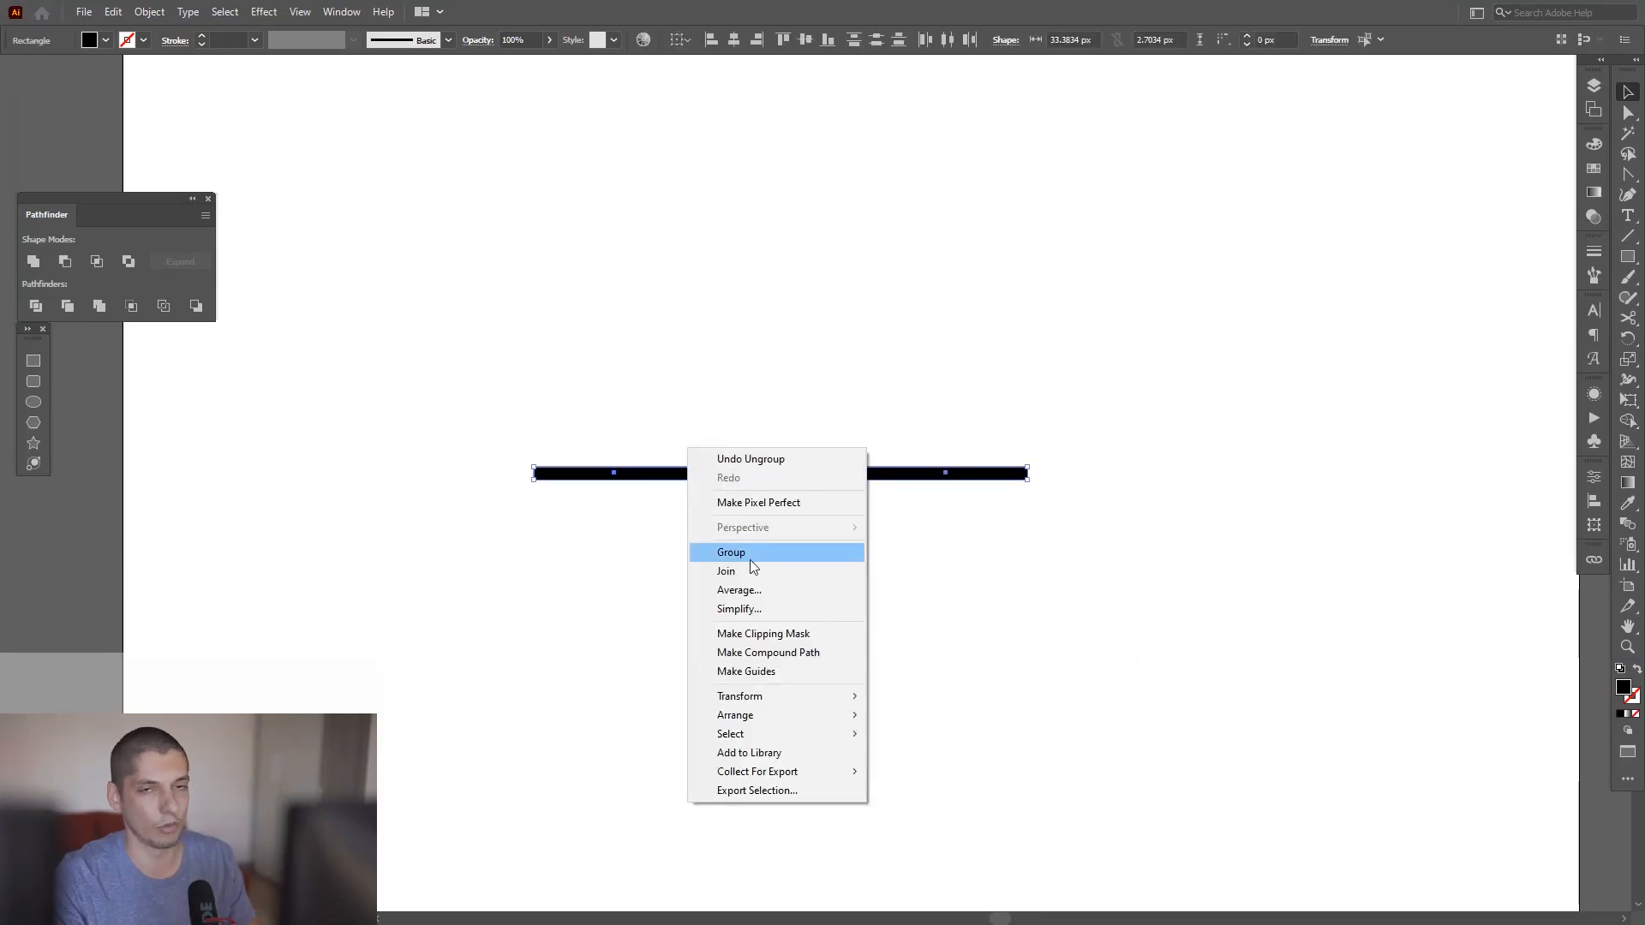
Group the two bars and make a rotated copy via the Rotate dialog.
left_click(732, 552)
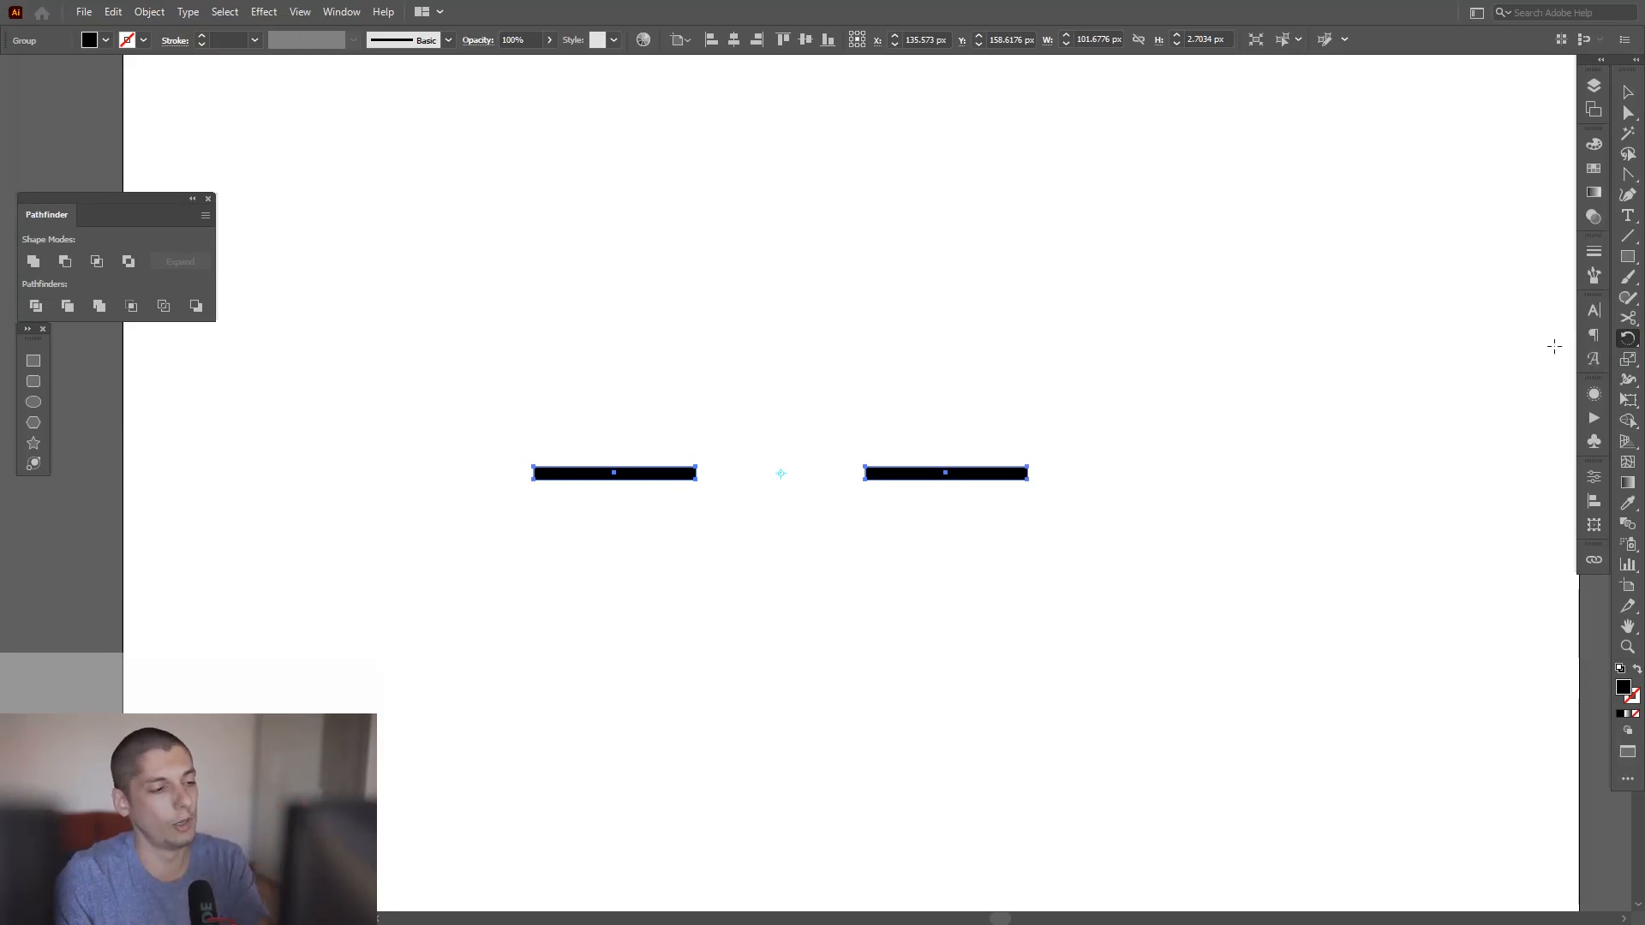
mouse_move(1630, 336)
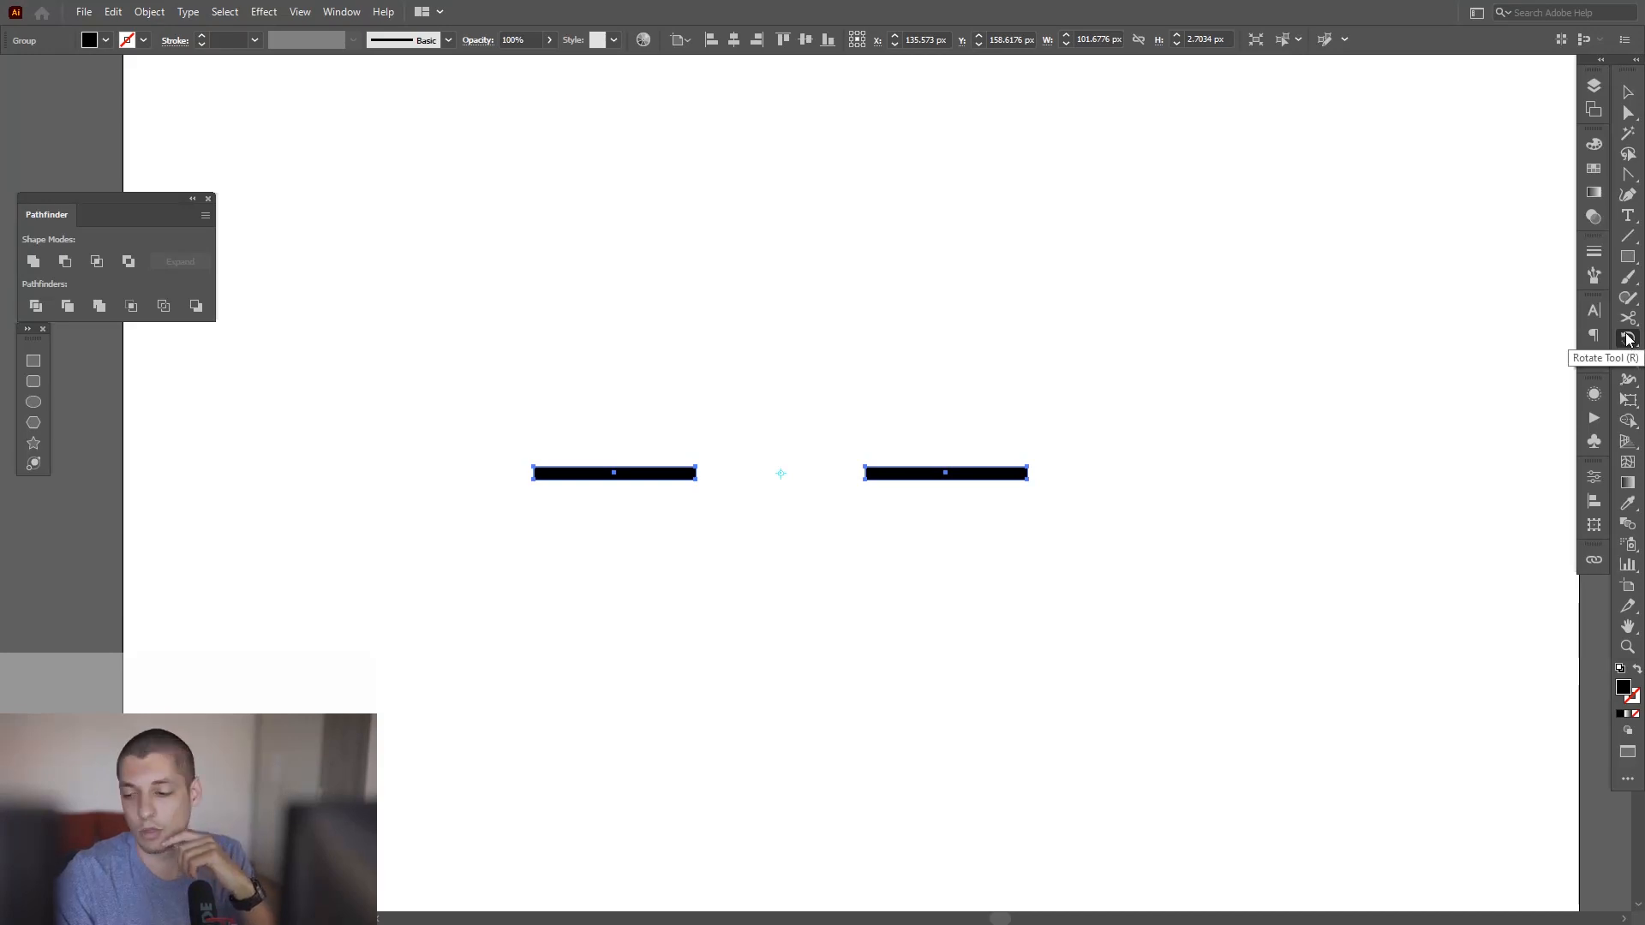
double_click(1627, 338)
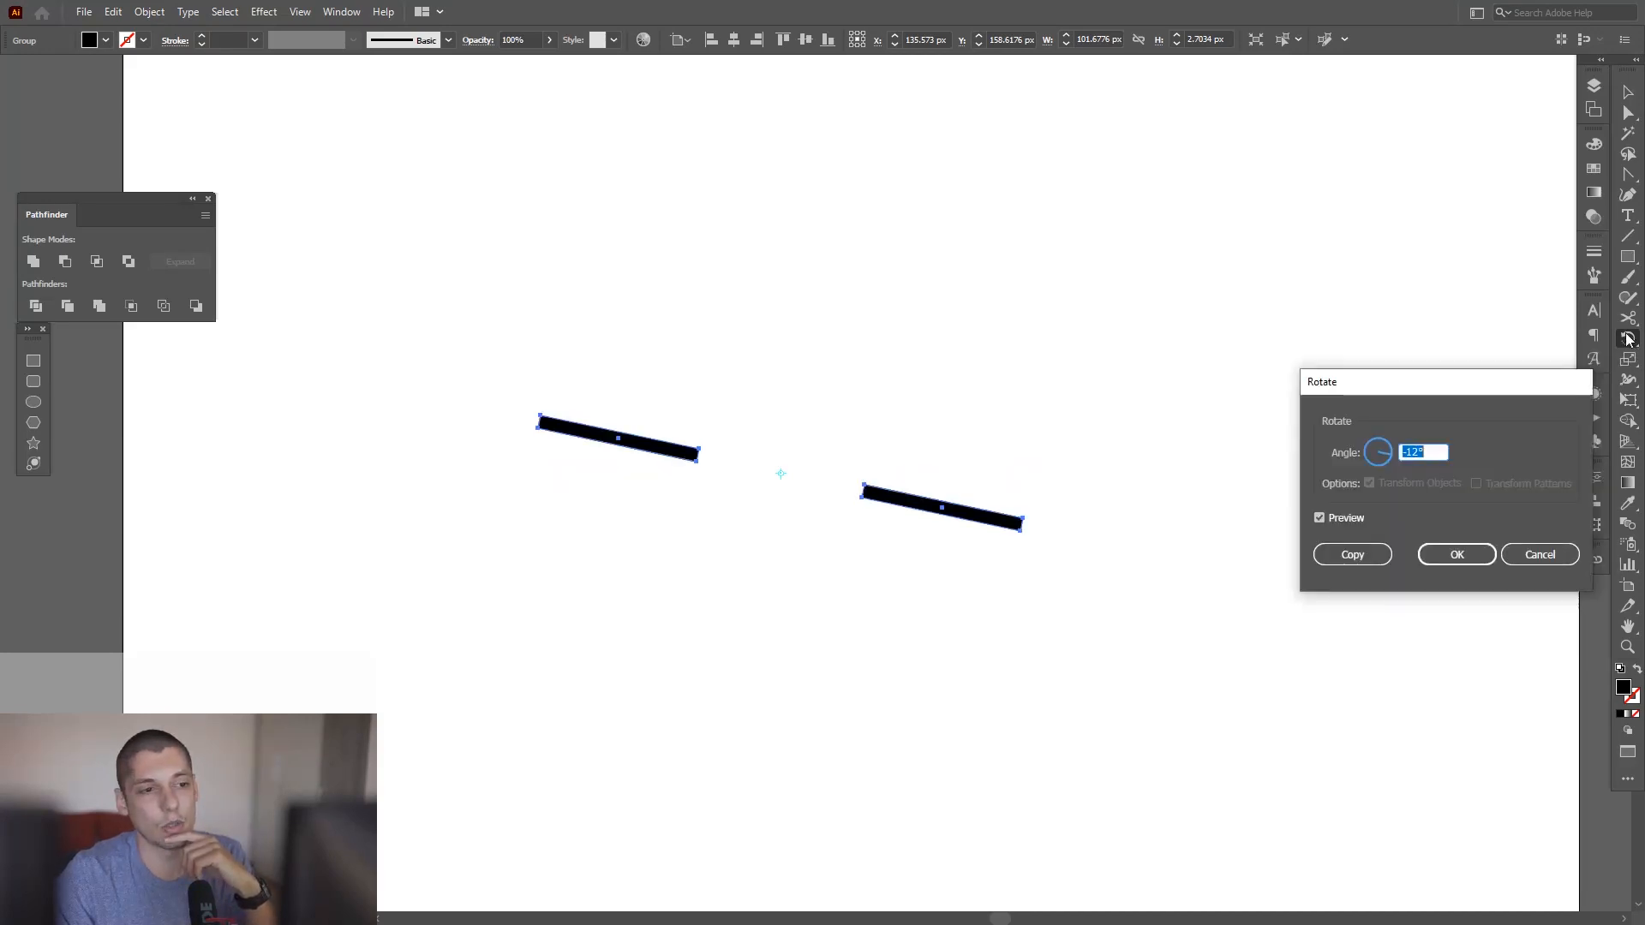
mouse_move(1410, 480)
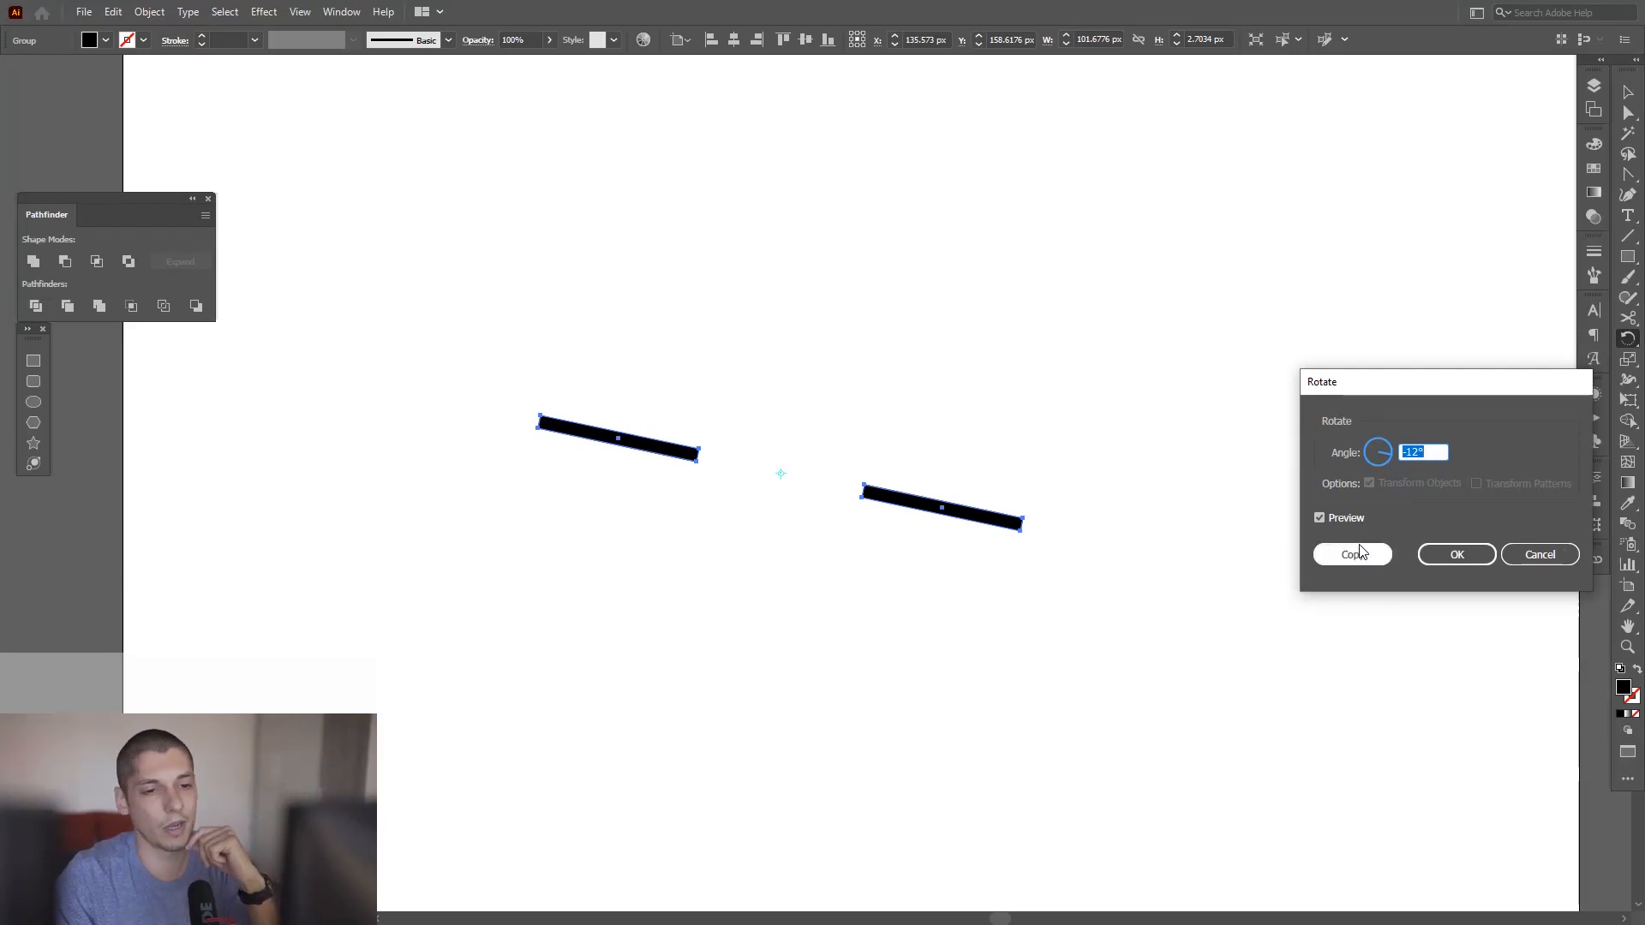
left_click(1352, 553)
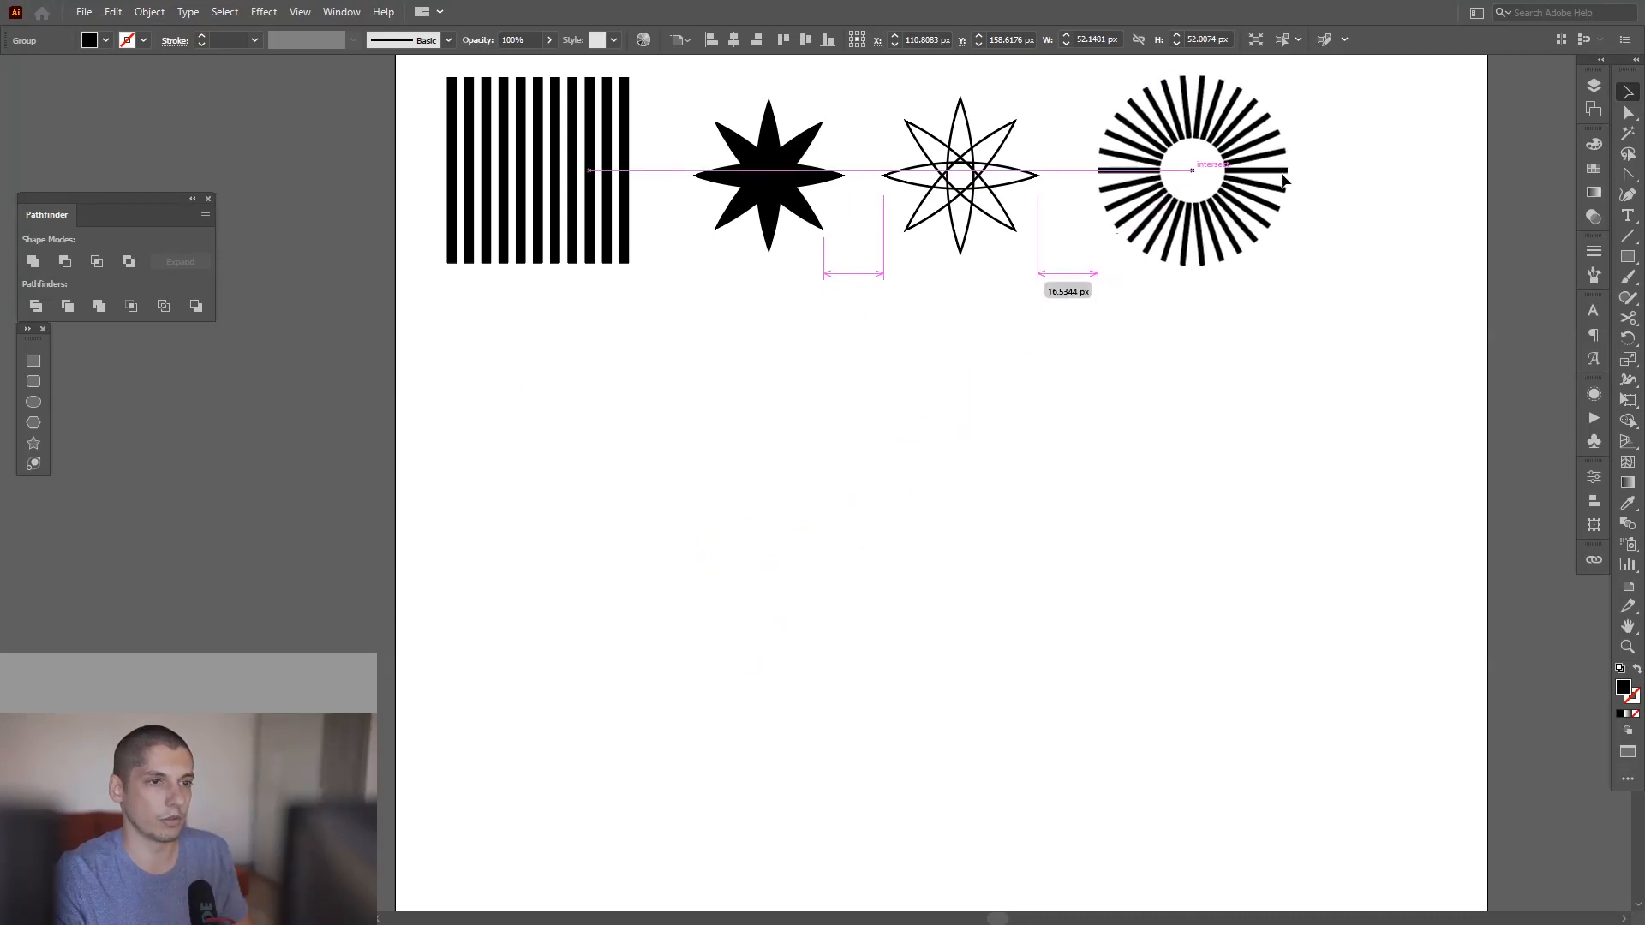
Finish the radial burst beside the stars and select all objects.
key("ctrl+a")
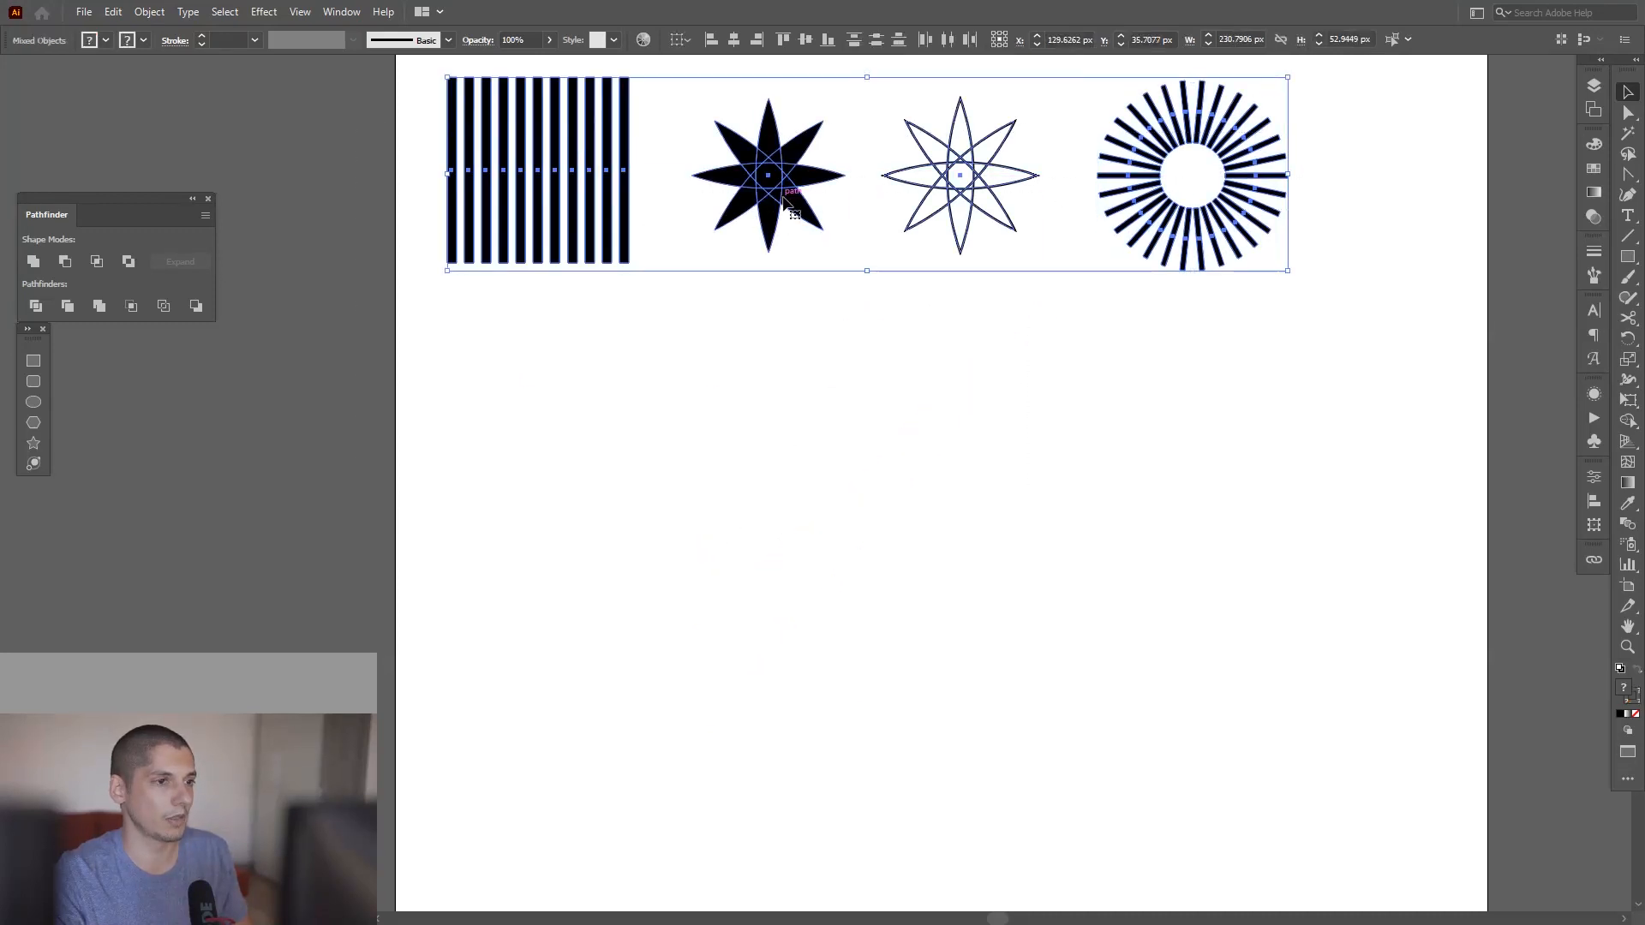